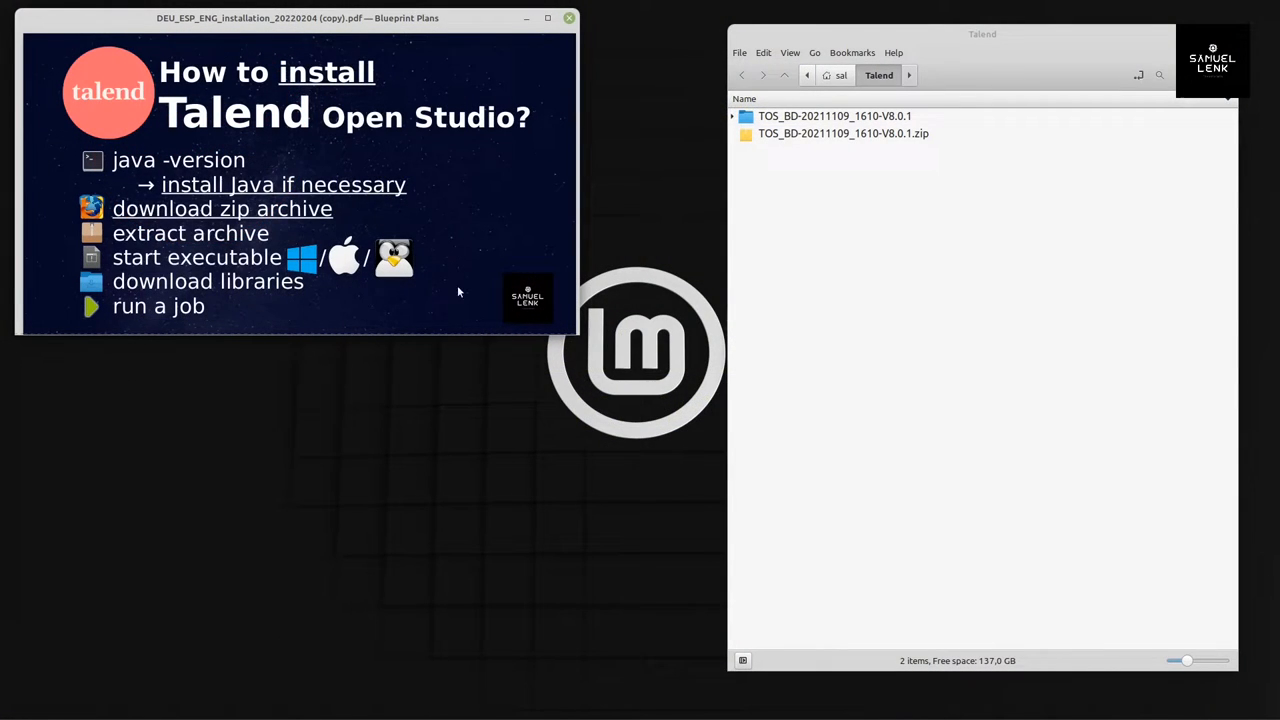
mouse_move(433, 255)
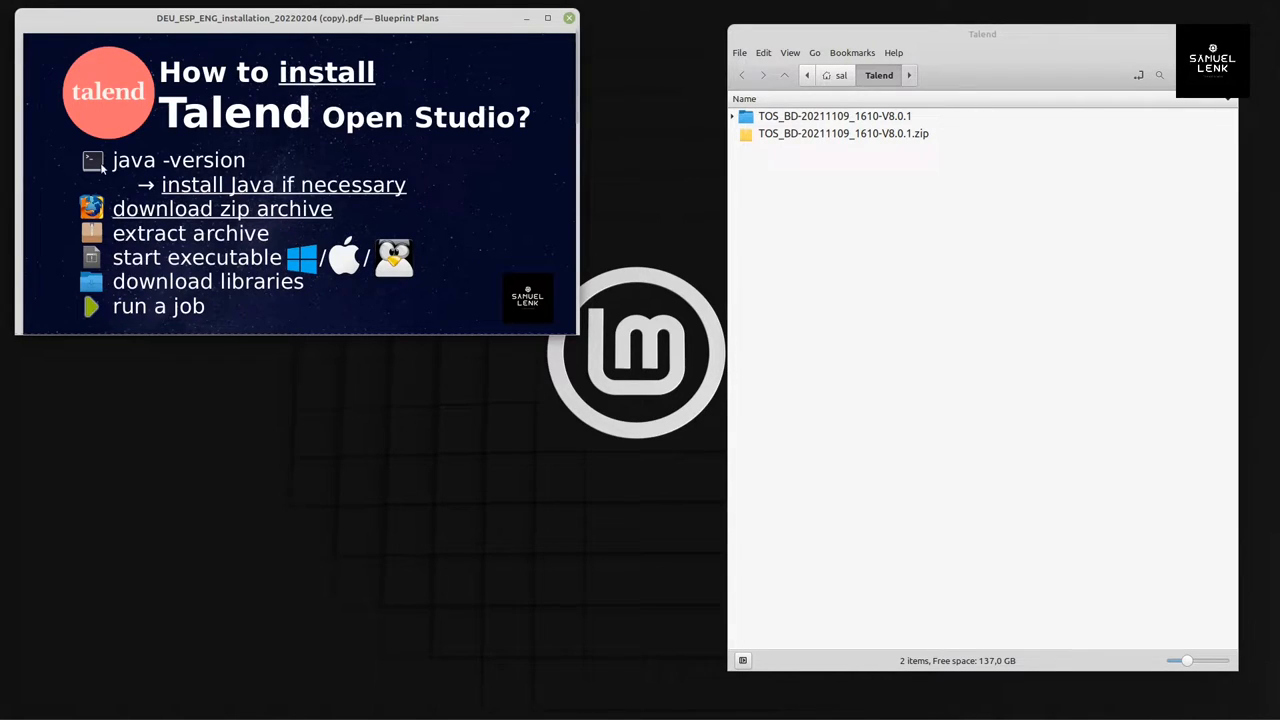
mouse_move(252, 164)
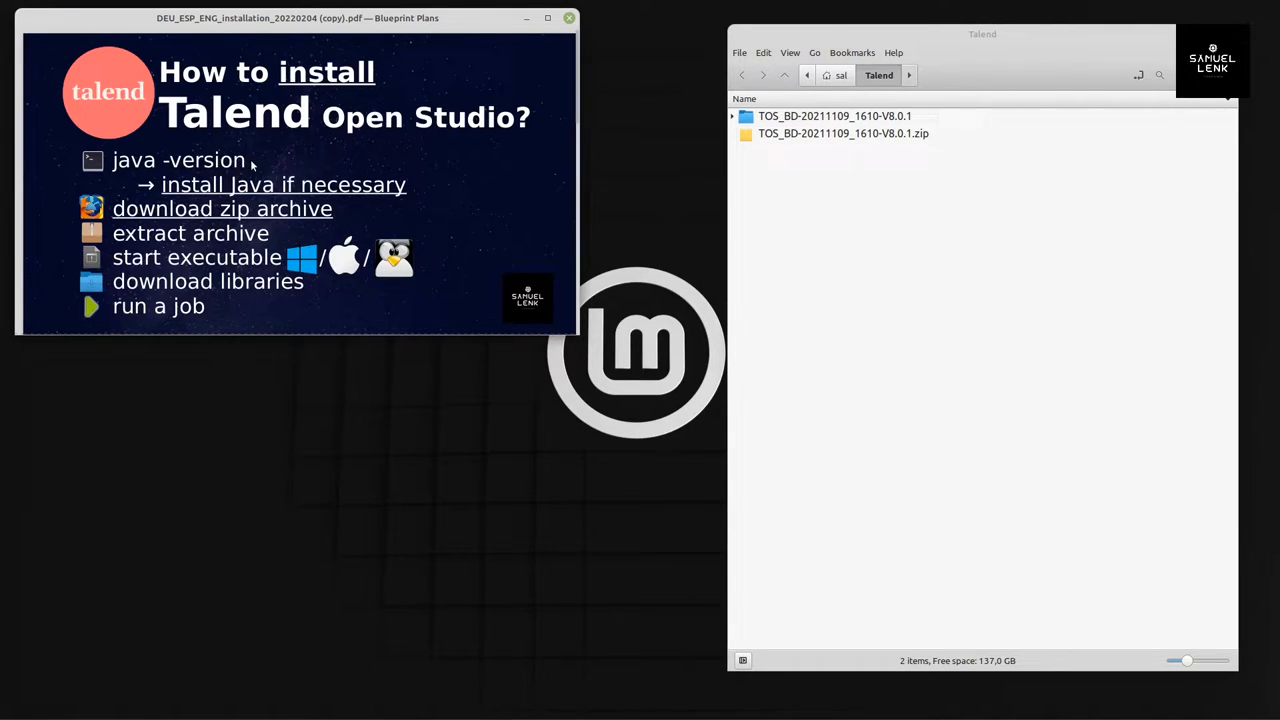
mouse_move(265, 188)
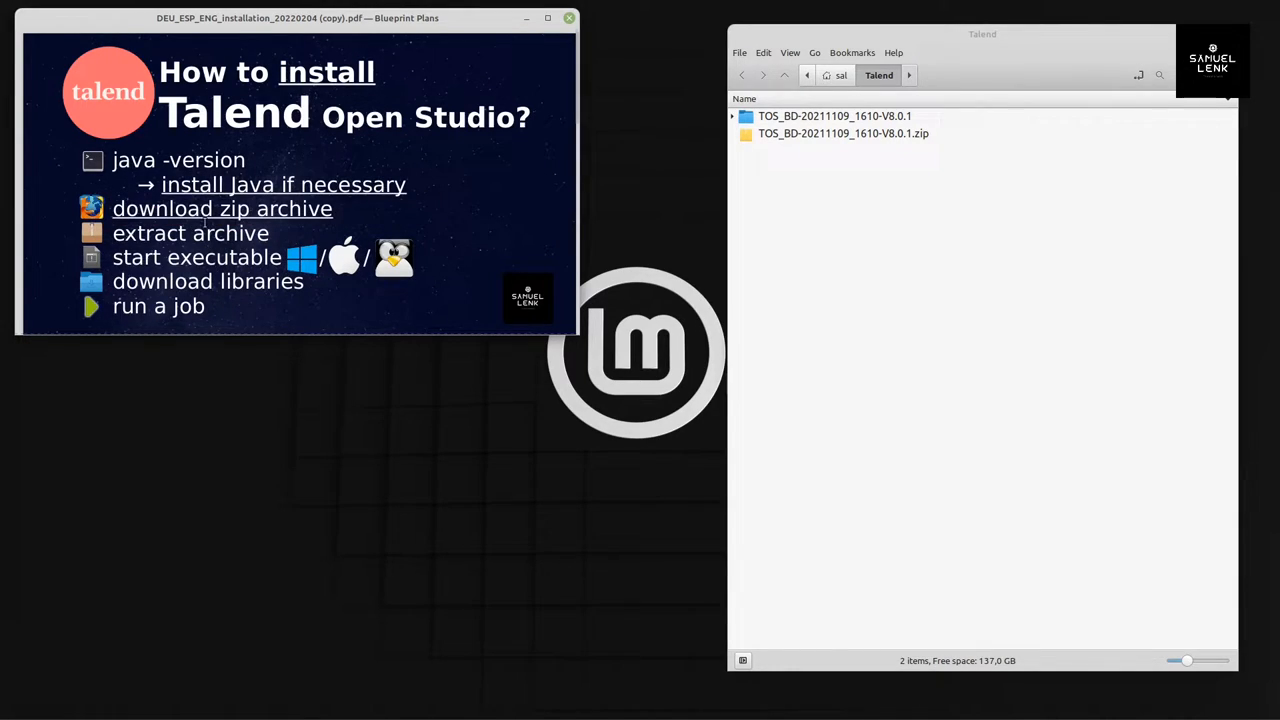
mouse_move(195, 208)
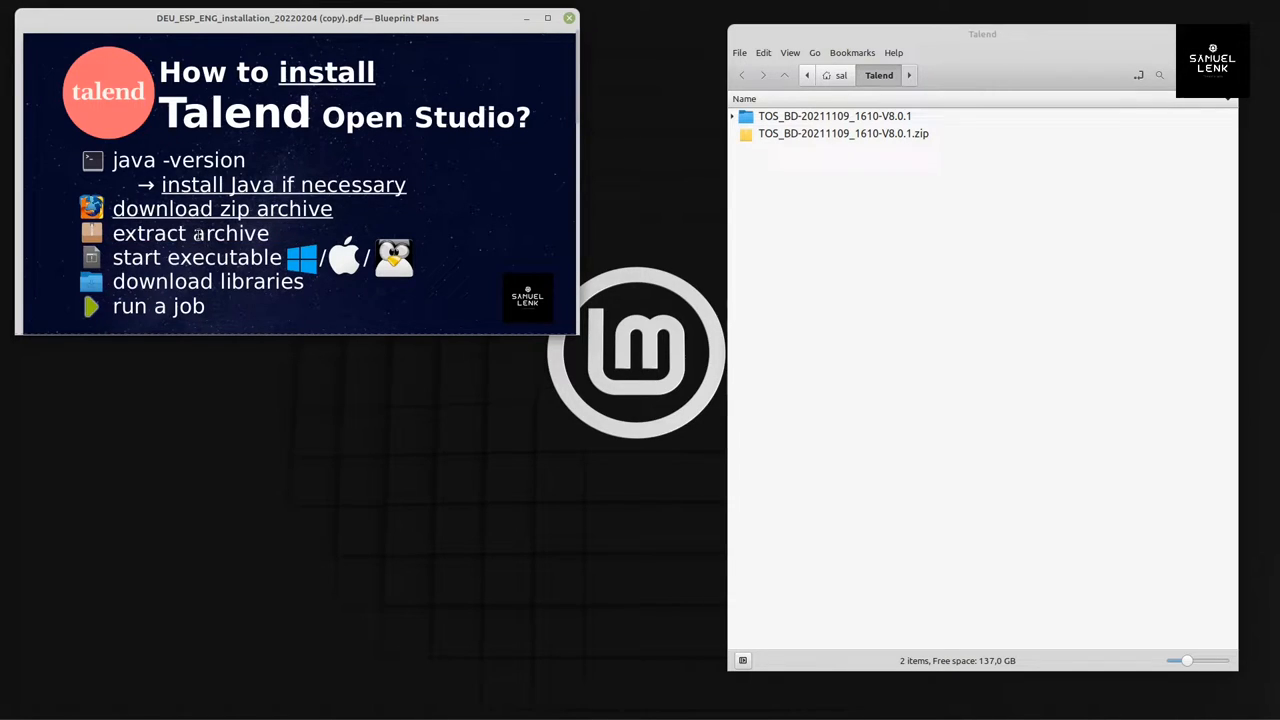
mouse_move(232, 258)
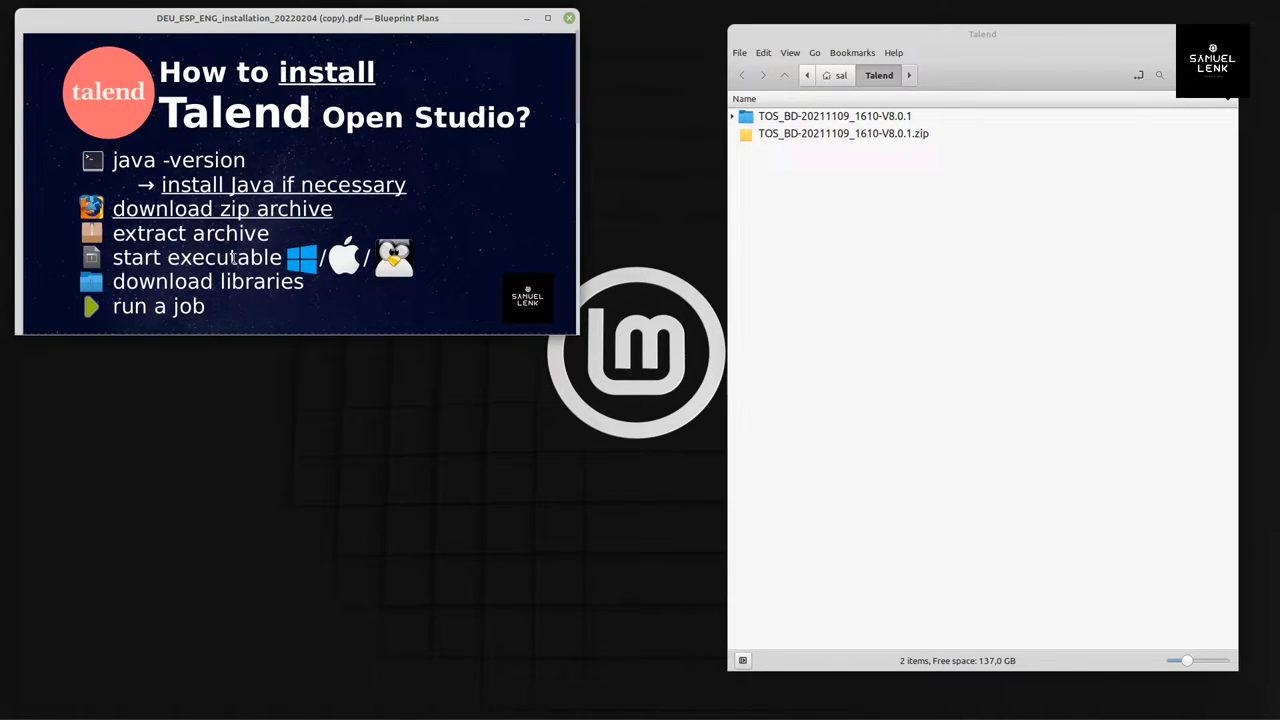
mouse_move(398, 266)
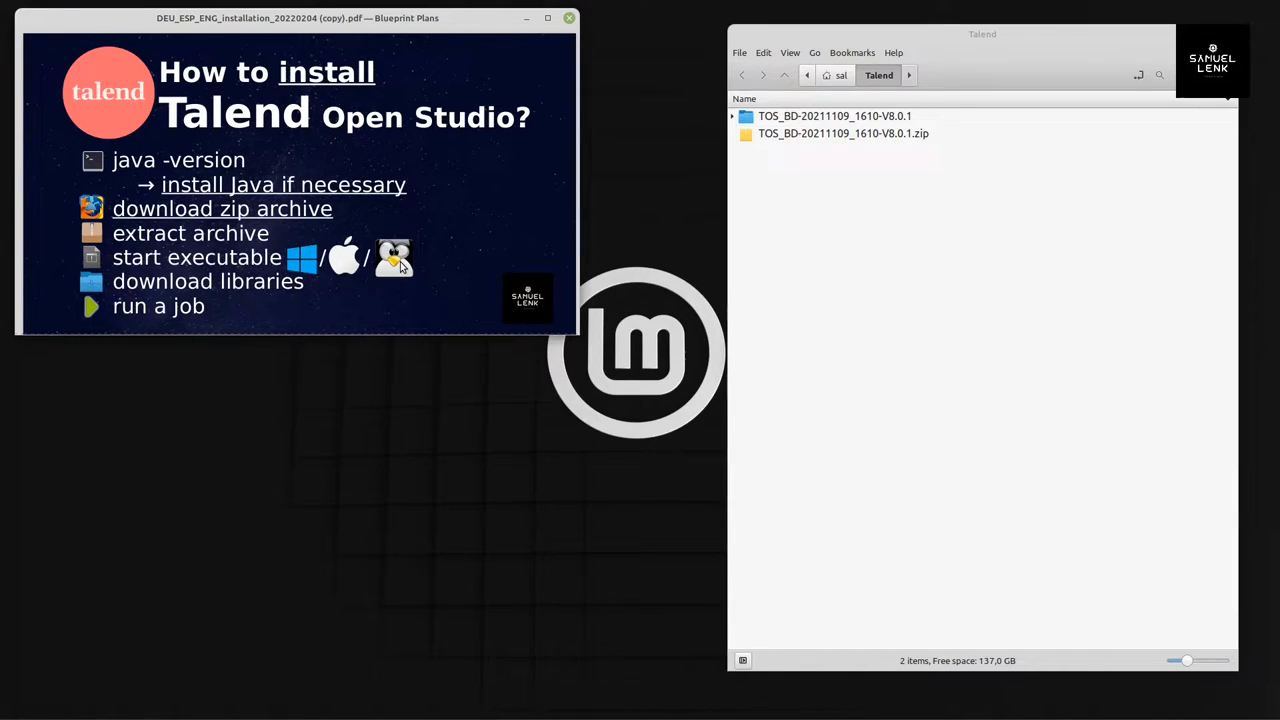
mouse_move(280, 307)
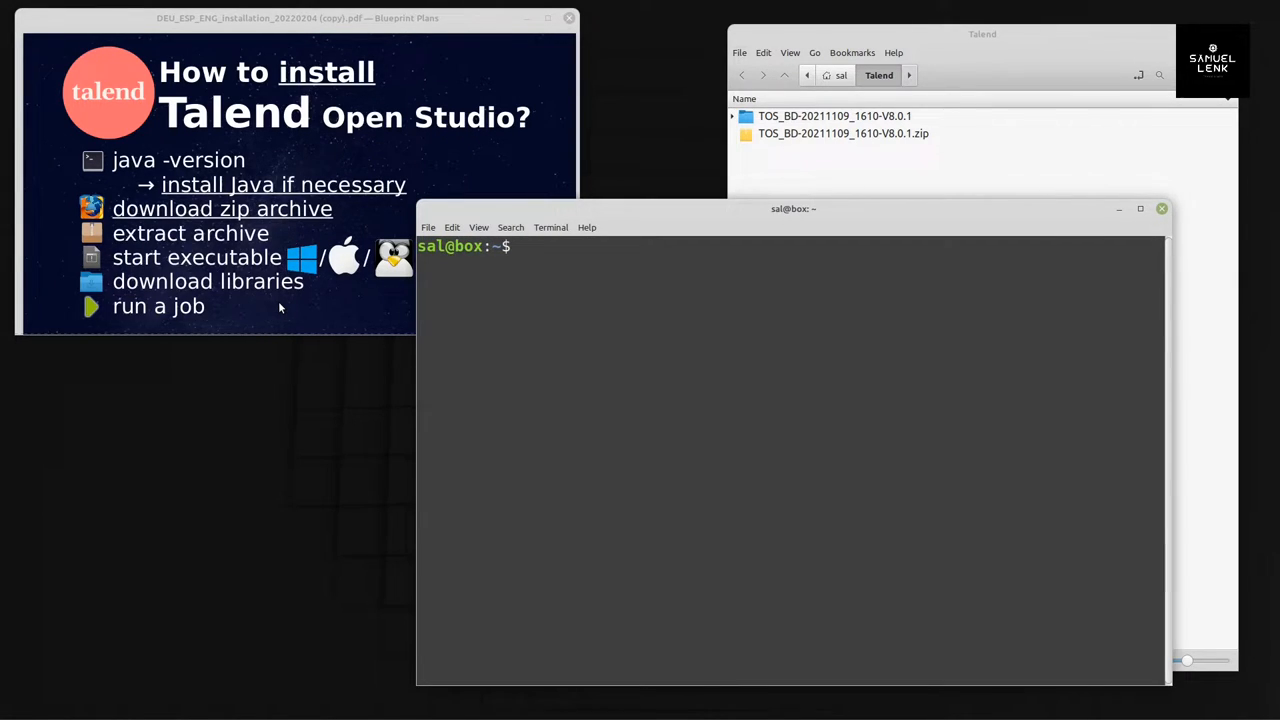
- Run java -version and highlight the reported OpenJDK version 11.0.13
text(java -v)
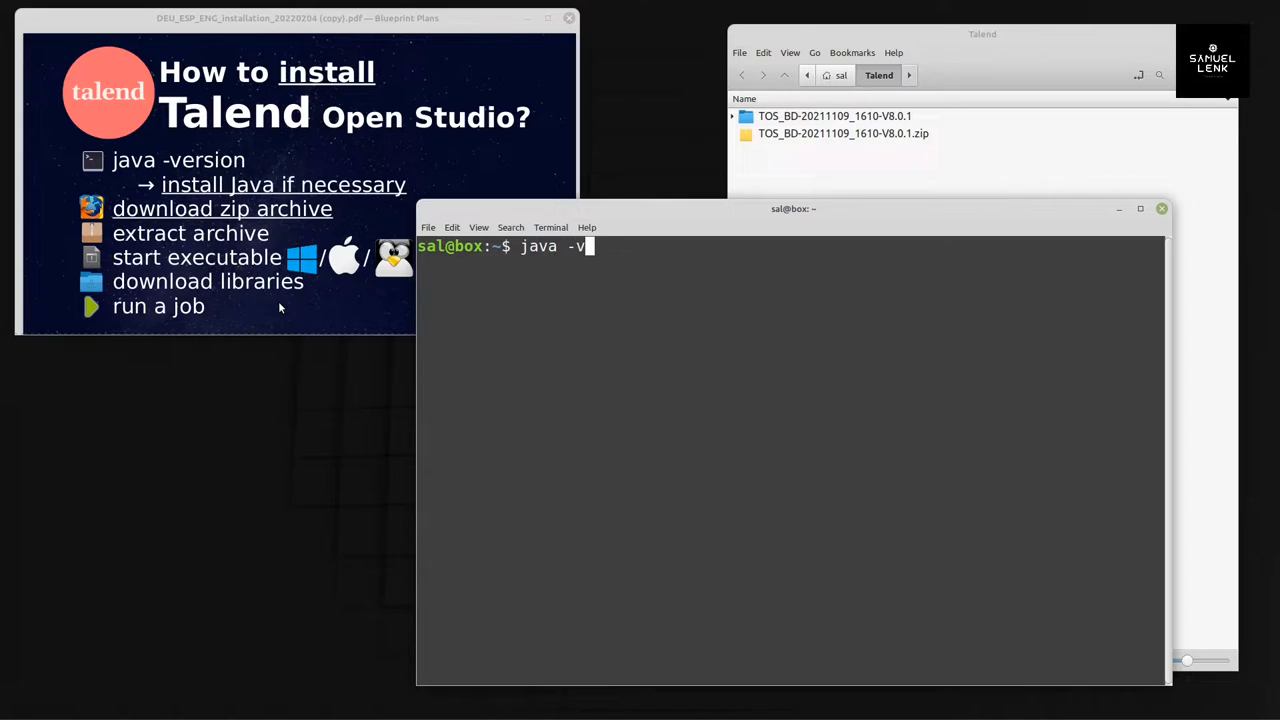
text(ersion)
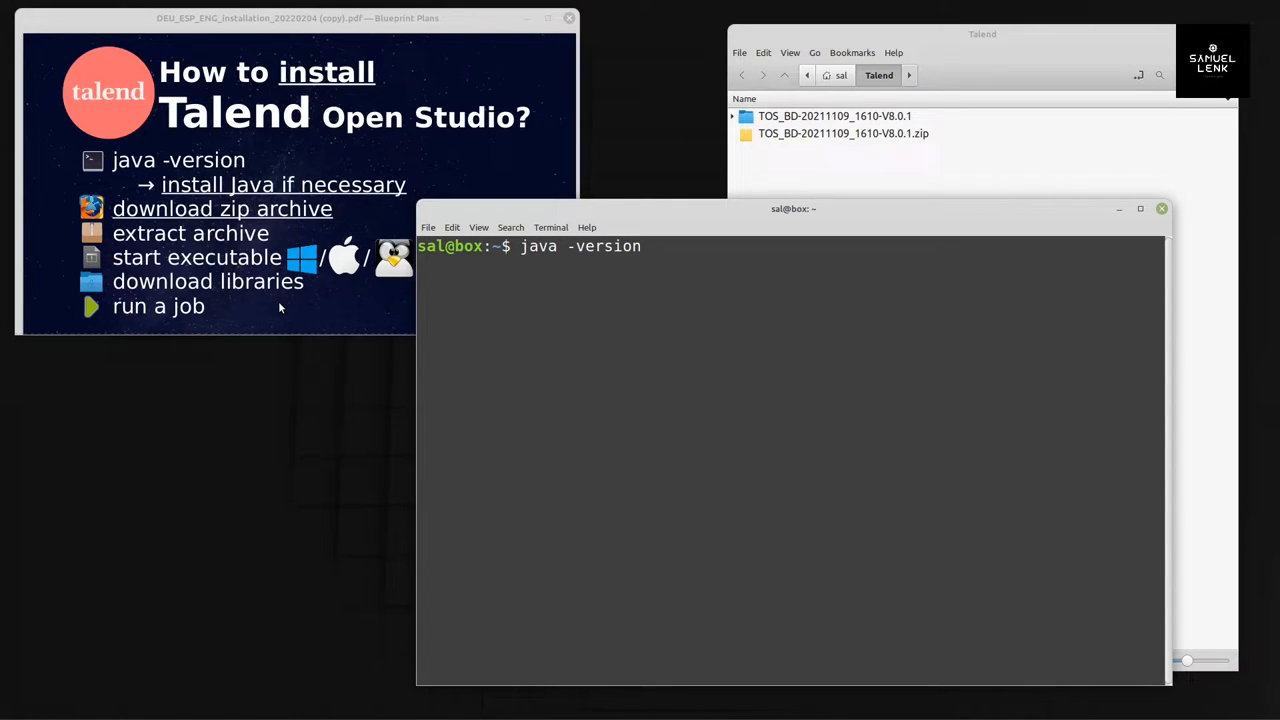
key(Return)
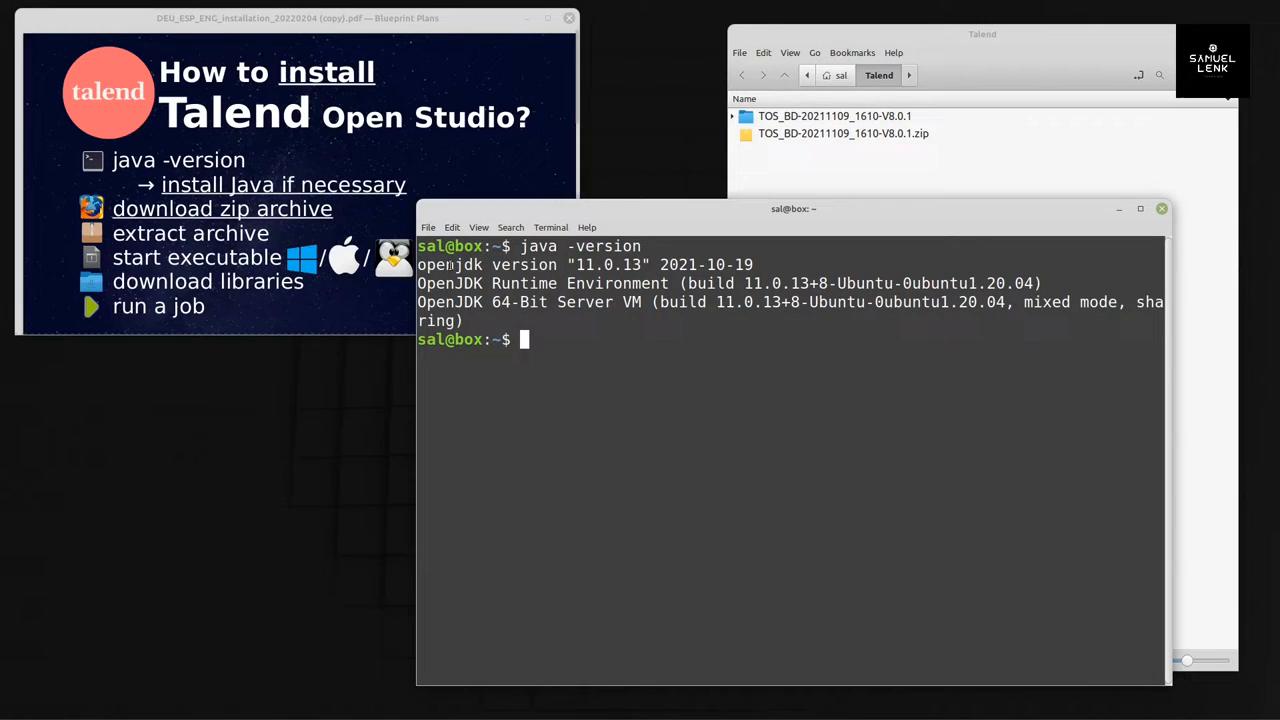
double_click(607, 264)
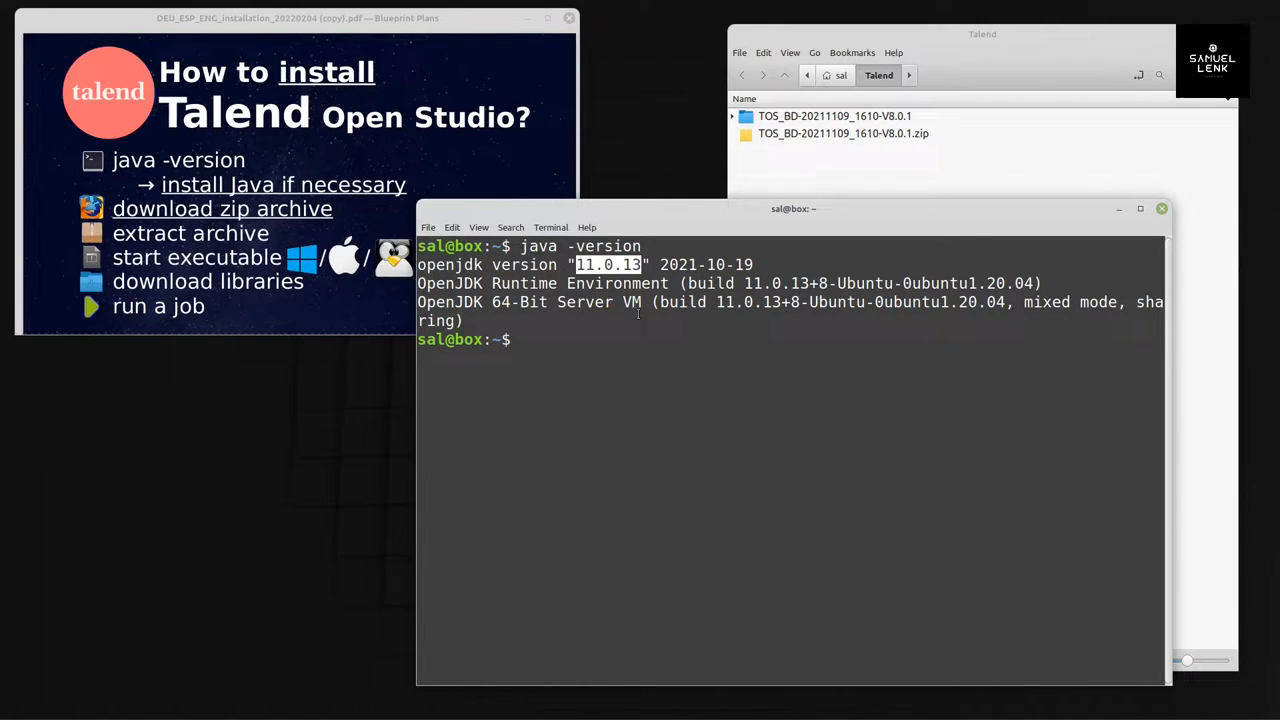
text(e)
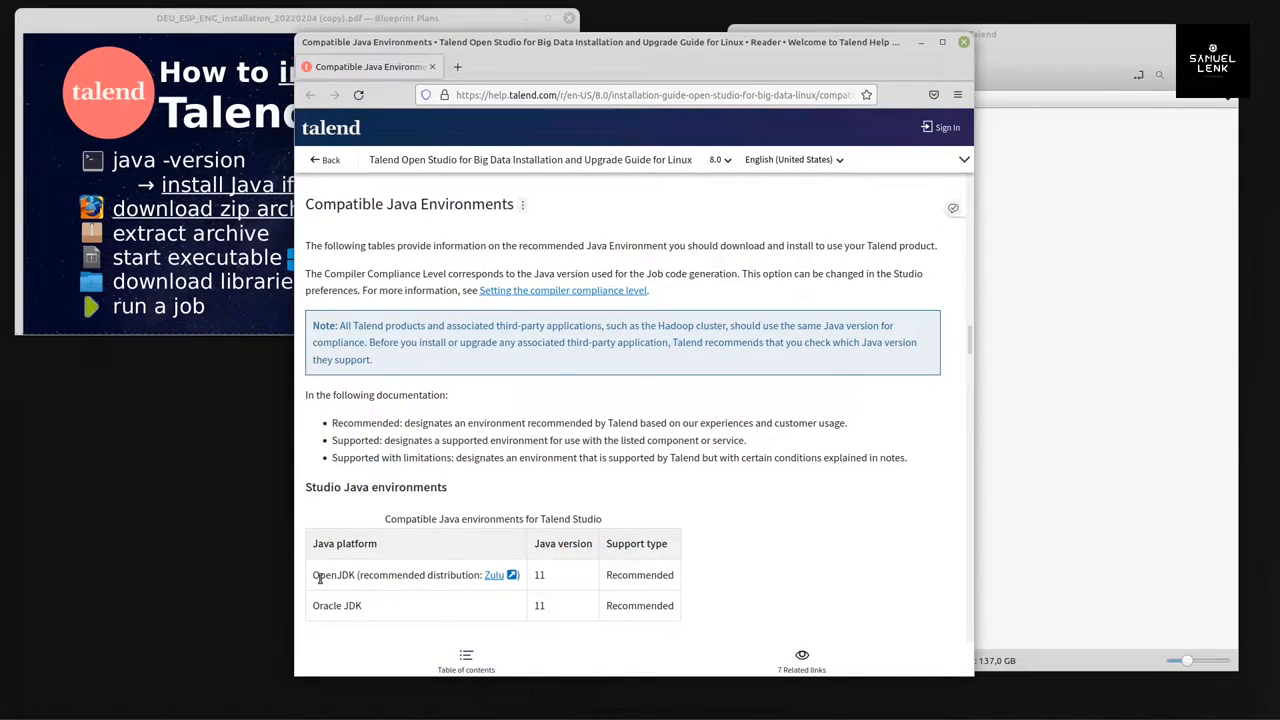
- Highlight the Oracle JDK entry in Talend's Studio Java environments table
double_click(334, 574)
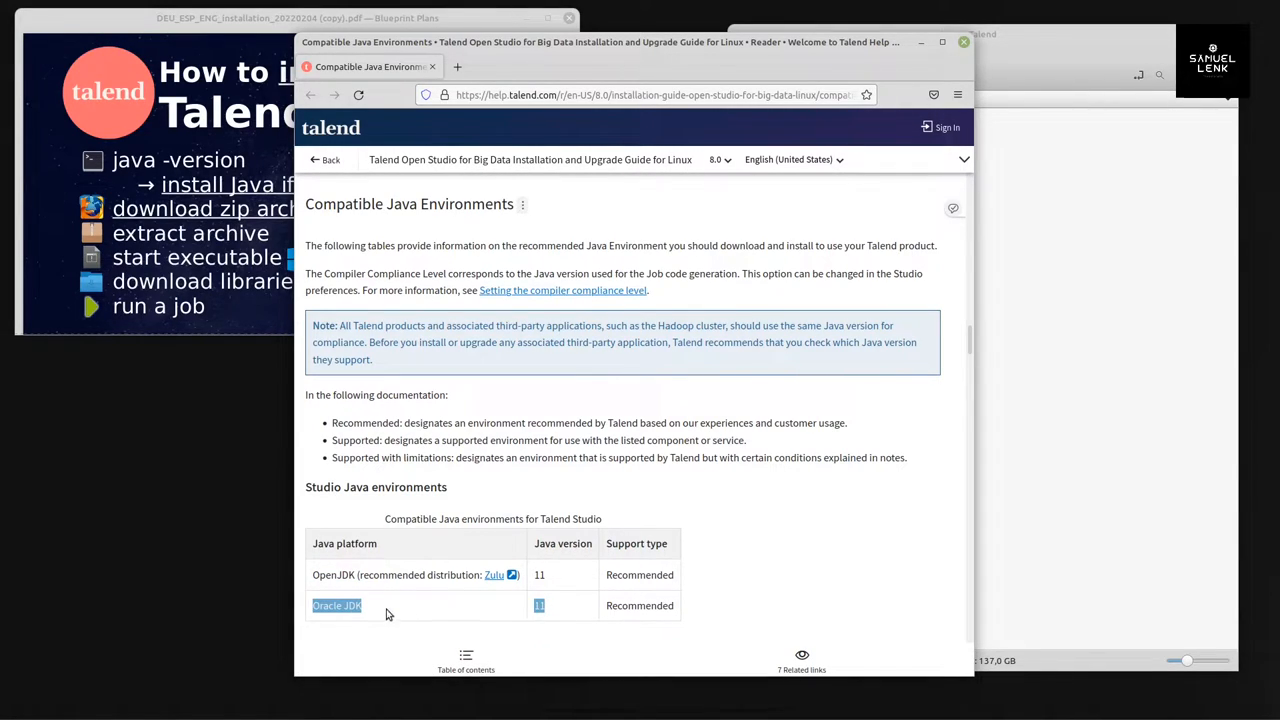
mouse_move(585, 253)
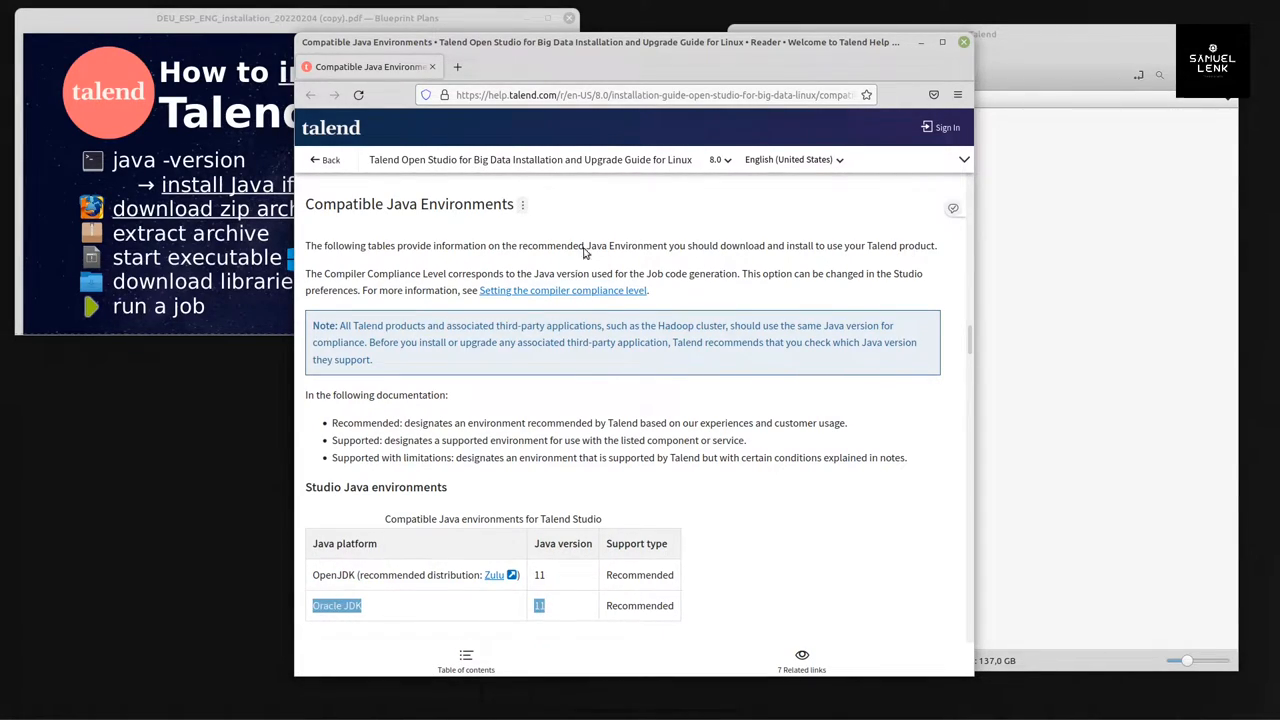
mouse_move(555, 600)
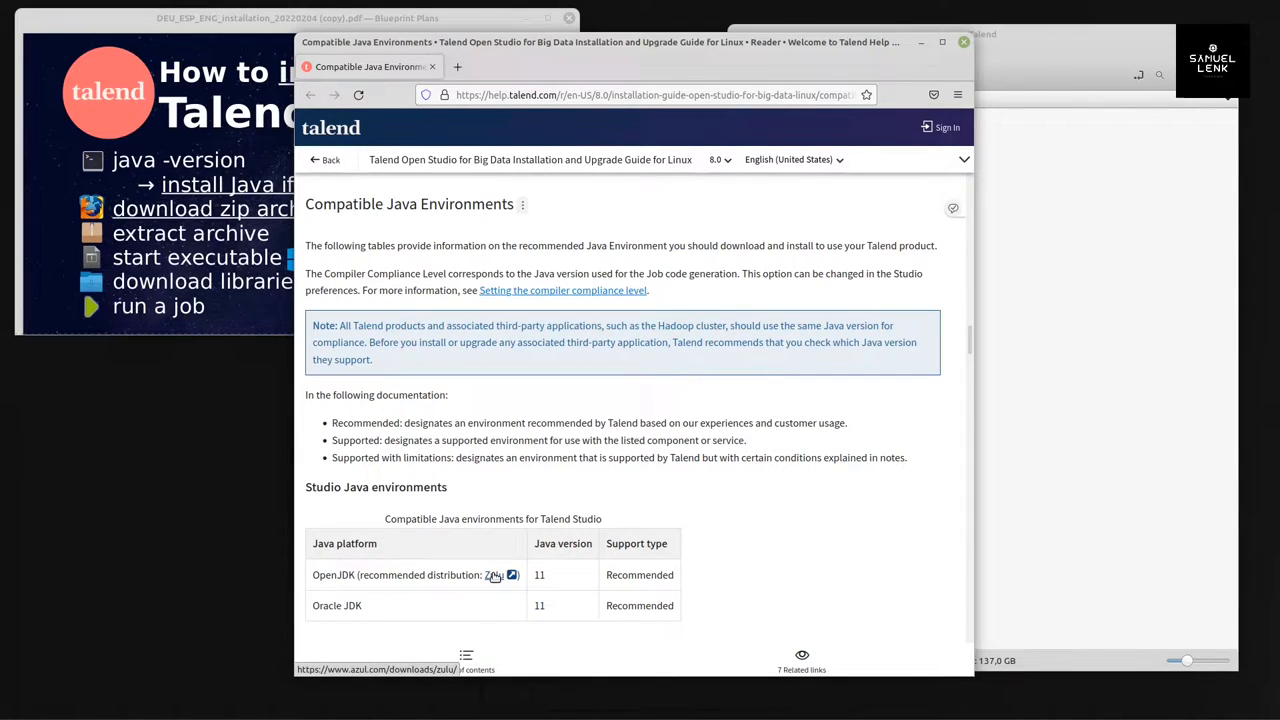
mouse_move(583, 611)
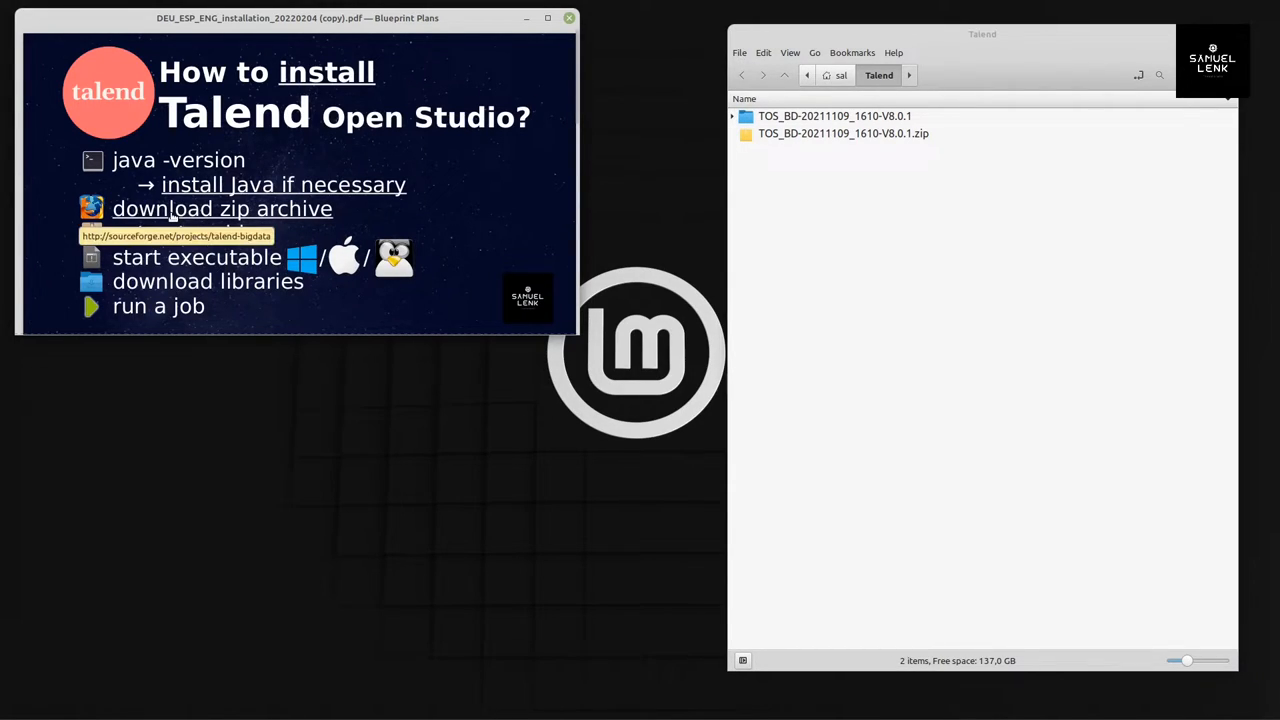
- Follow the slide's 'download zip archive' link to the SourceForge page
click(222, 208)
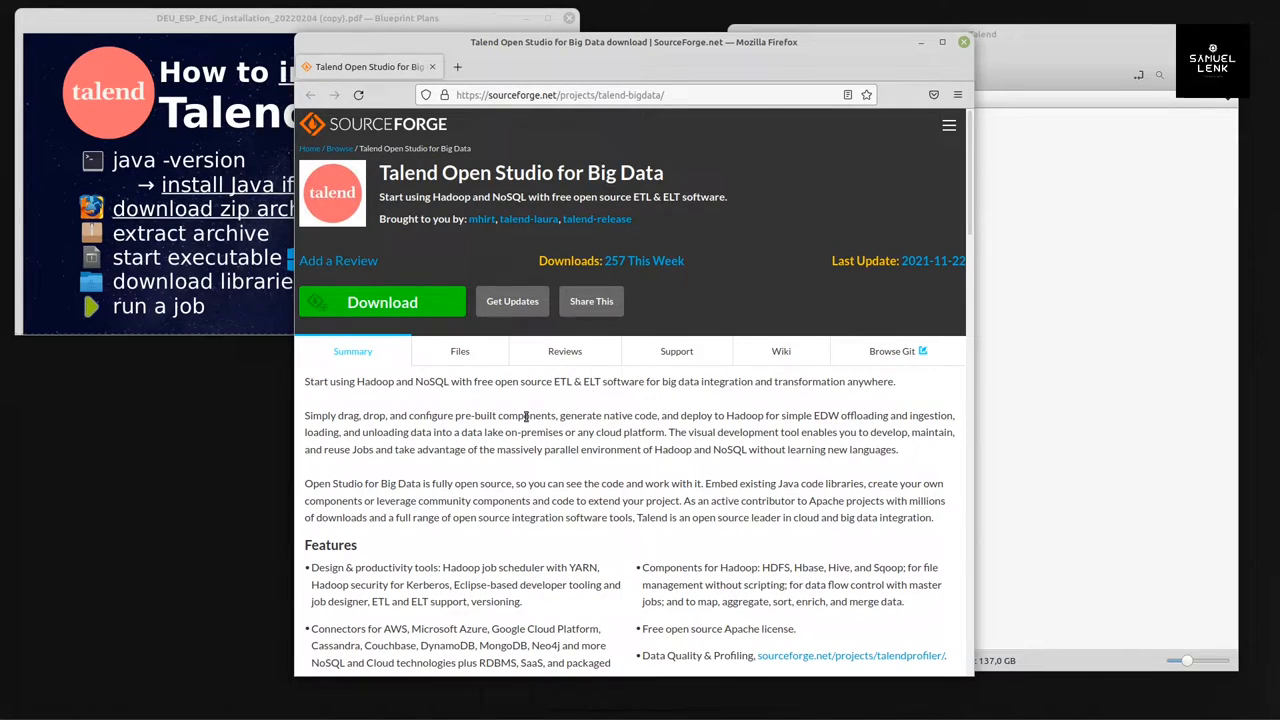
mouse_move(455, 405)
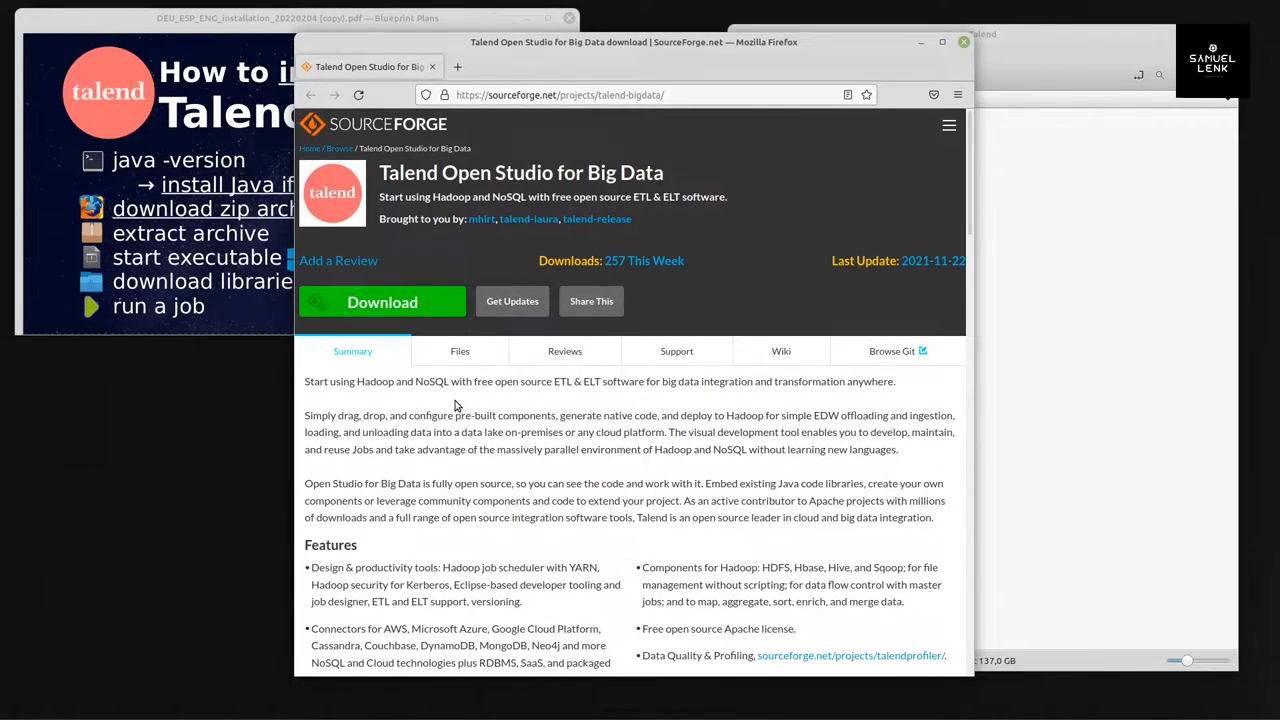
mouse_move(459, 351)
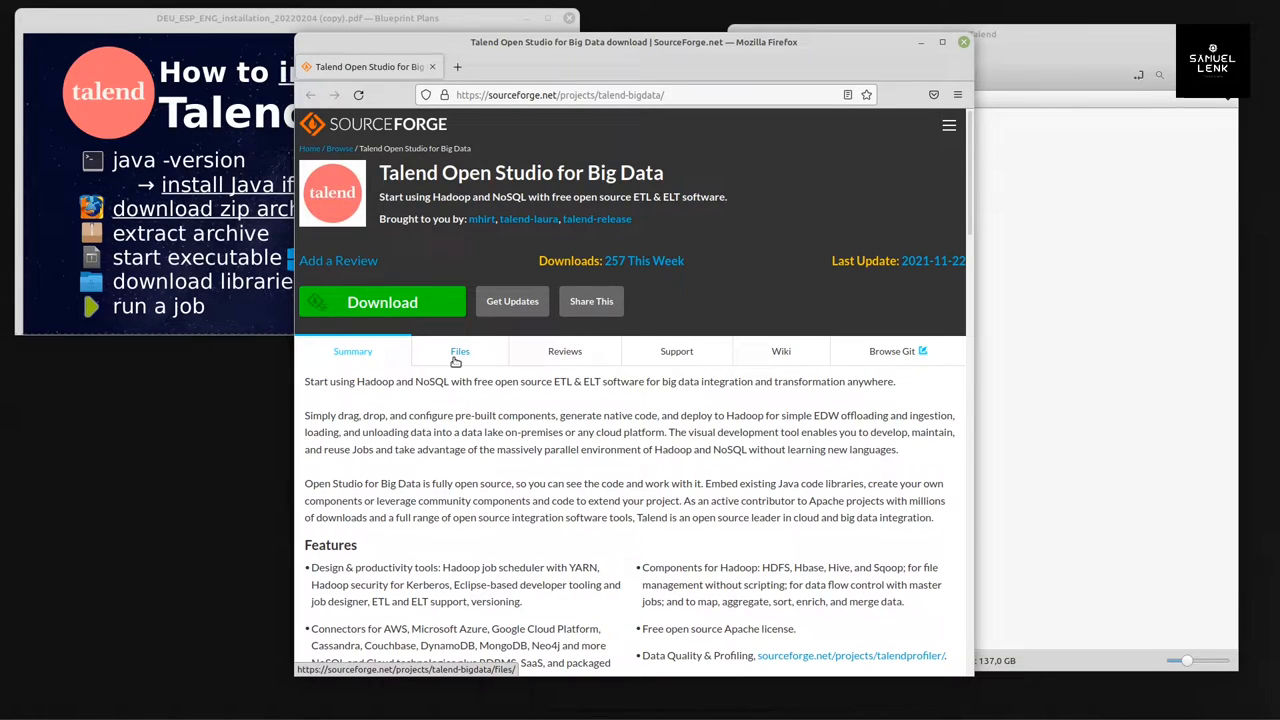
- Browse SourceForge Files to Talend Open Studio for Big Data > 8.0.1 release listing
click(459, 351)
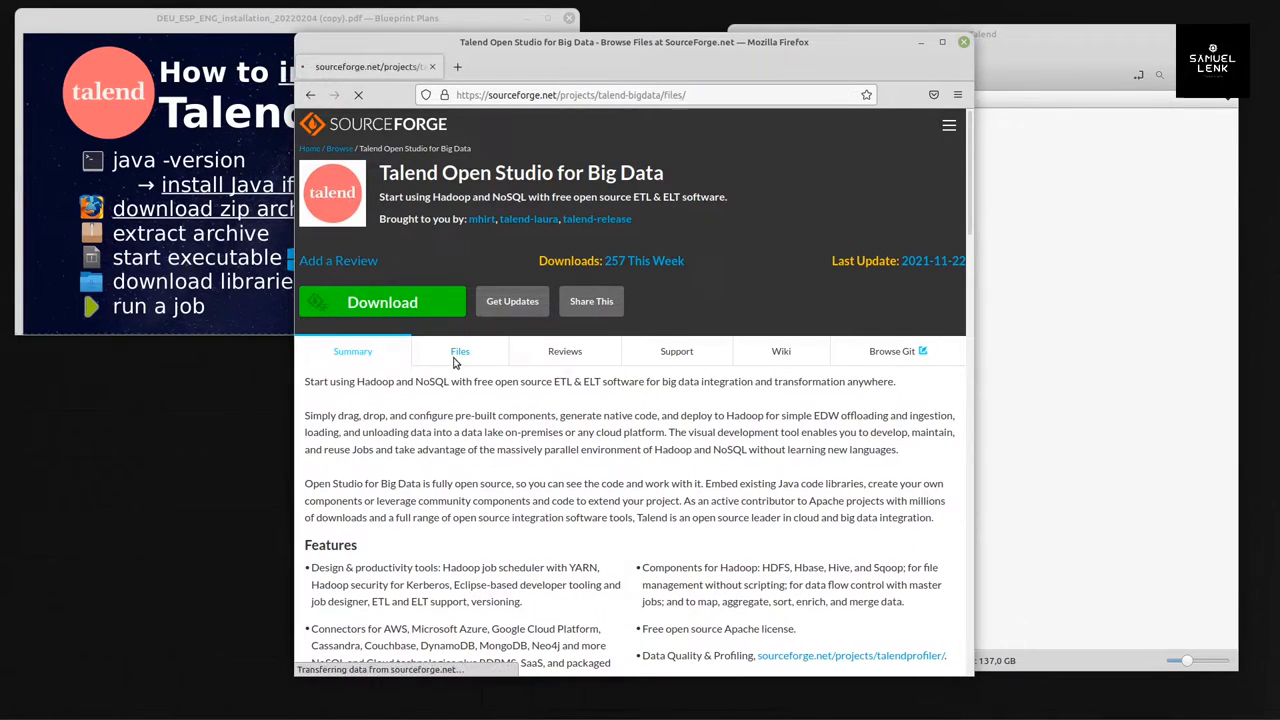
click(459, 351)
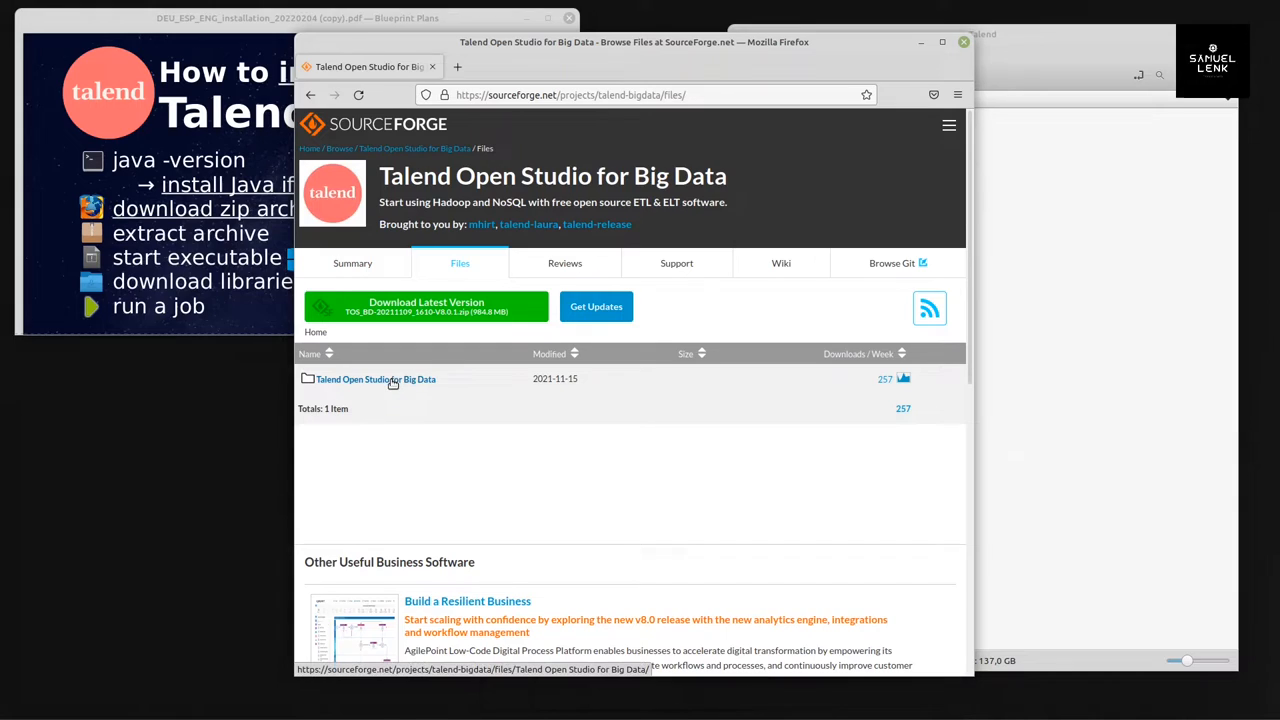
click(375, 378)
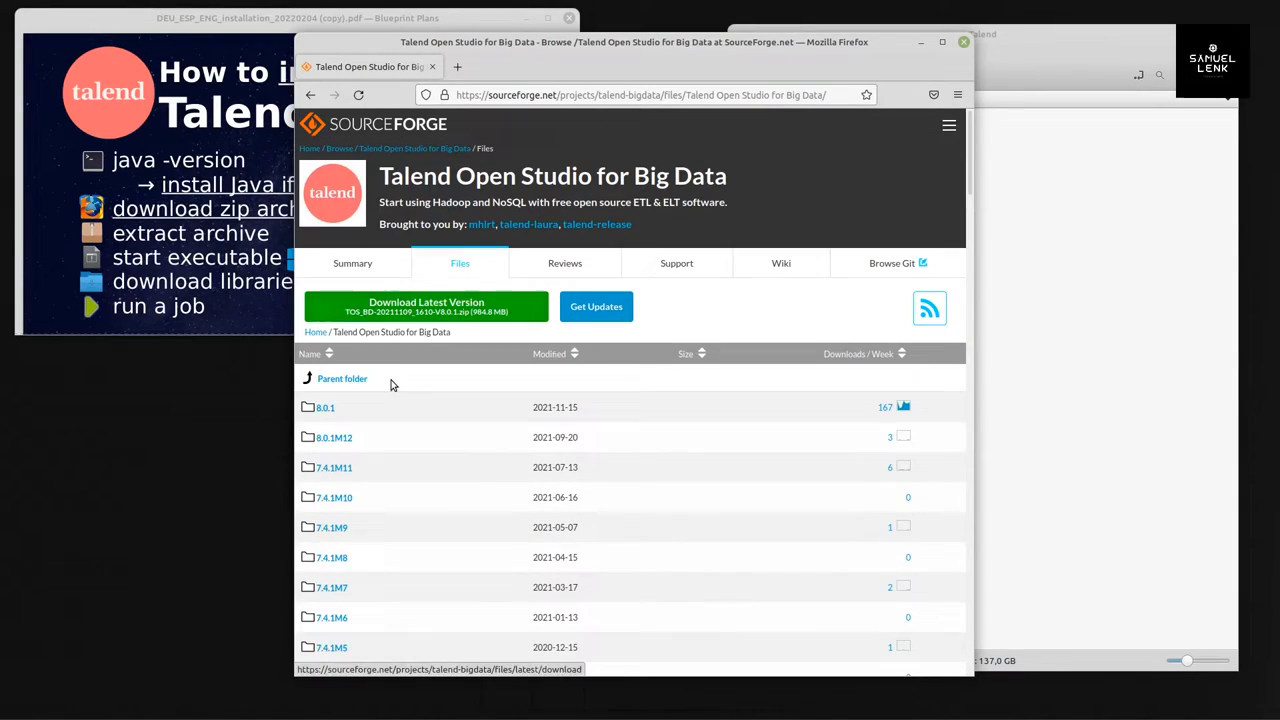
scroll(down, 3)
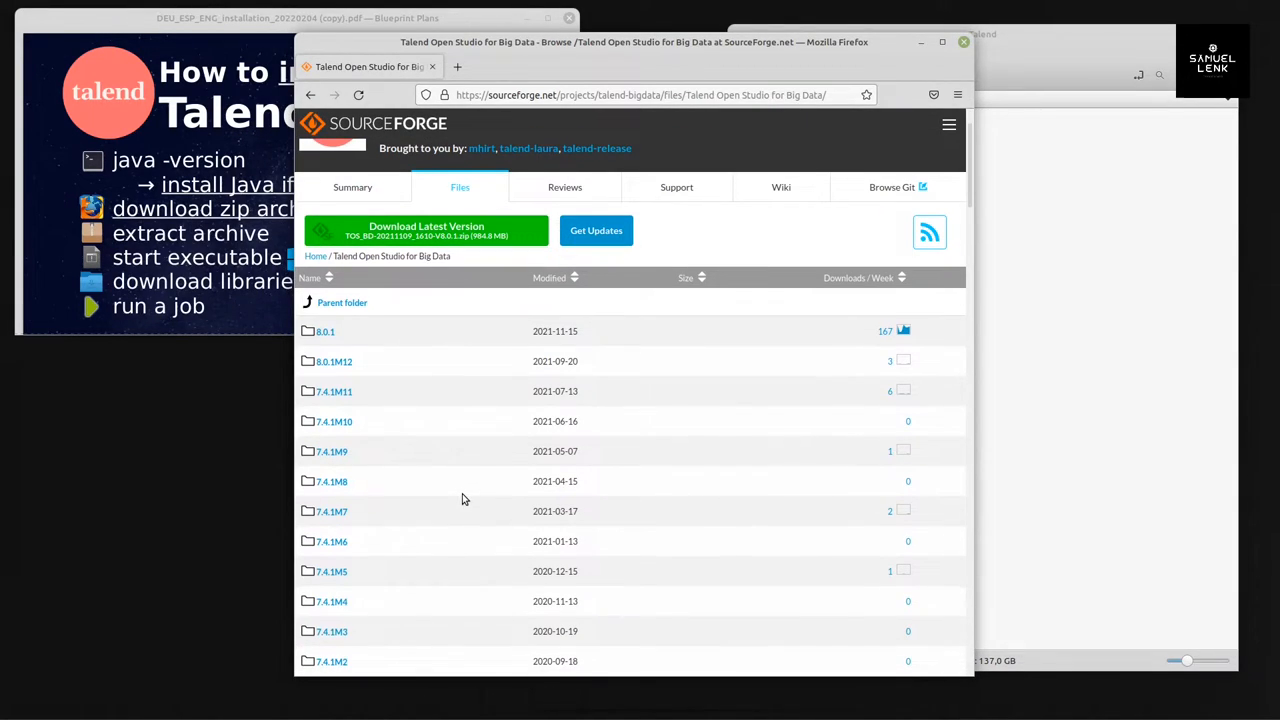
mouse_move(325, 331)
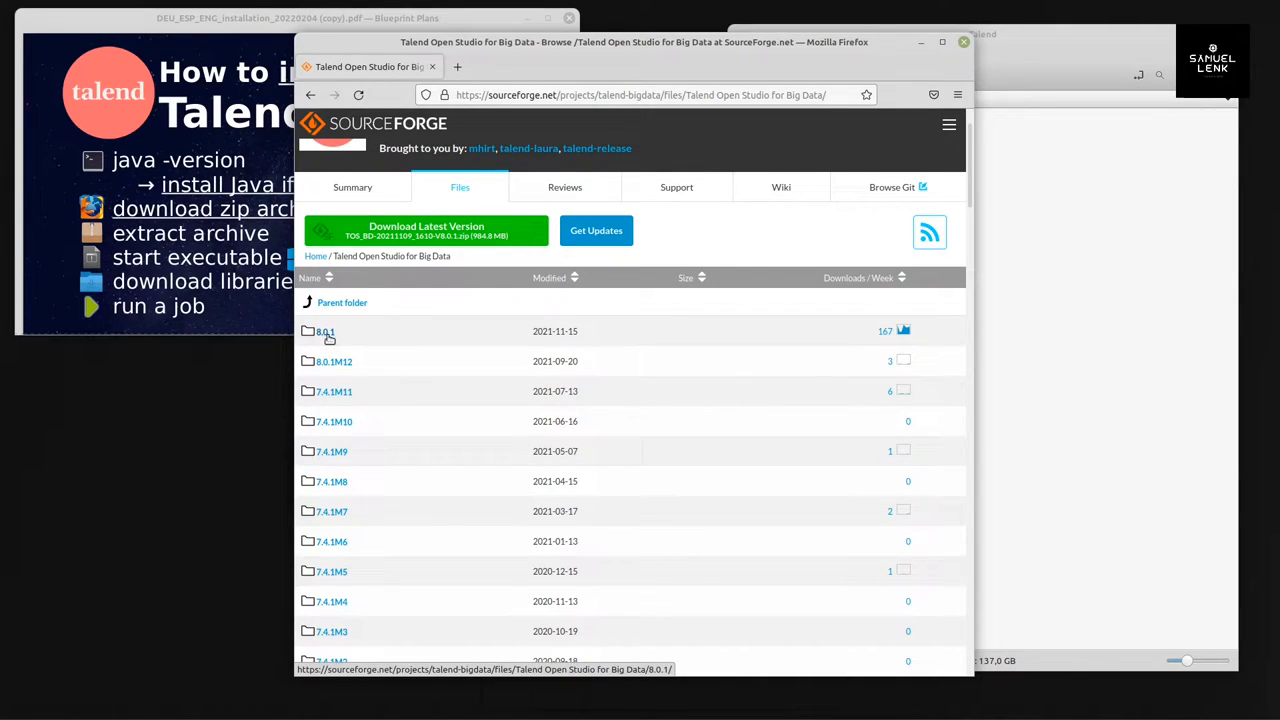
mouse_move(343, 366)
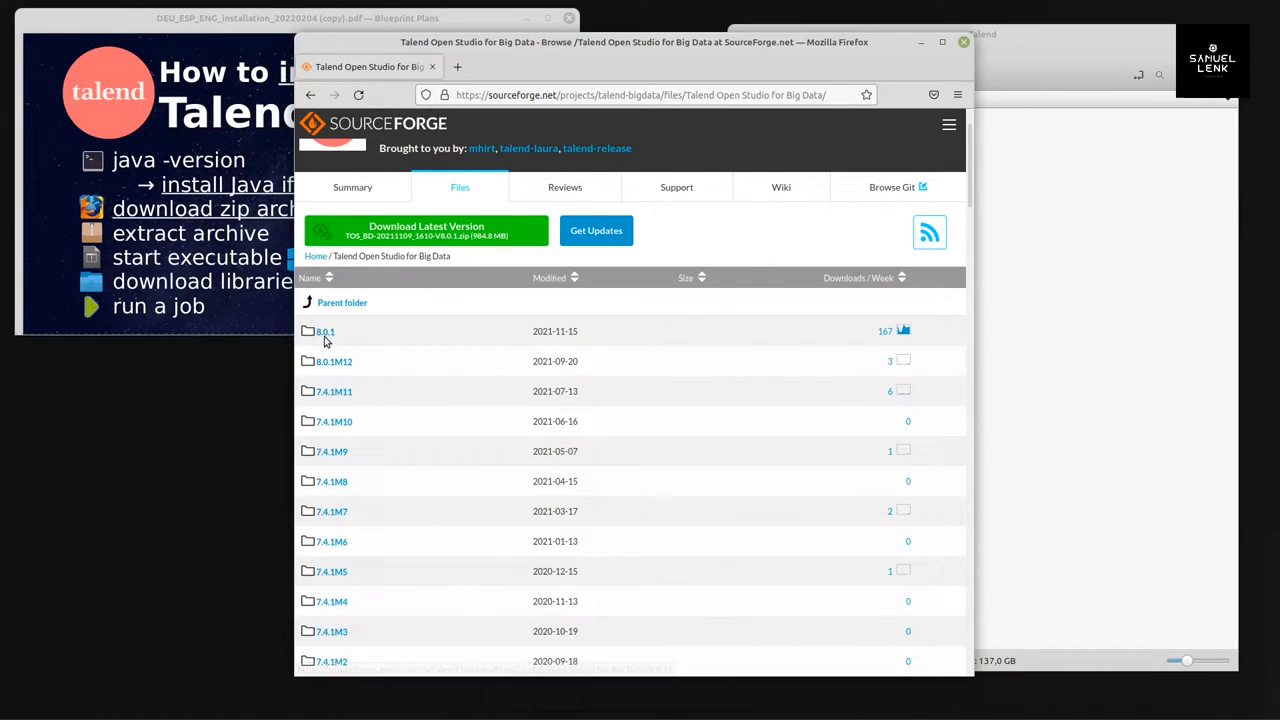
mouse_move(325, 331)
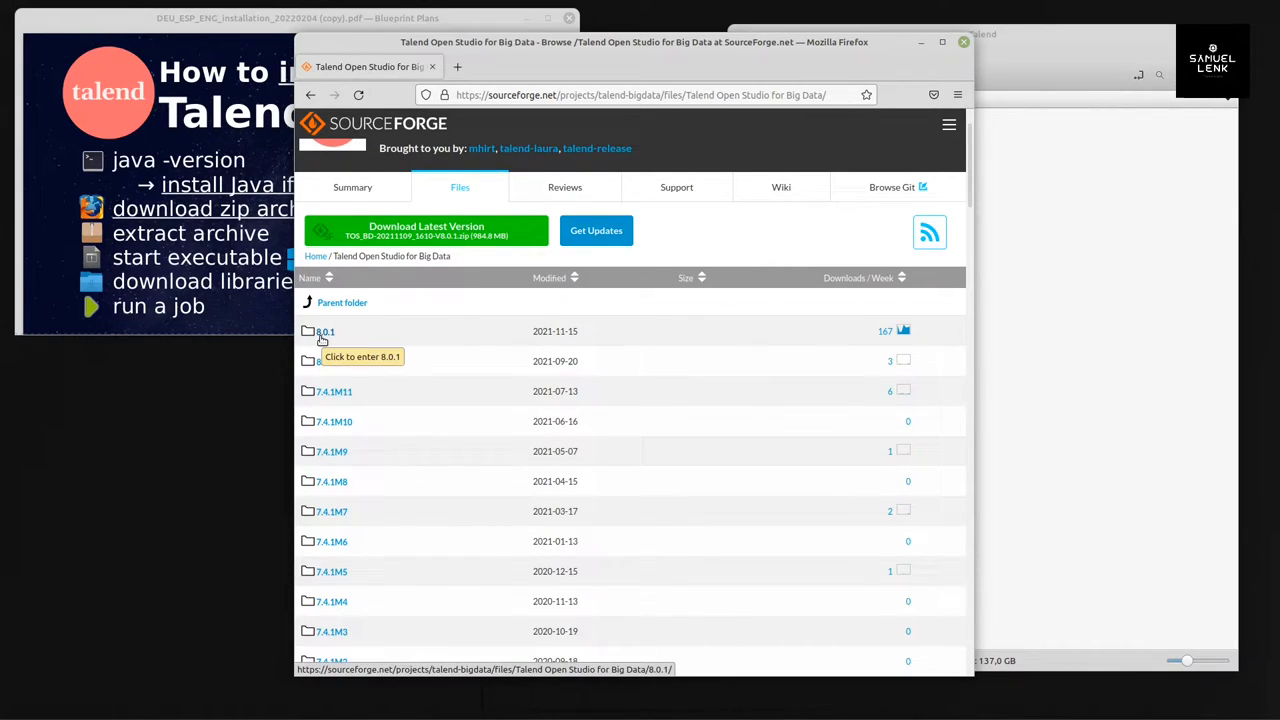
mouse_move(326, 331)
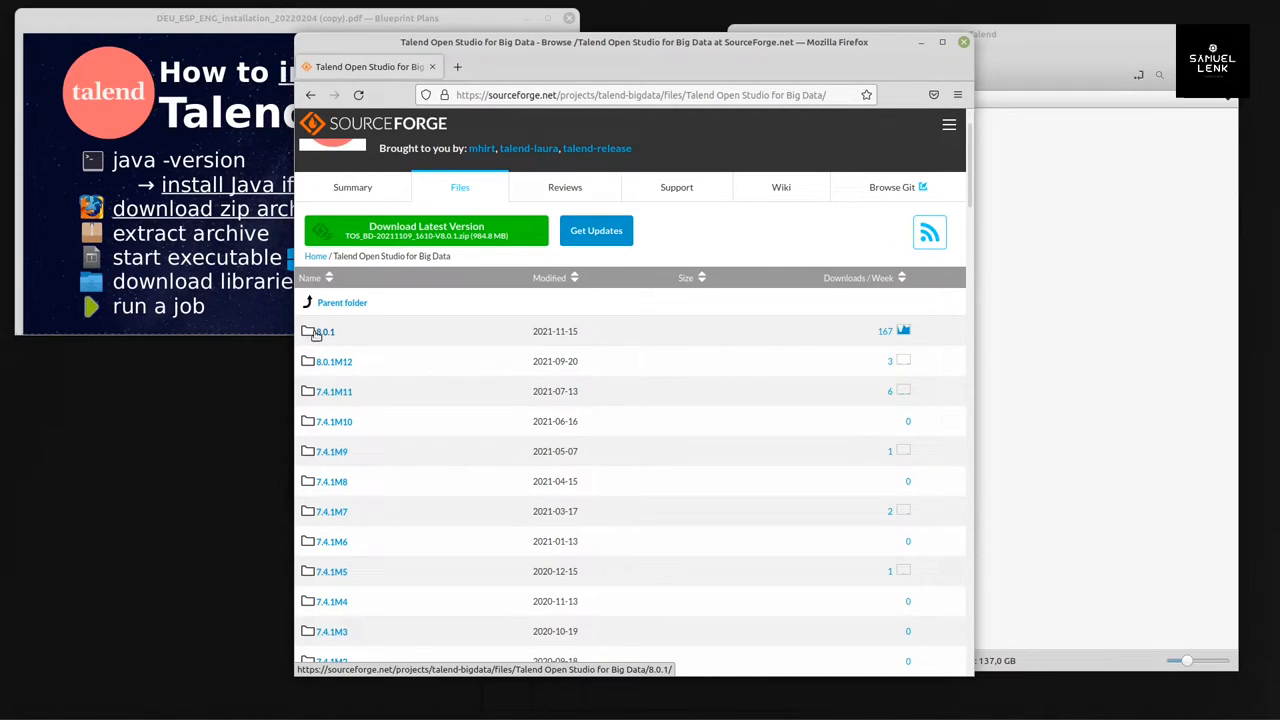
mouse_move(325, 331)
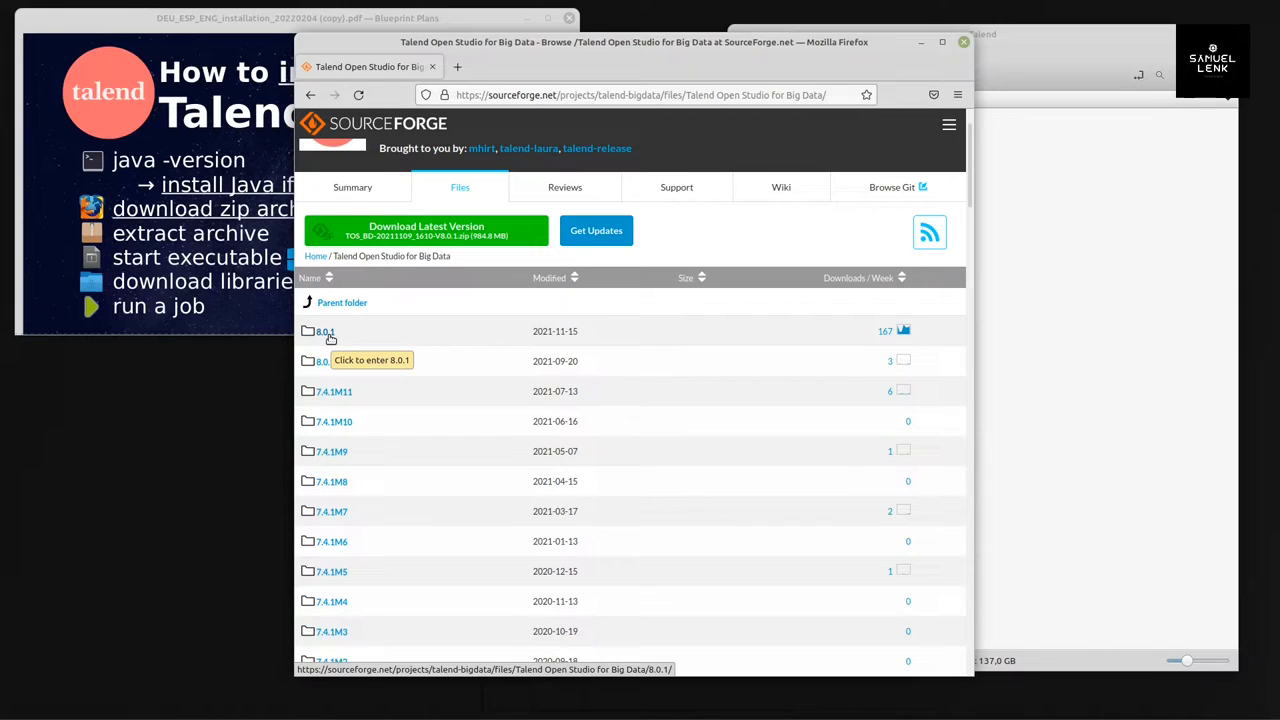
click(325, 331)
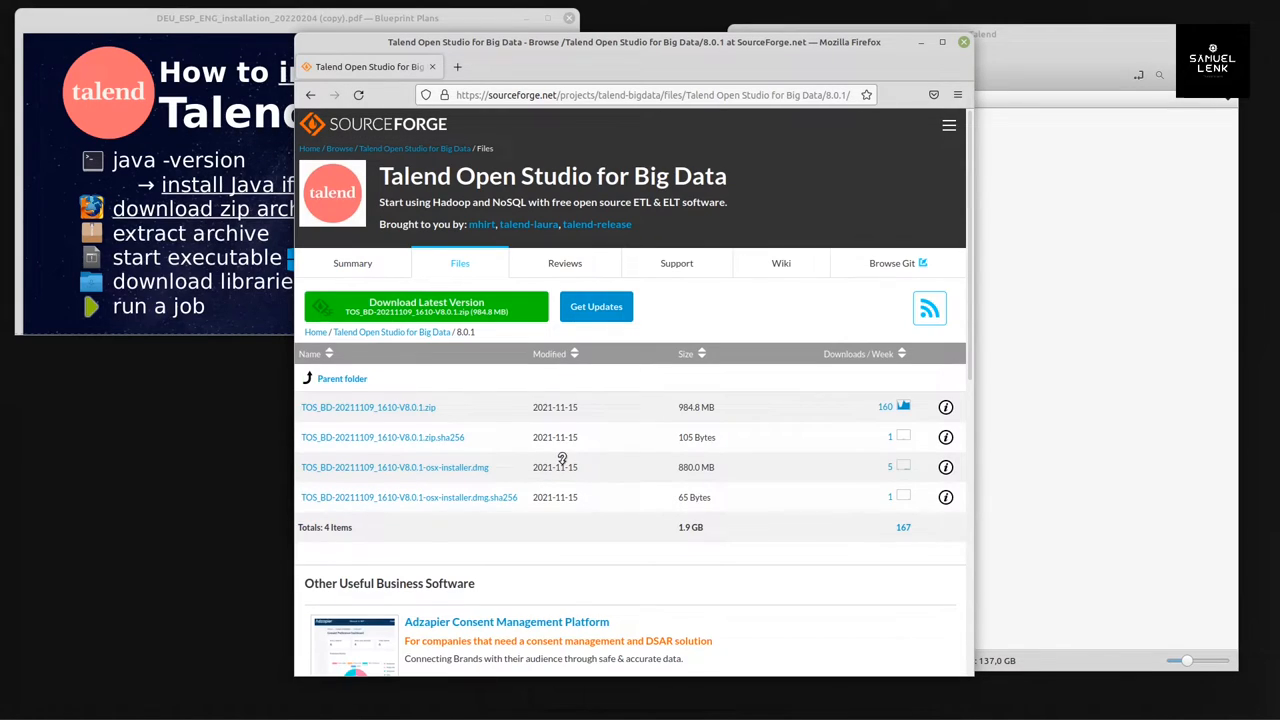
scroll(down, 3)
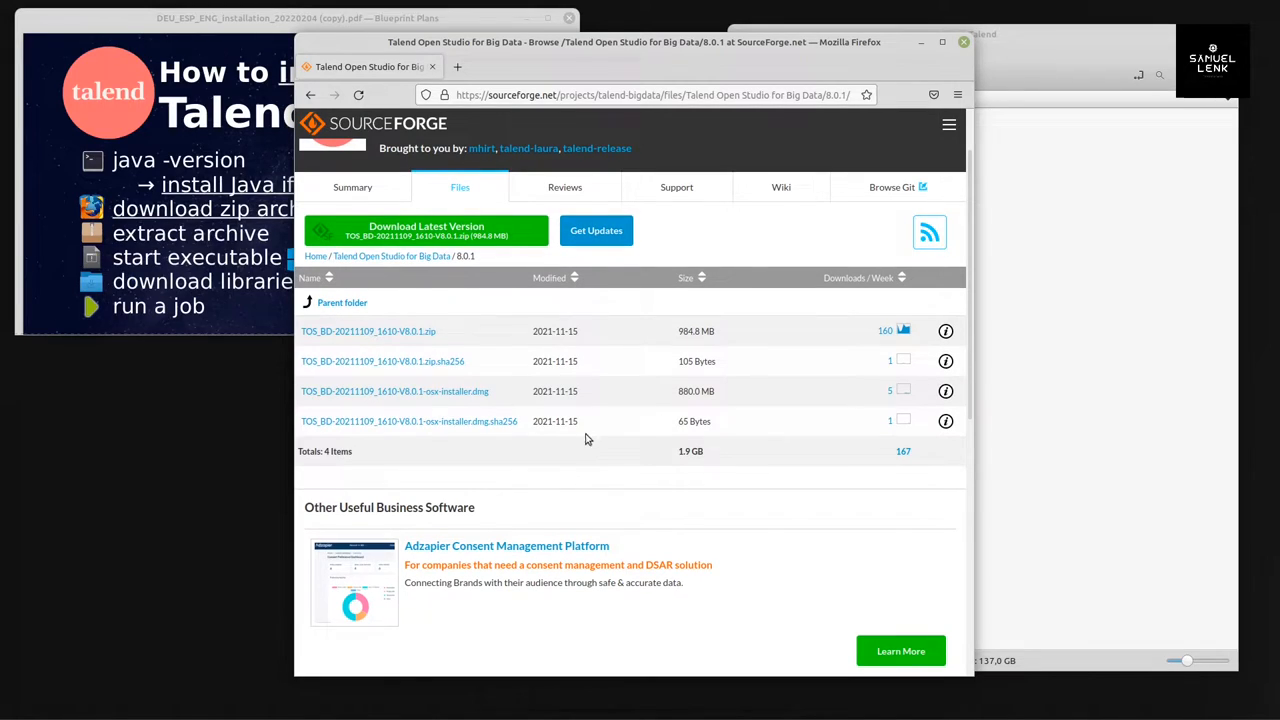
mouse_move(368, 331)
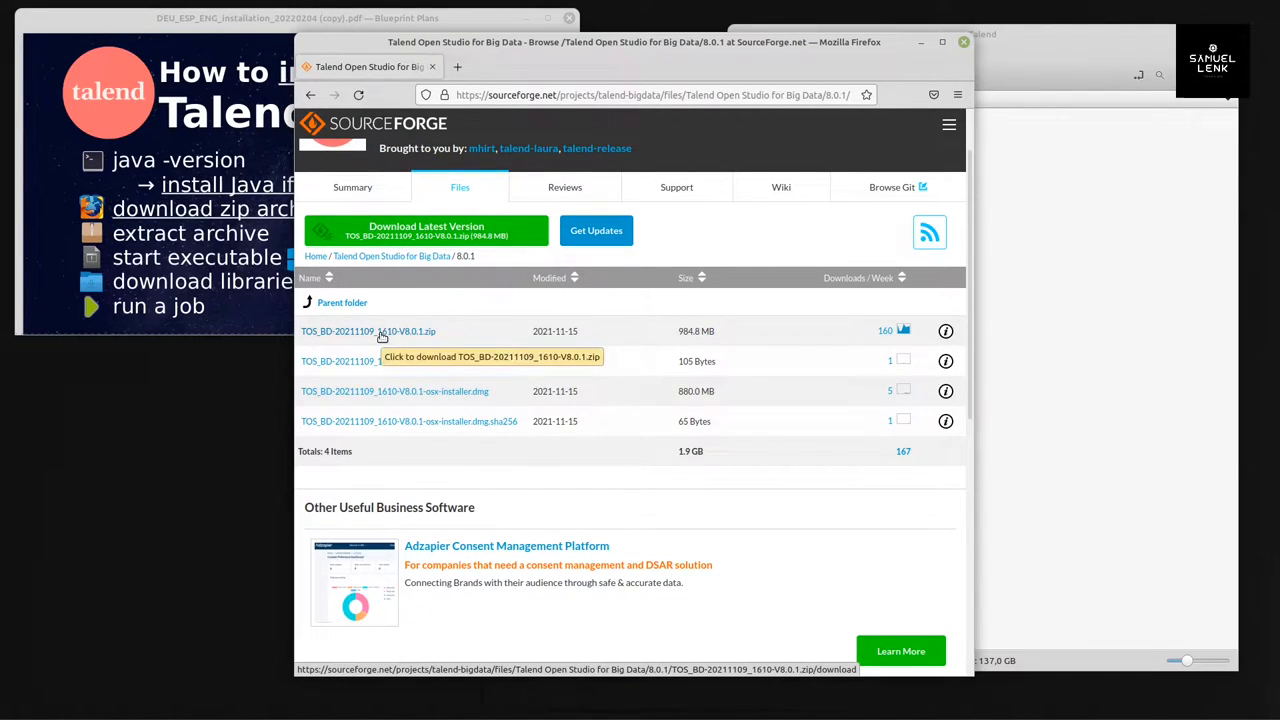
mouse_move(424, 340)
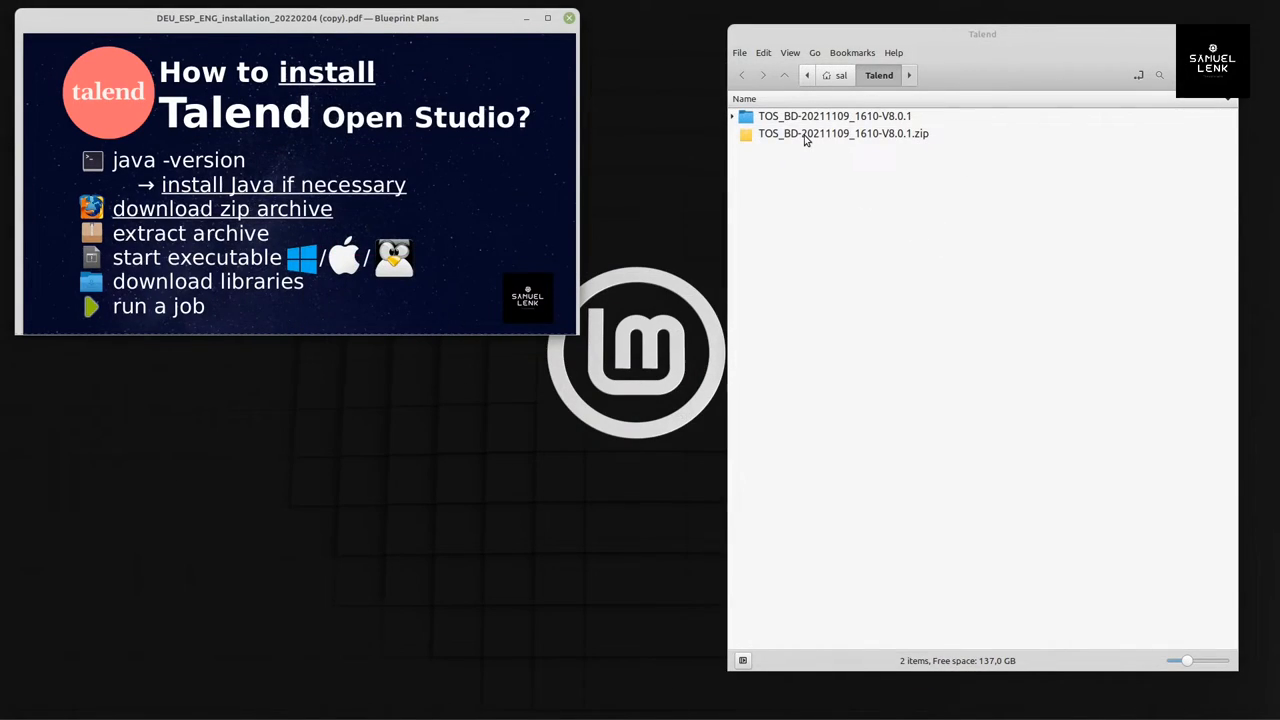
- Extract the downloaded Talend zip archive here with Extract Here
click(843, 133)
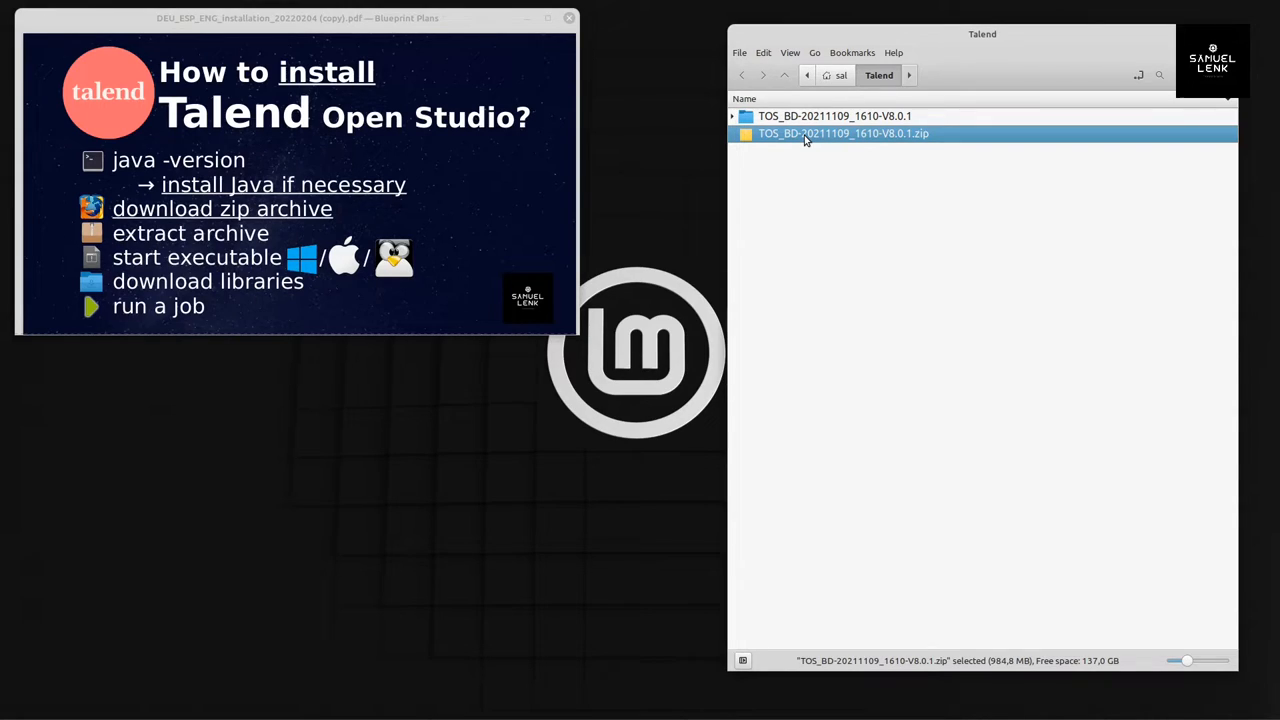
right_click(842, 133)
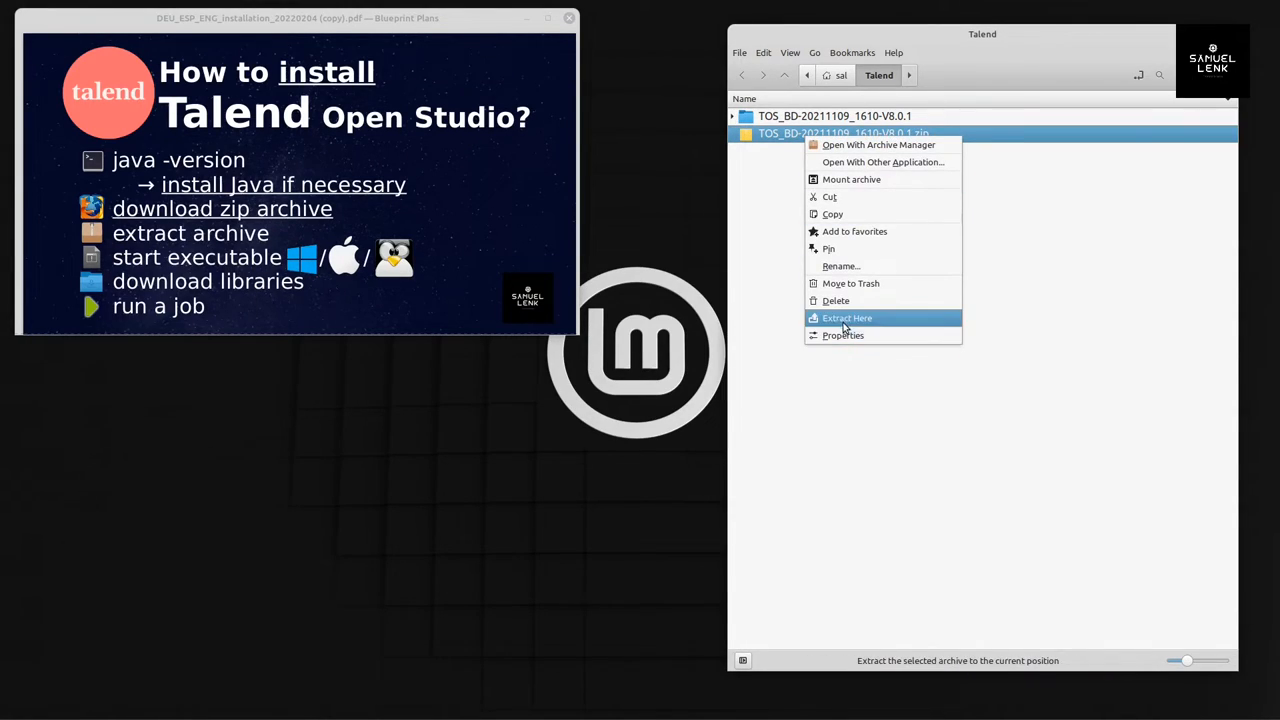
click(847, 318)
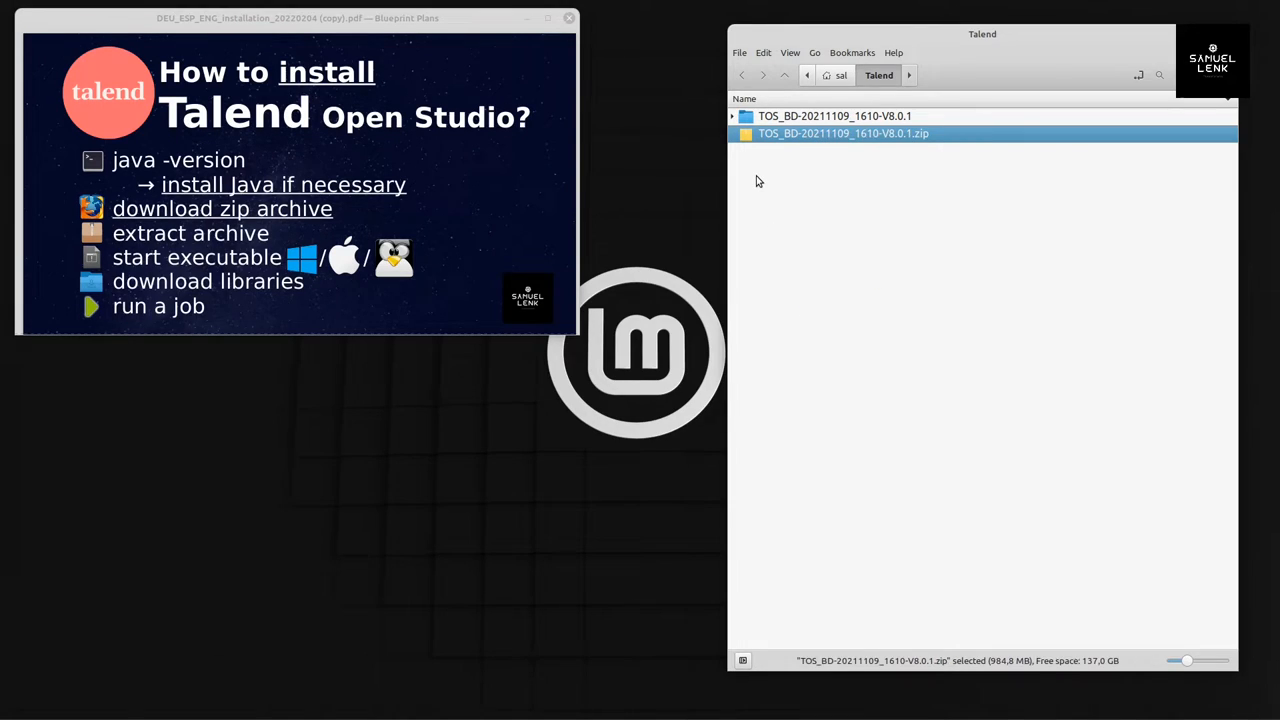
- Expand the extracted TOS_BD-20211109_1610-V8.0.1 folder to view its contents
click(835, 115)
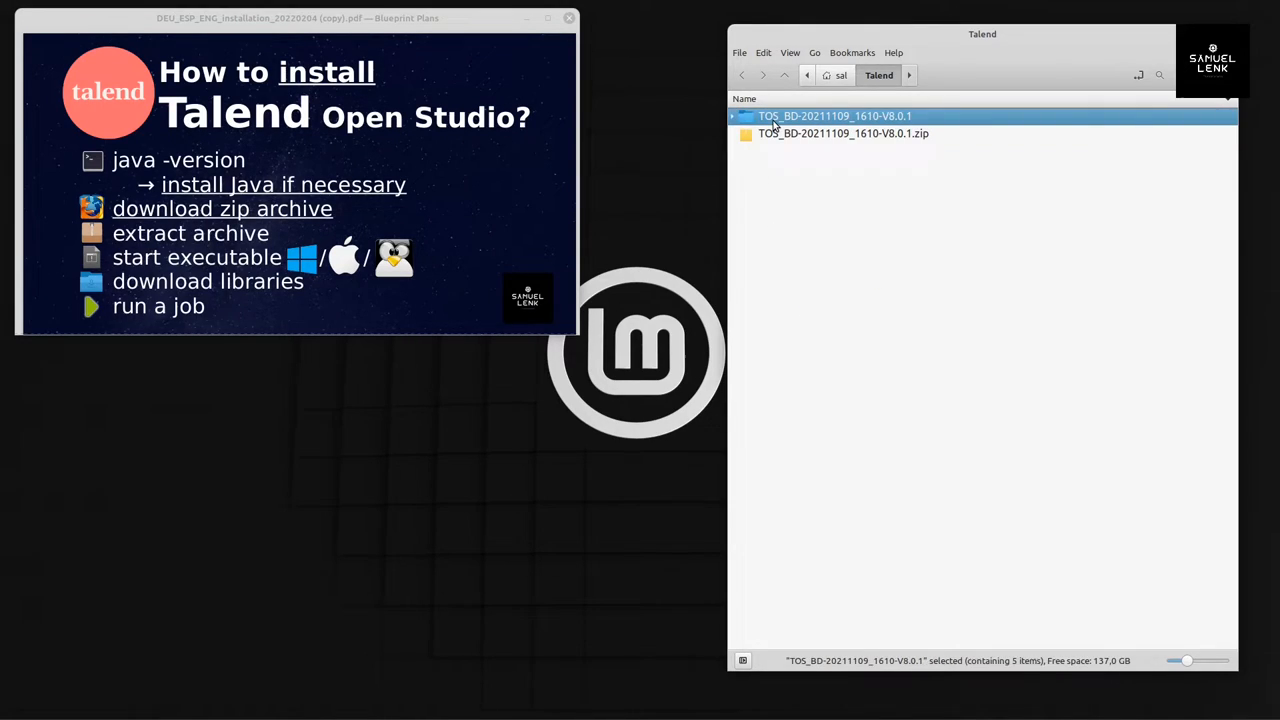
click(733, 116)
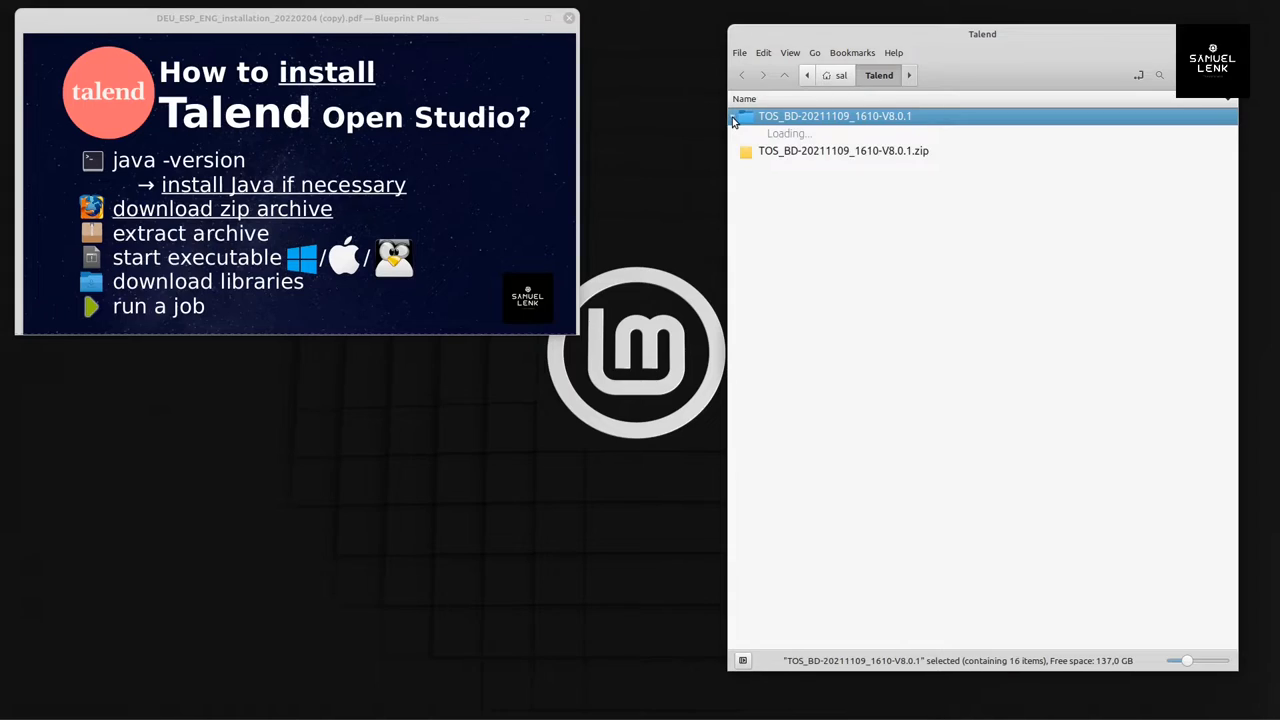
click(732, 116)
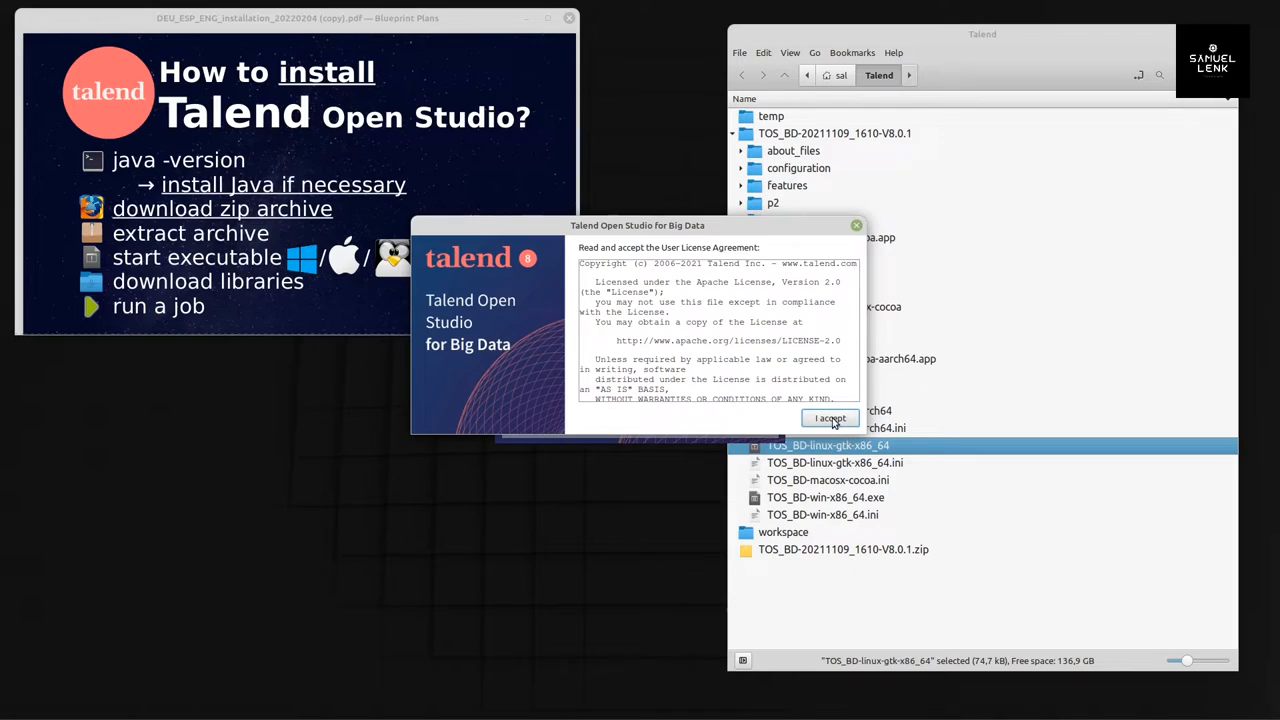
- Accept the license agreement and untick 'Always ask me at startup'
click(830, 418)
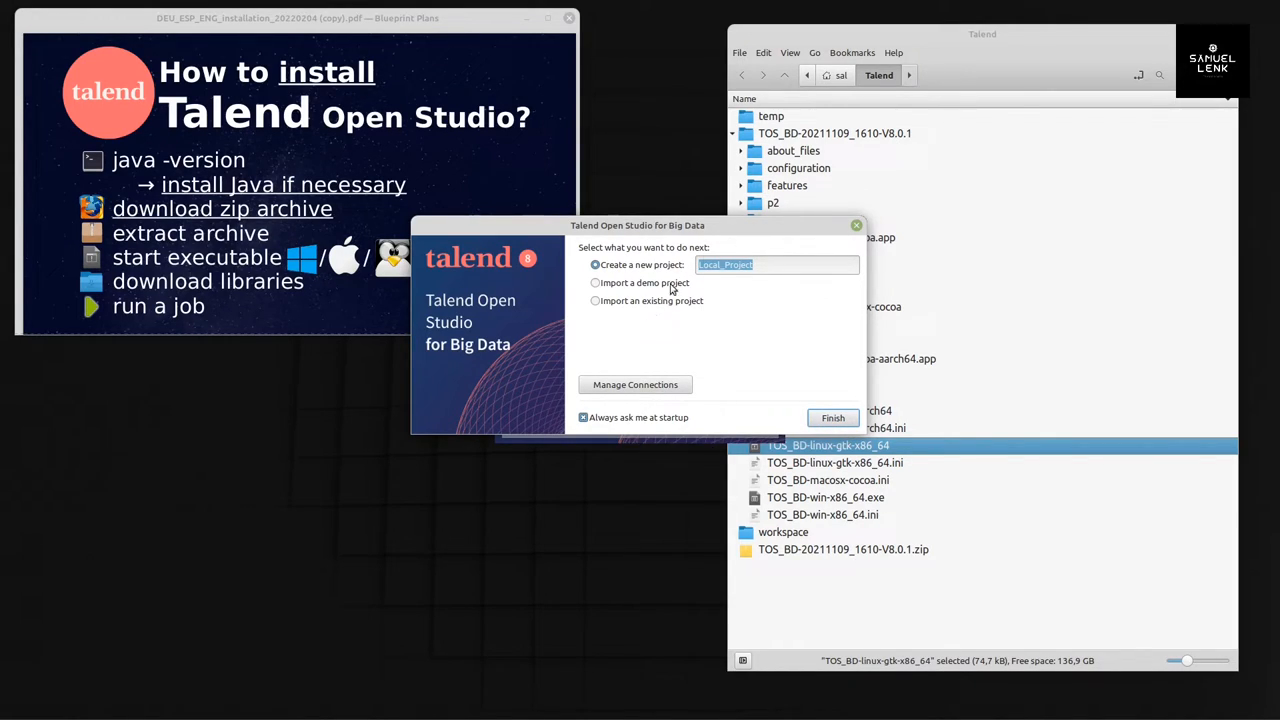
mouse_move(766, 423)
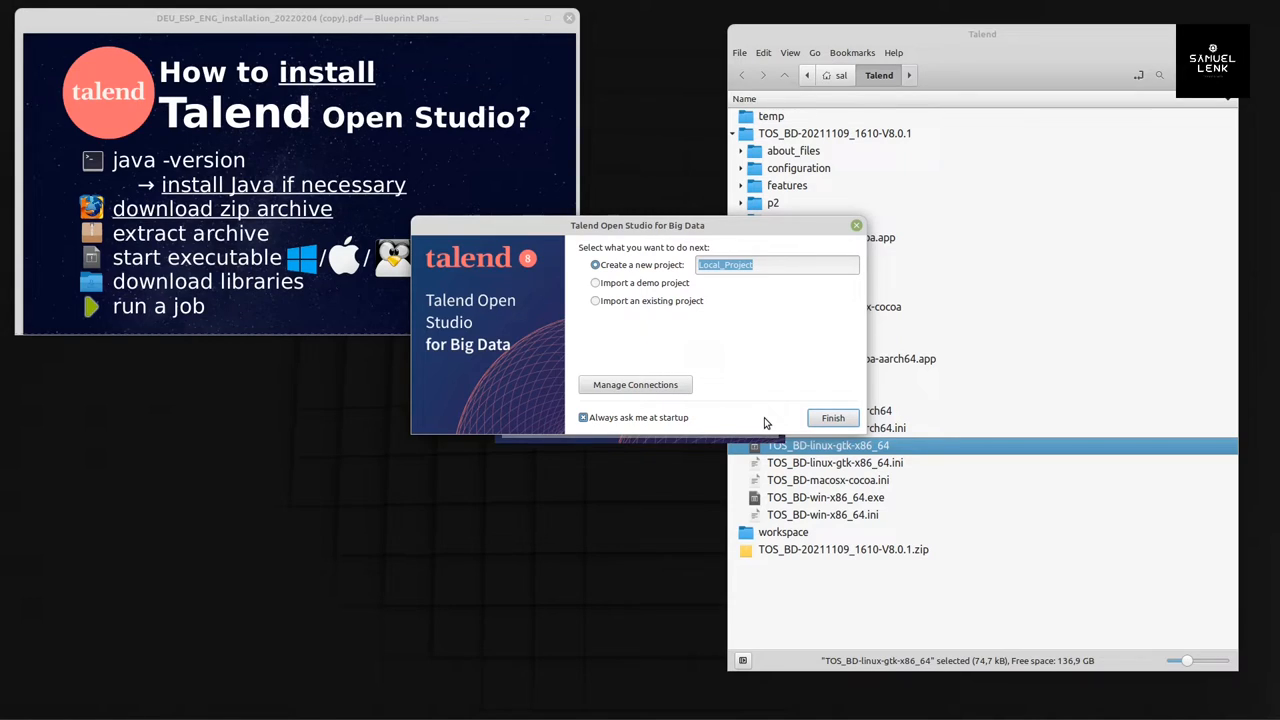
mouse_move(588, 423)
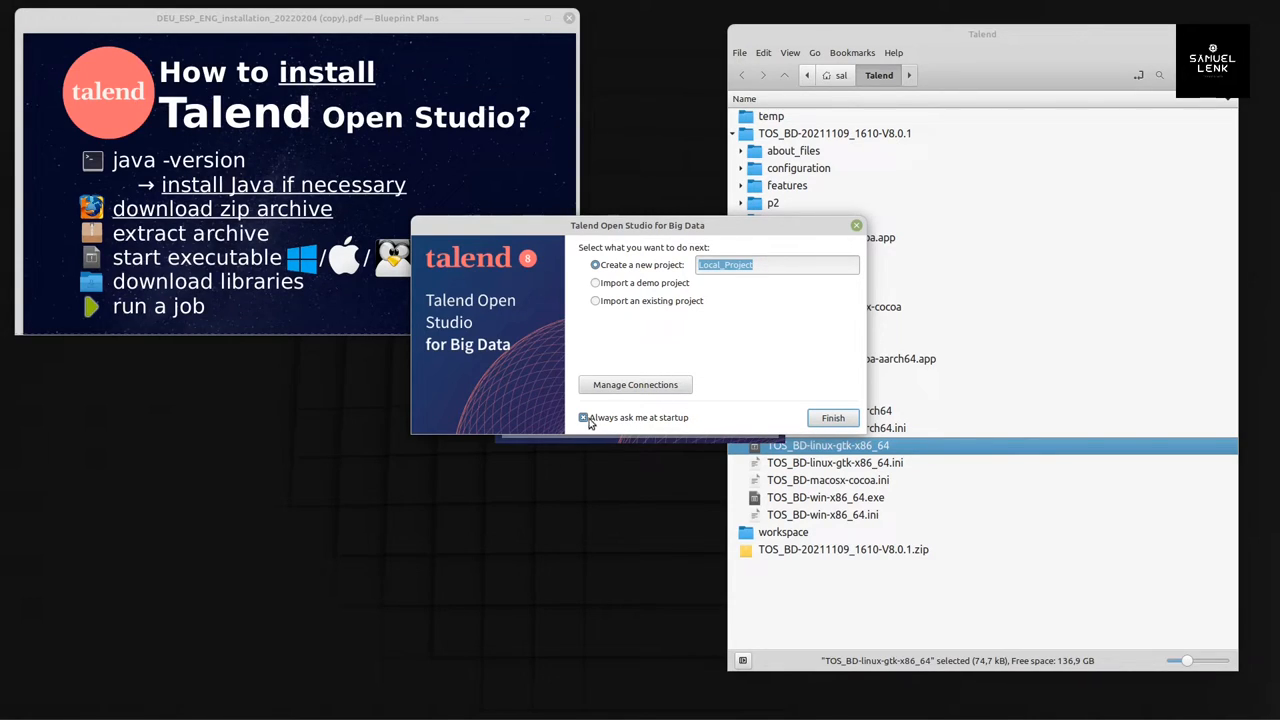
click(584, 417)
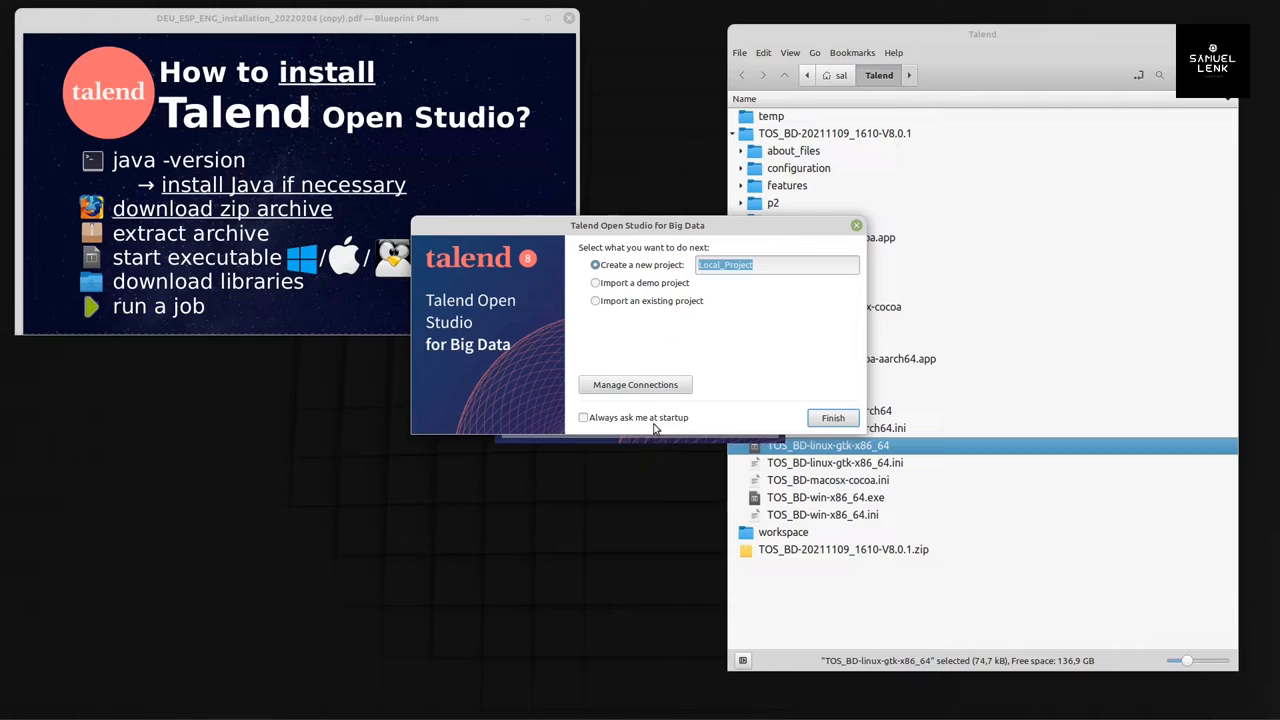
mouse_move(778, 420)
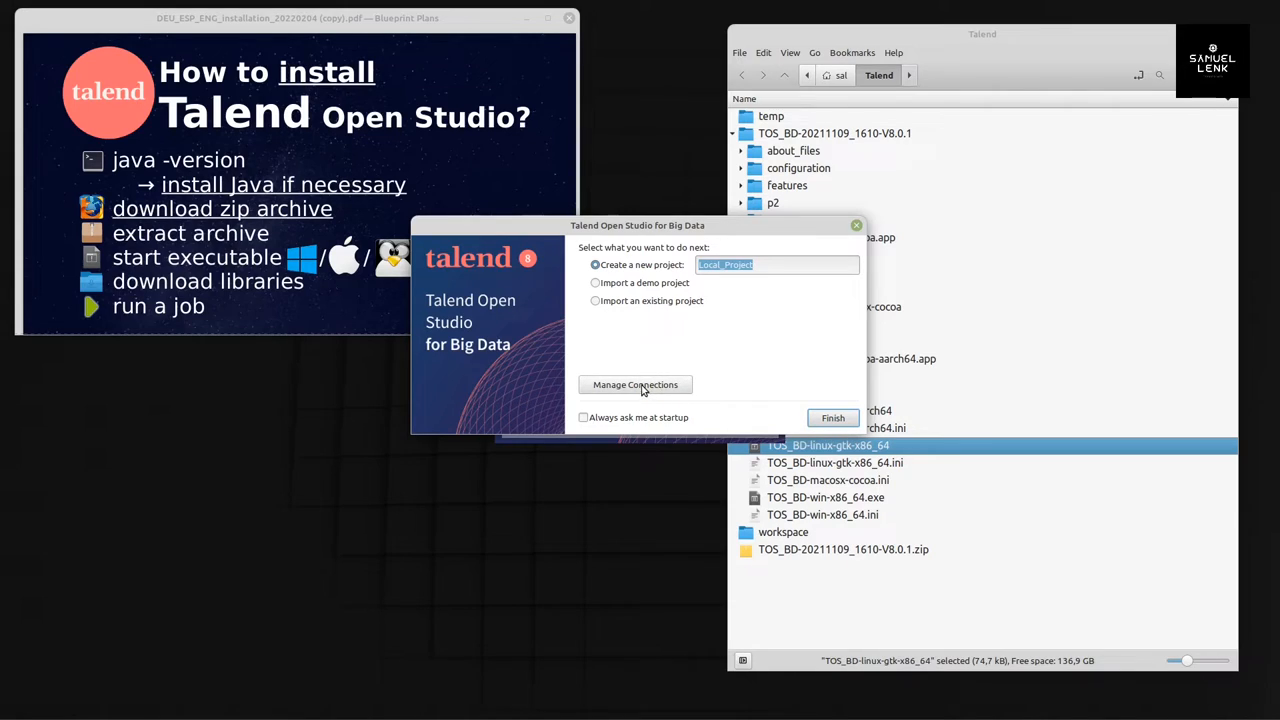
- Fix the Local connection's user e-mail, verify the Talend workspace path, and confirm
click(635, 384)
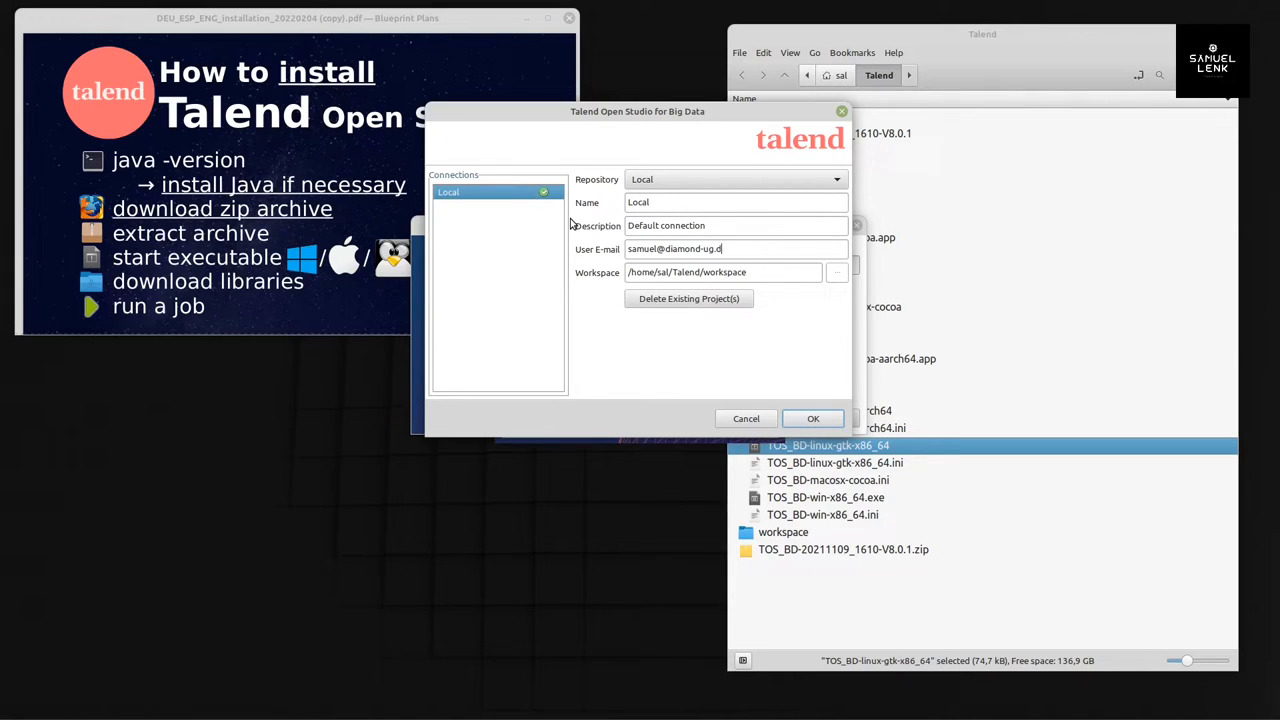
text(e)
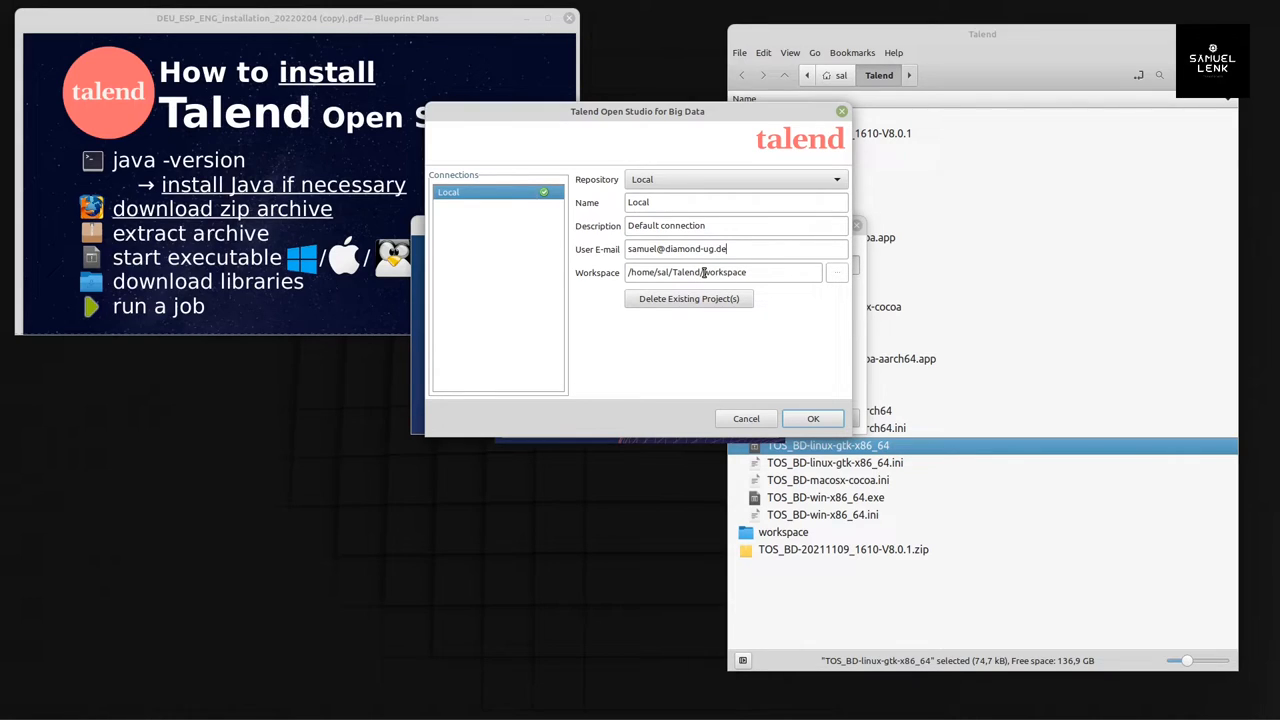
double_click(725, 272)
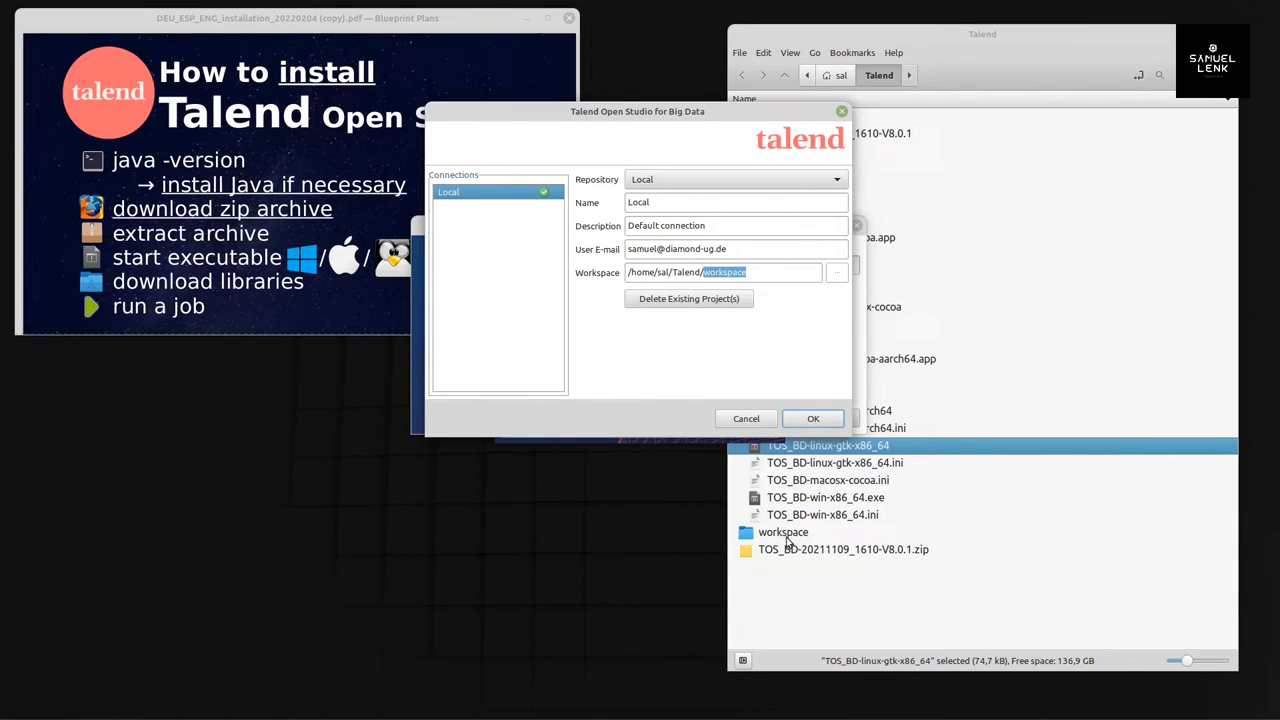
click(783, 531)
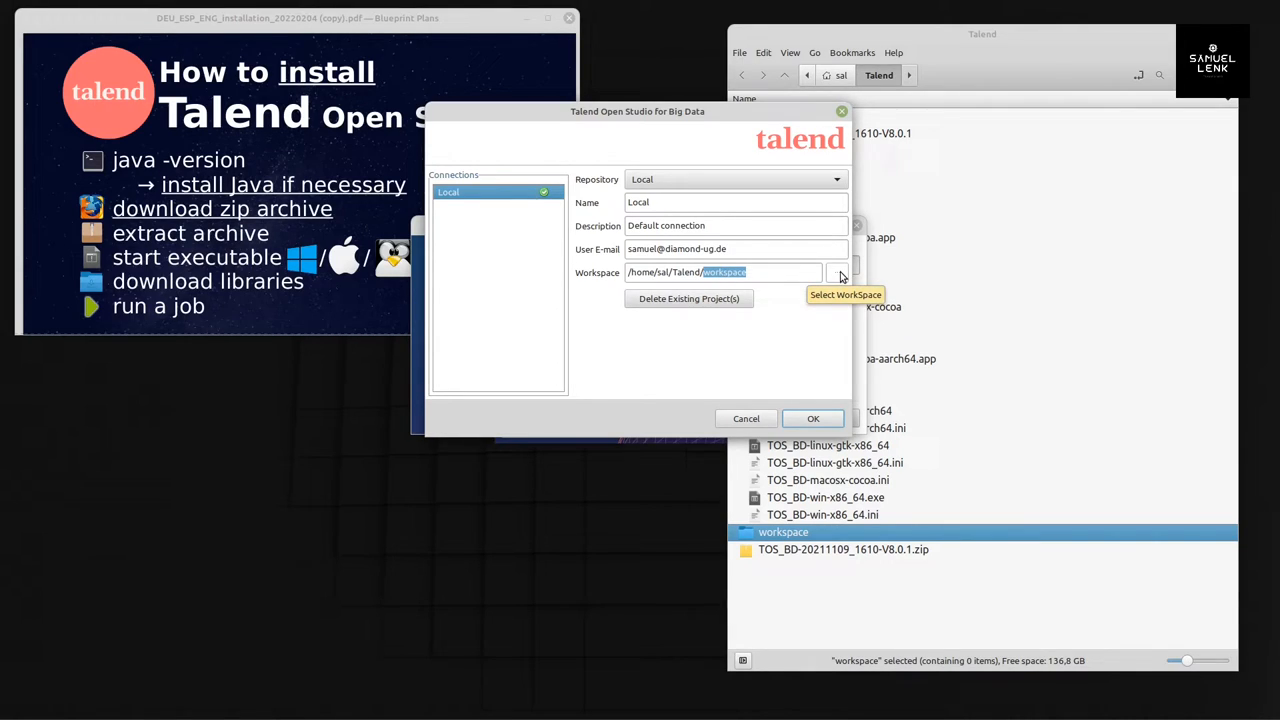
mouse_move(808, 388)
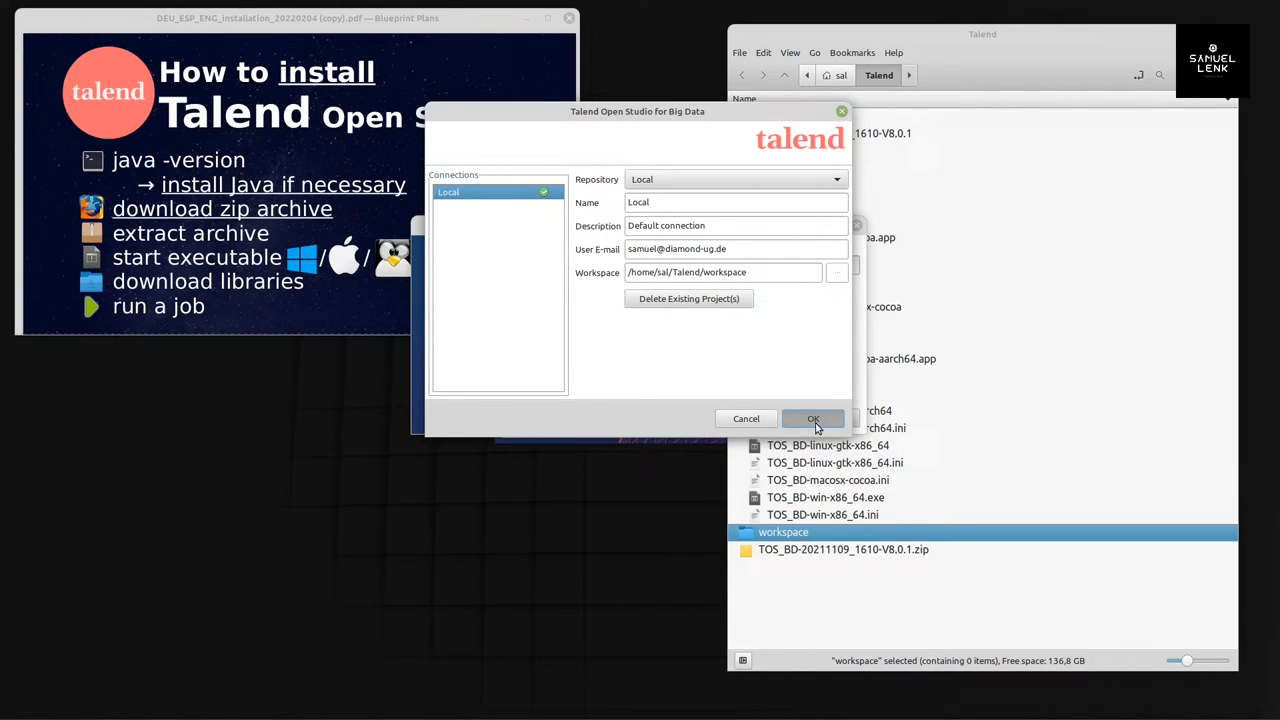
click(813, 418)
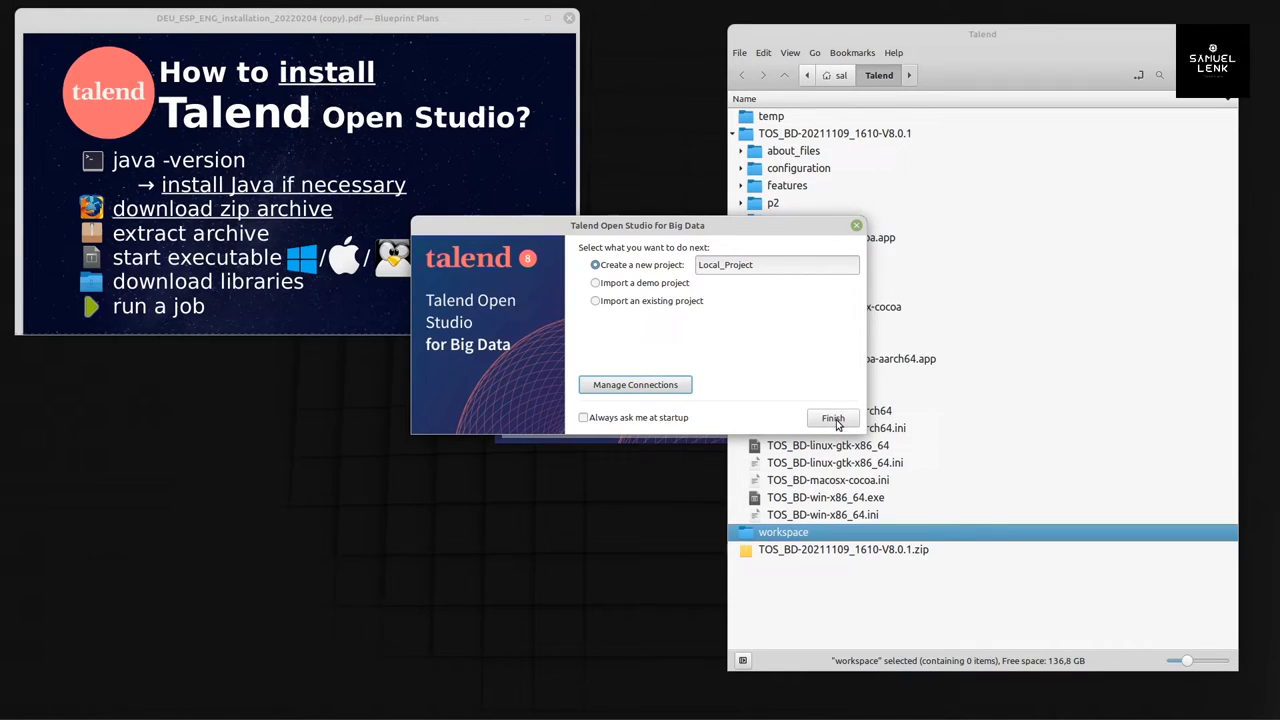
mouse_move(726, 400)
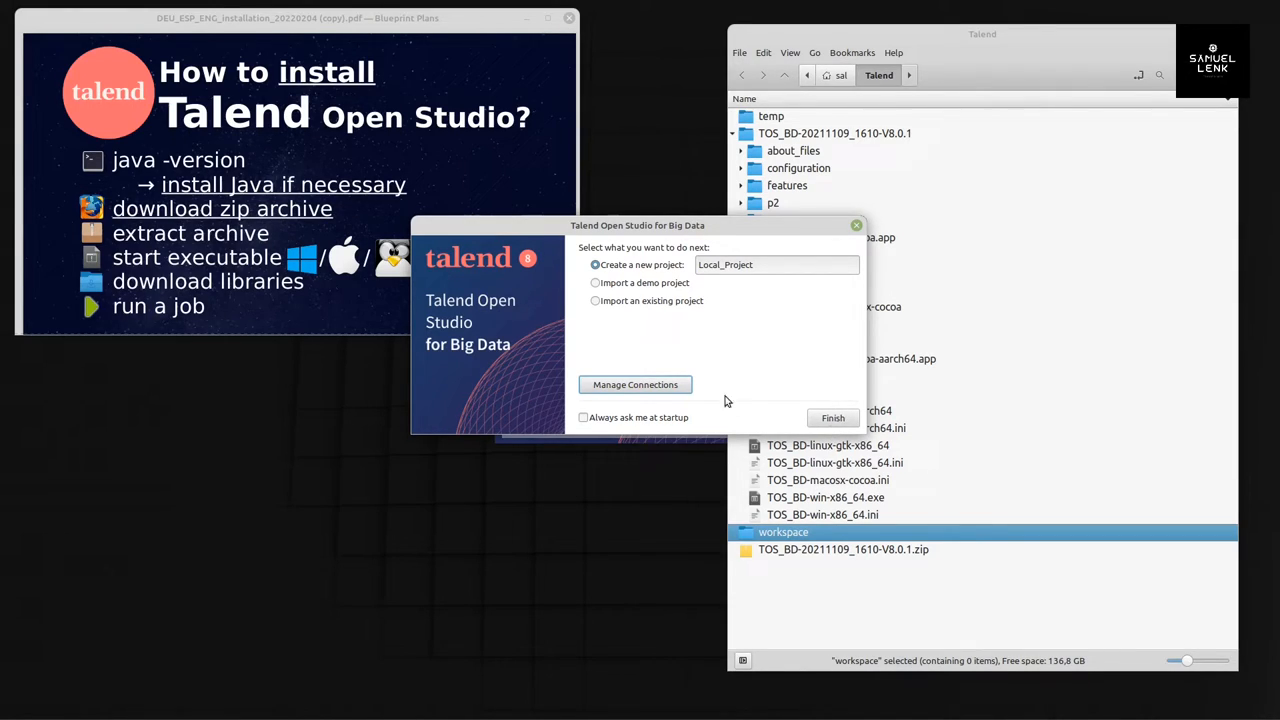
mouse_move(765, 283)
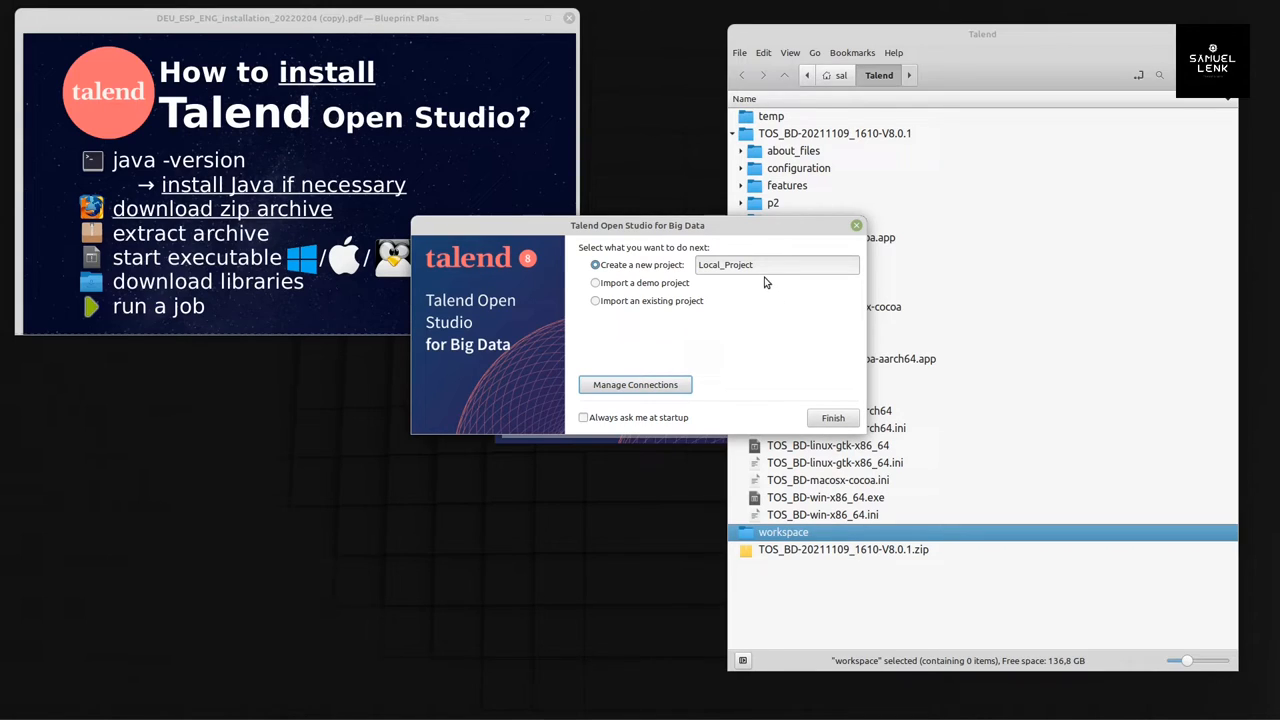
- Name the new local project talendBasics and finish to launch the studio
triple_click(777, 264)
text(t)
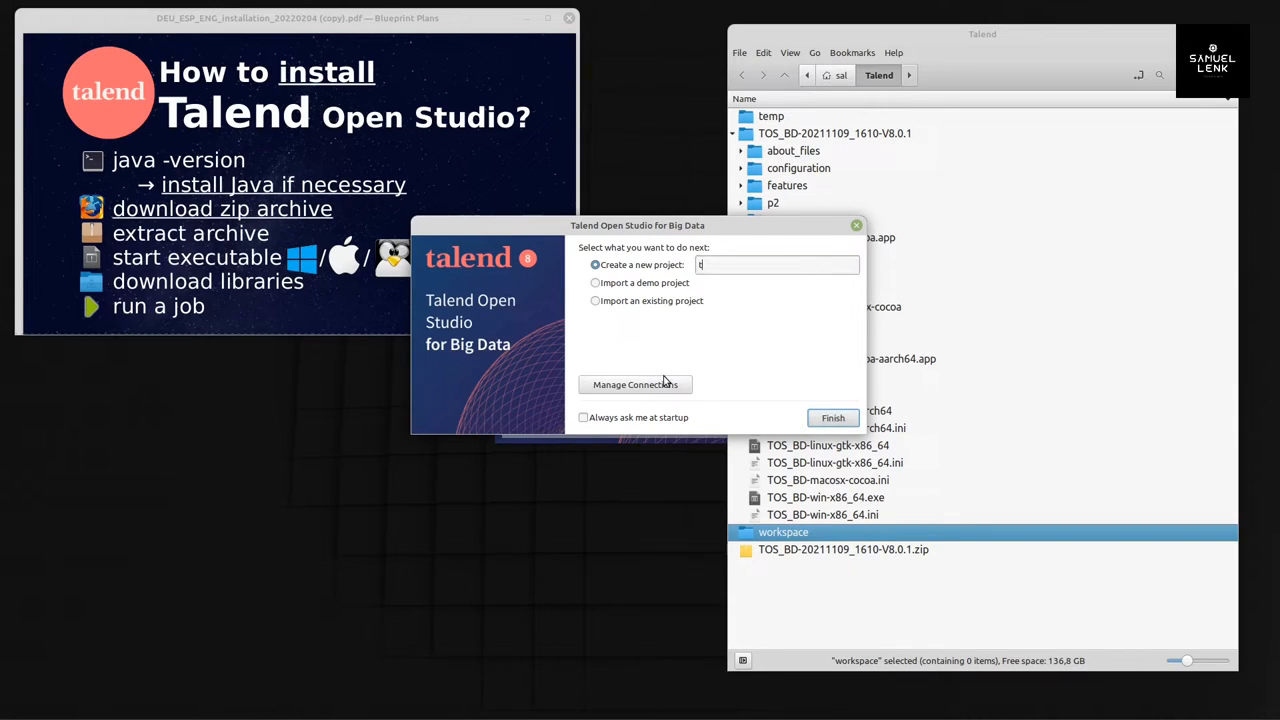
text(alend)
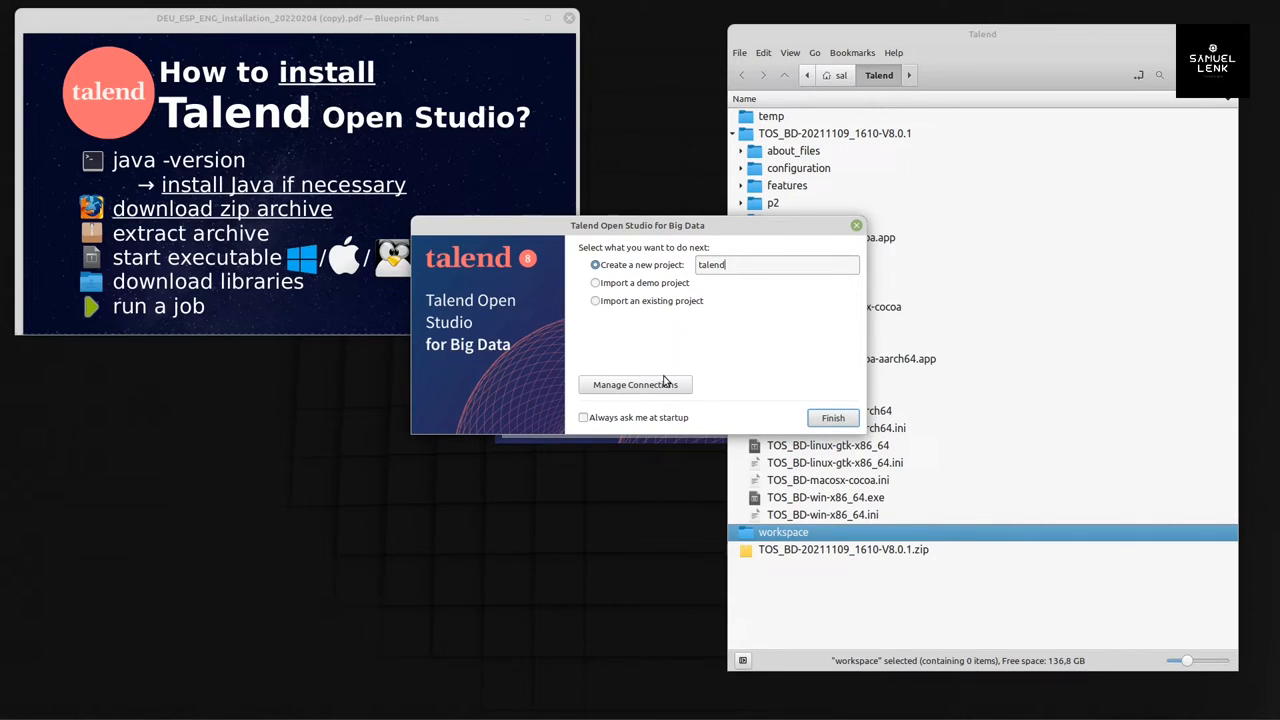
text(Basics)
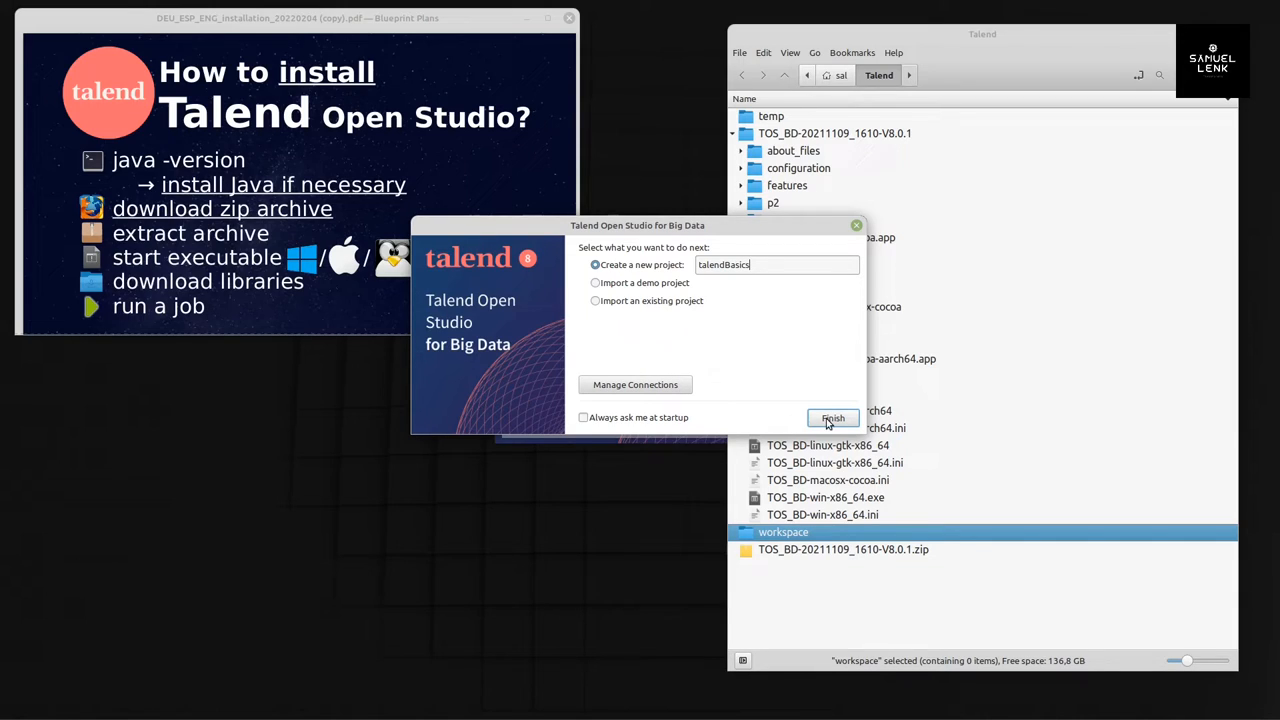
click(833, 418)
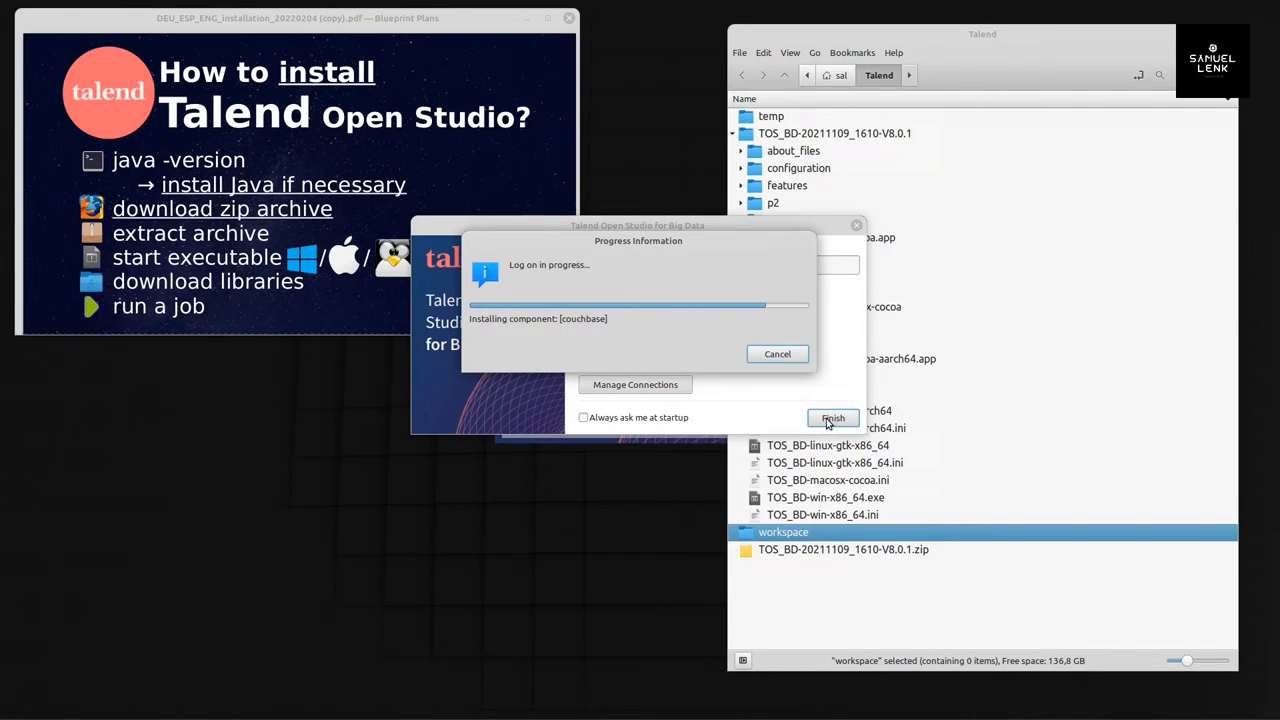
click(833, 418)
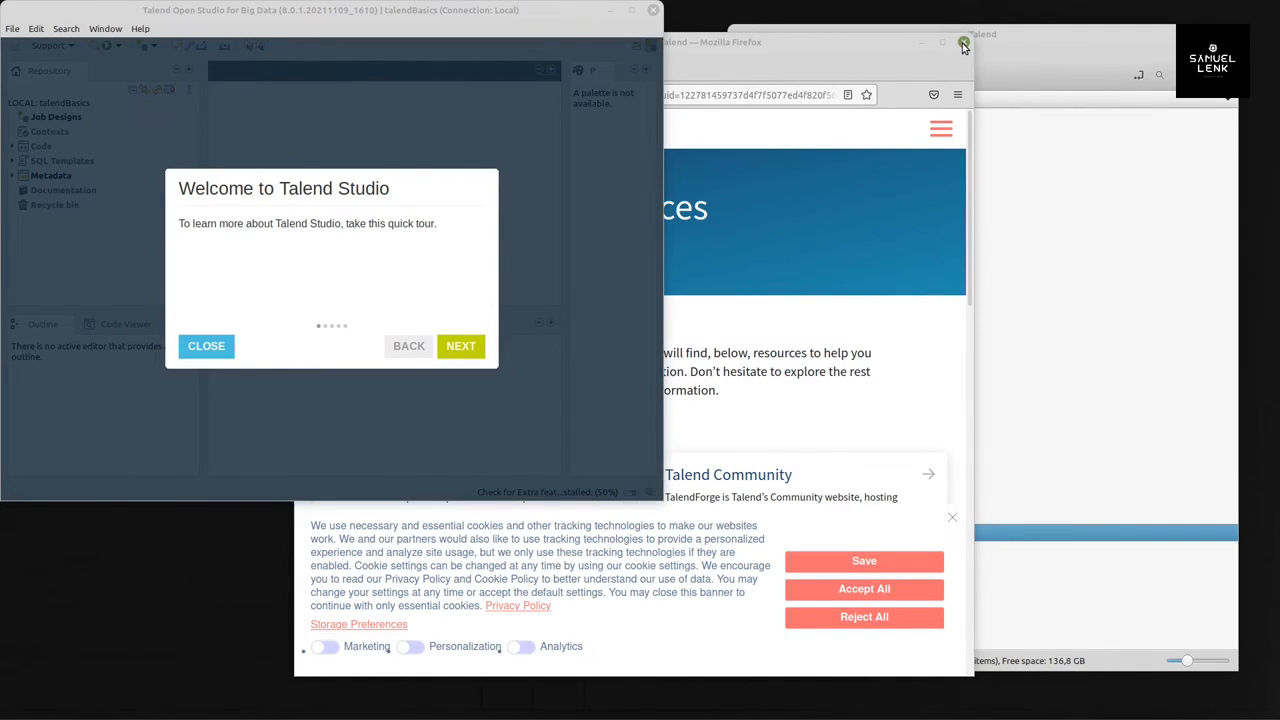
click(963, 42)
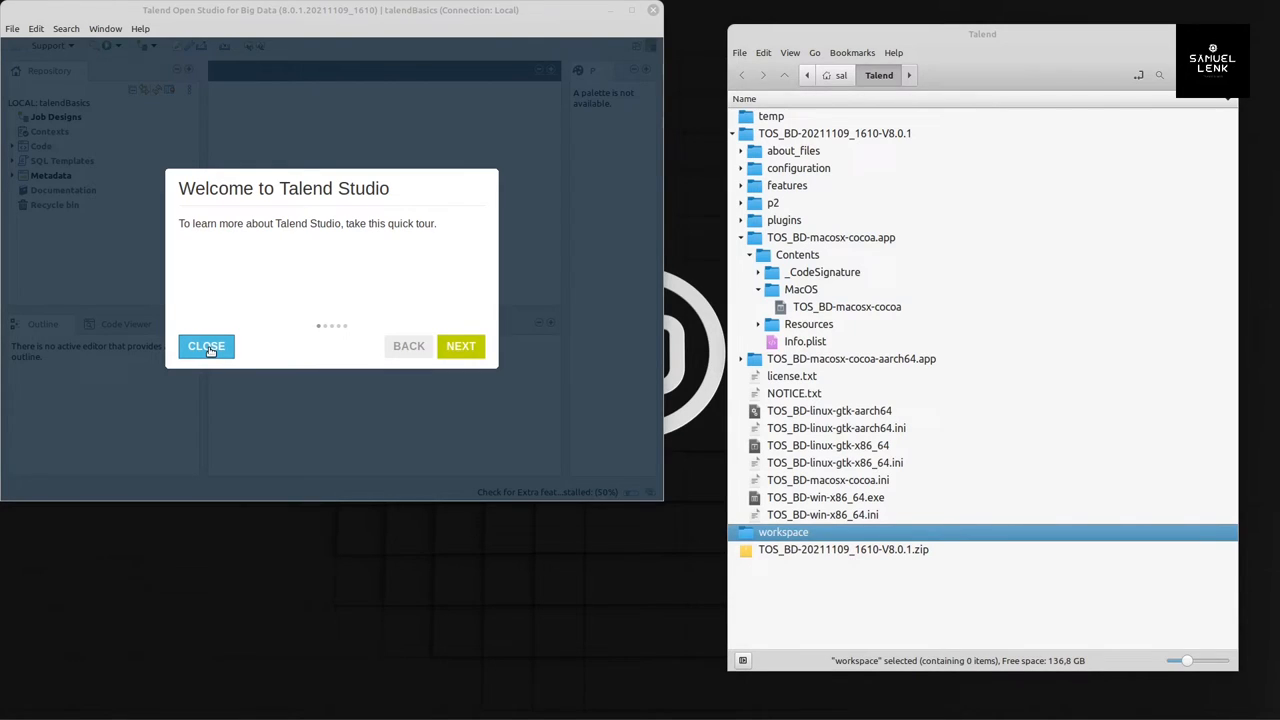
click(206, 346)
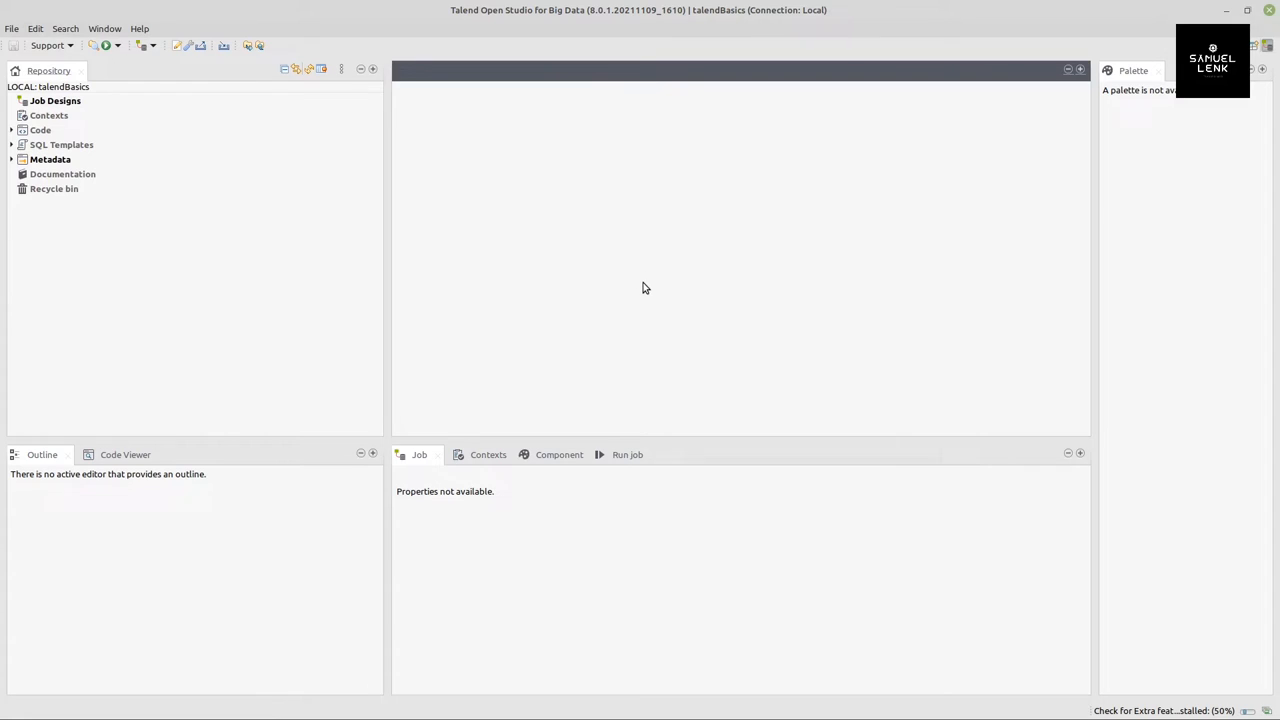
mouse_move(735, 357)
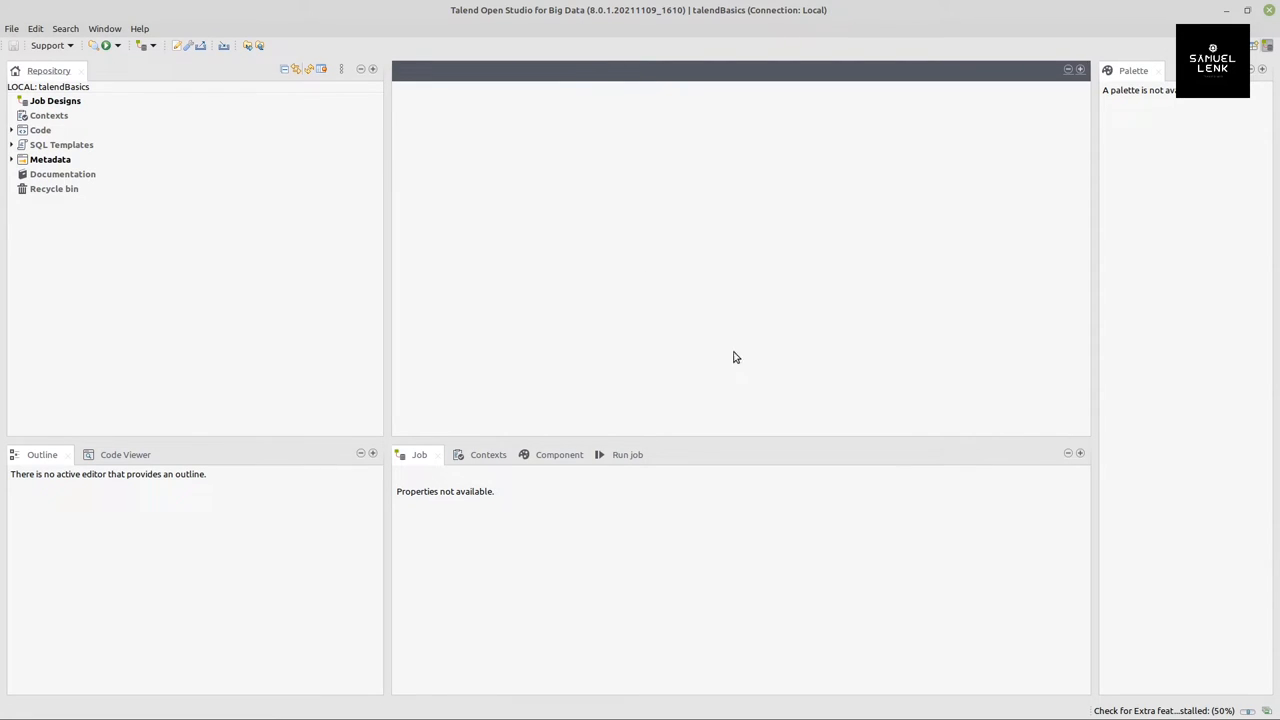
mouse_move(1218, 700)
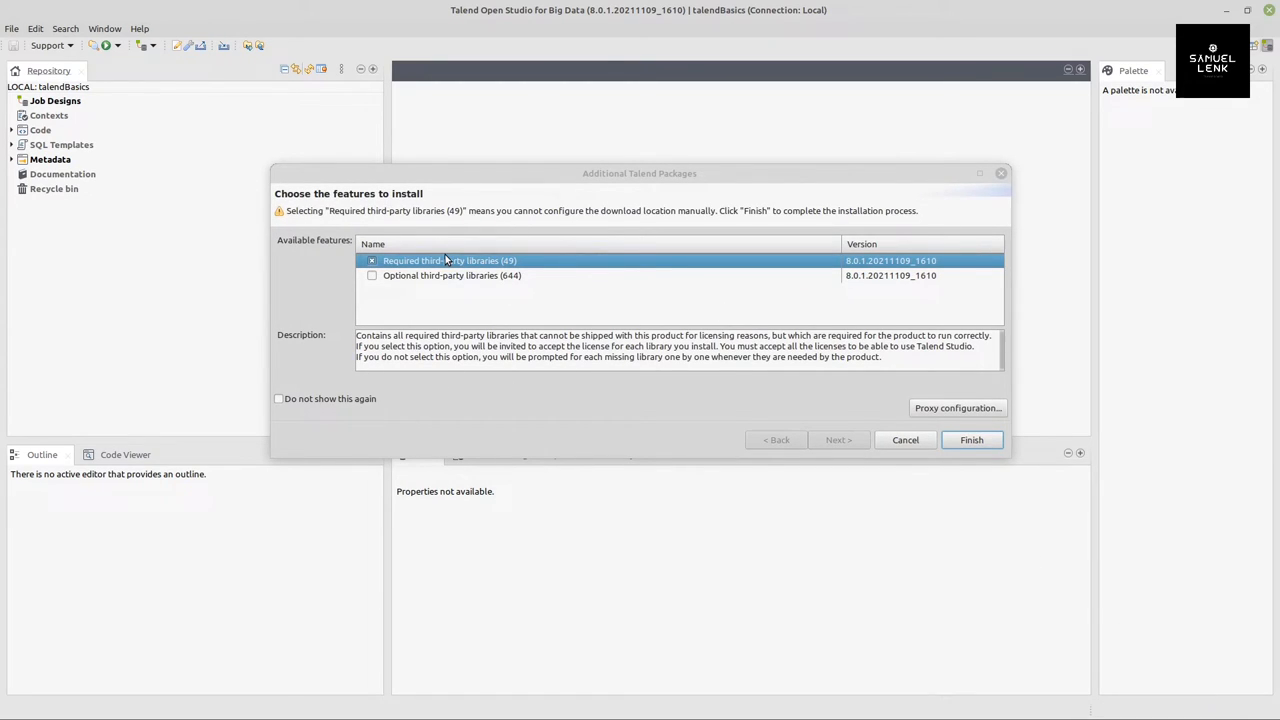
mouse_move(388, 274)
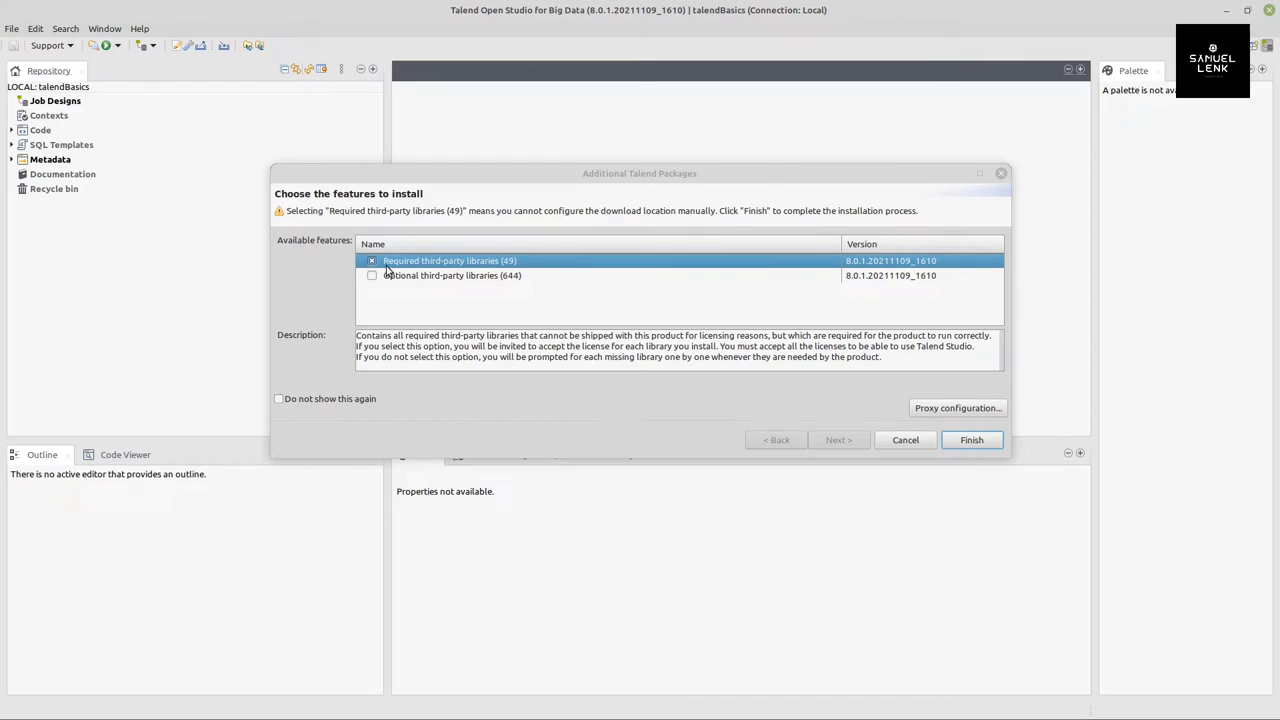
mouse_move(740, 408)
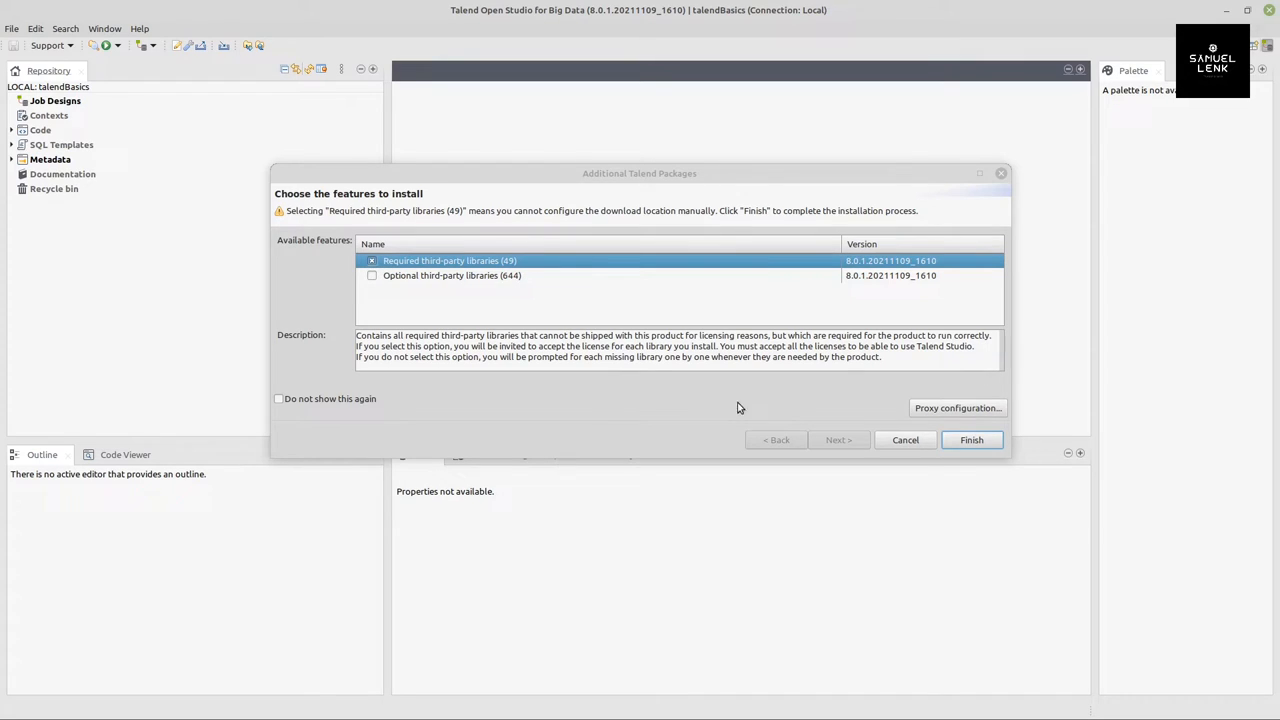
- Install the required third-party libraries, accepting all their licenses
click(971, 440)
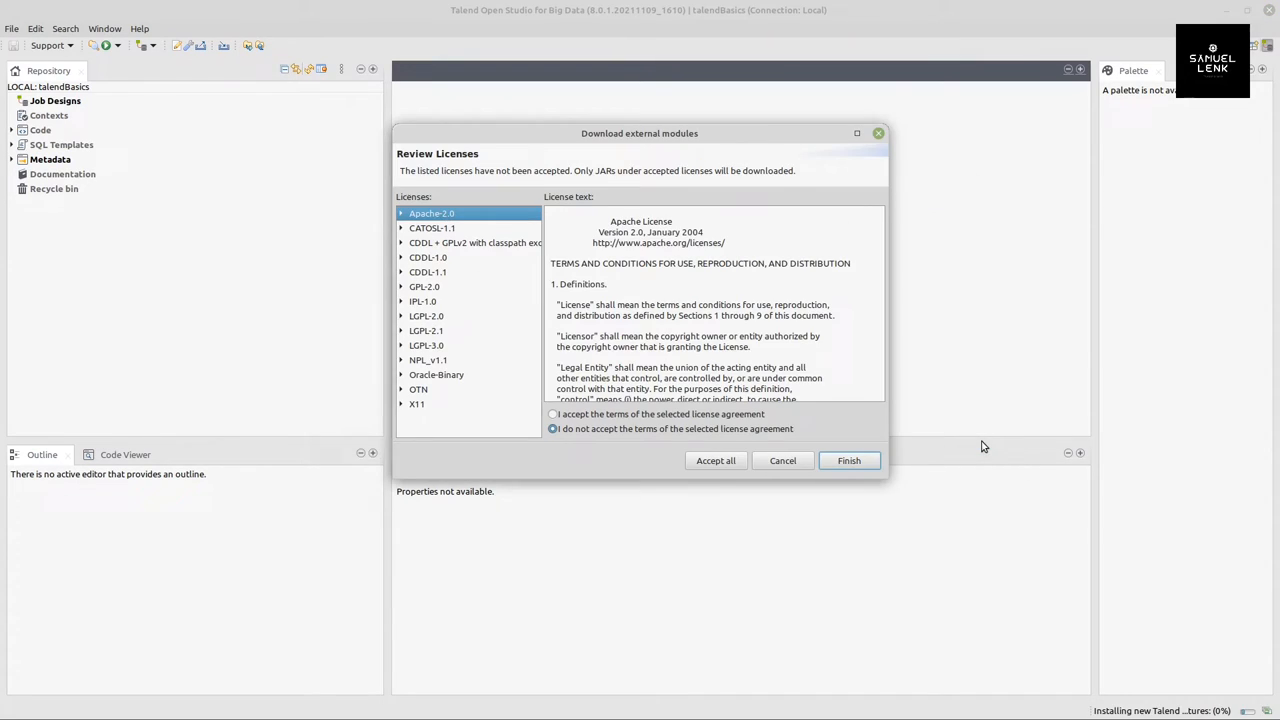
click(552, 414)
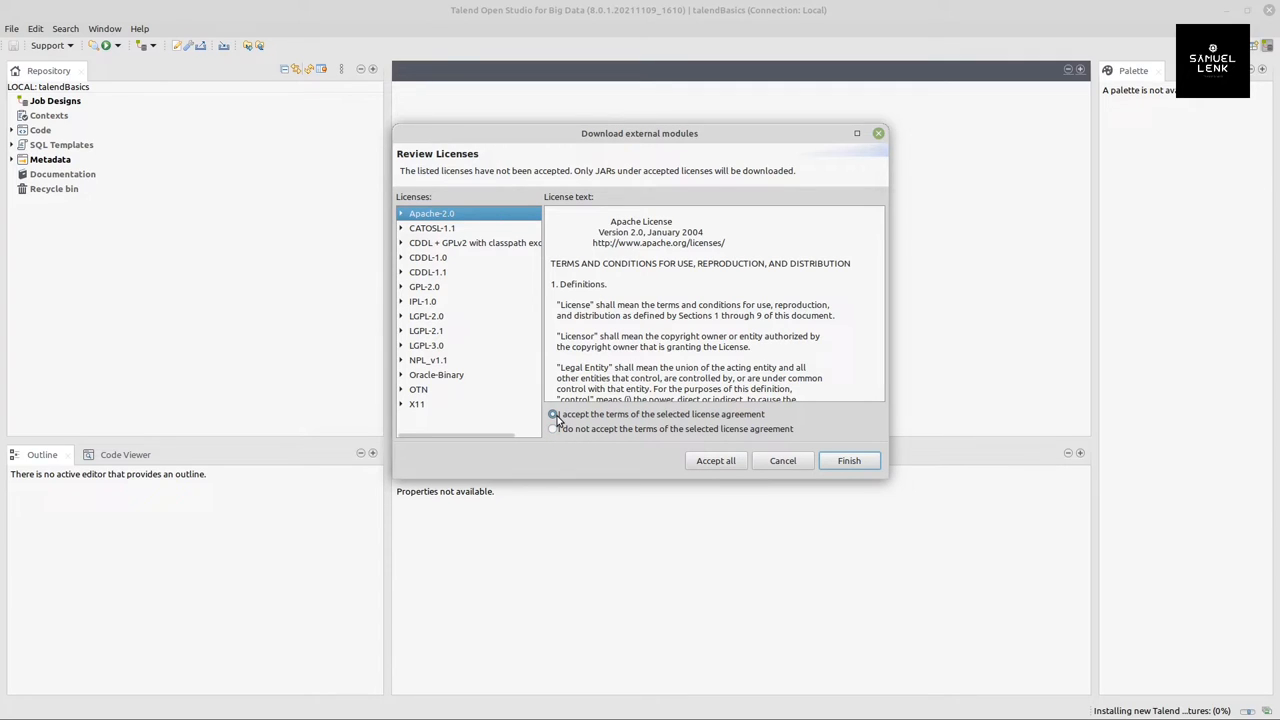
click(552, 413)
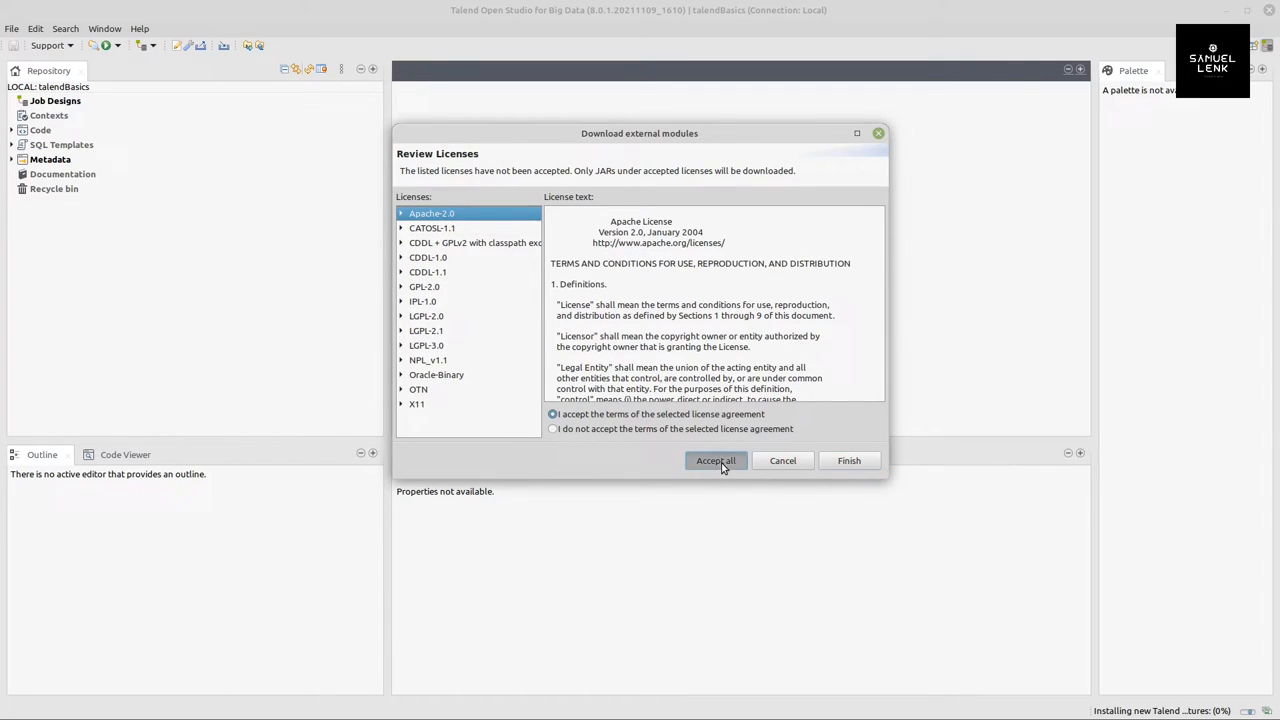
click(715, 460)
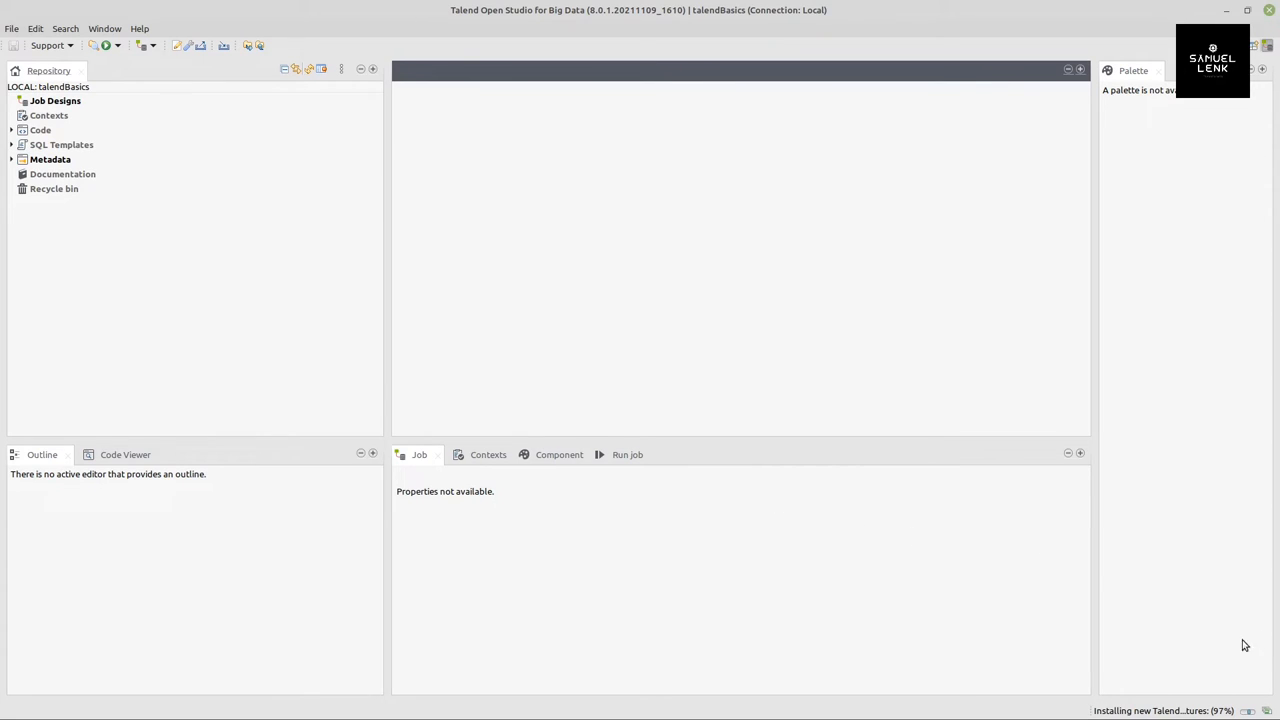
mouse_move(288, 208)
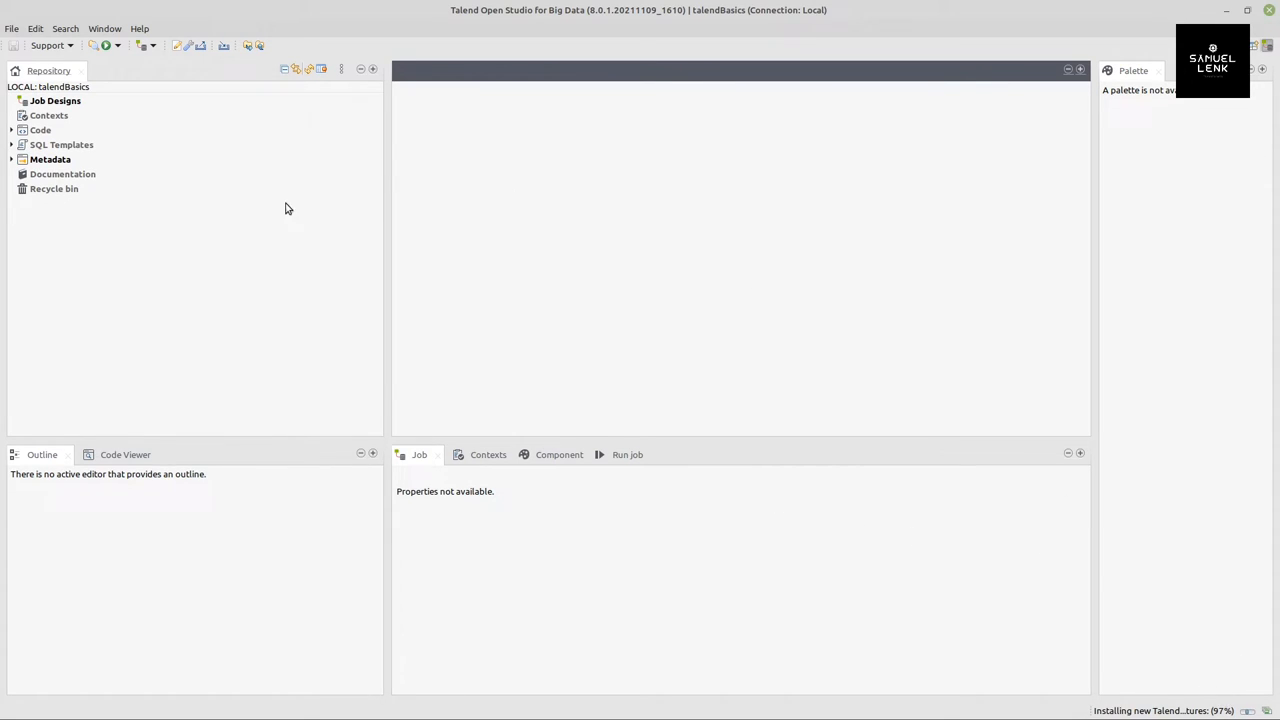
- Create a job named demo from the Job Designs context menu
right_click(55, 100)
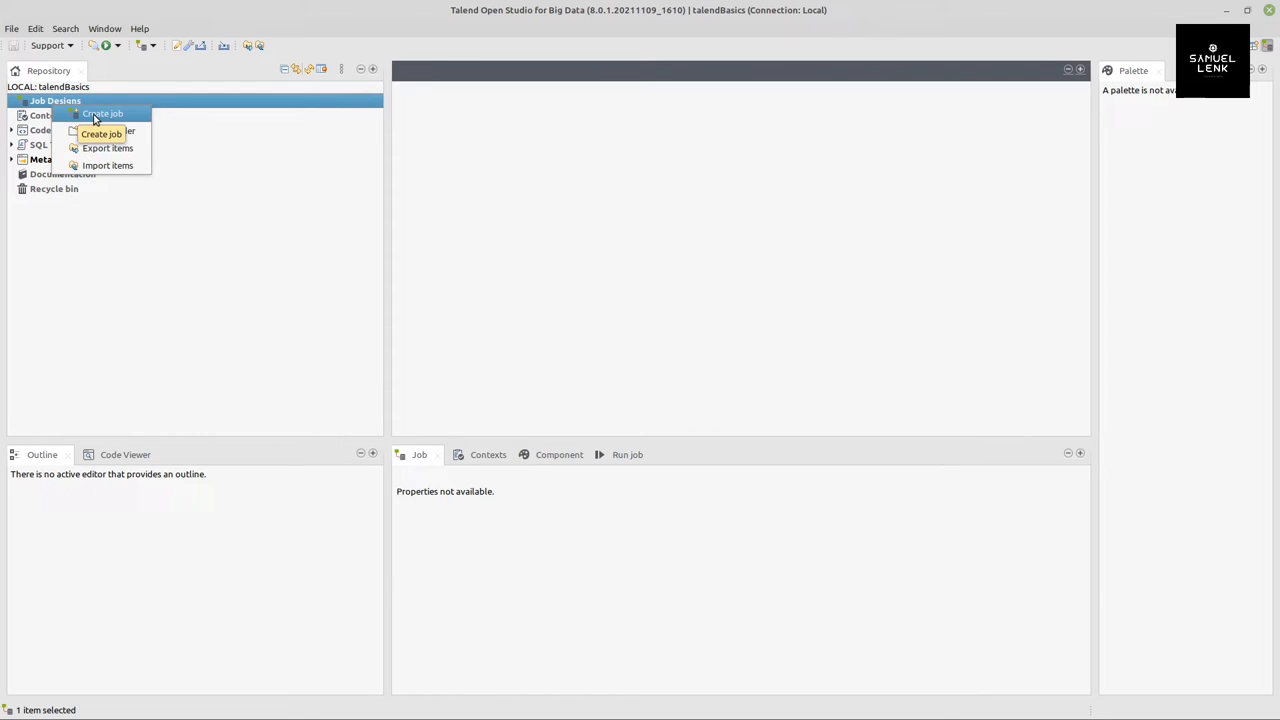
click(101, 133)
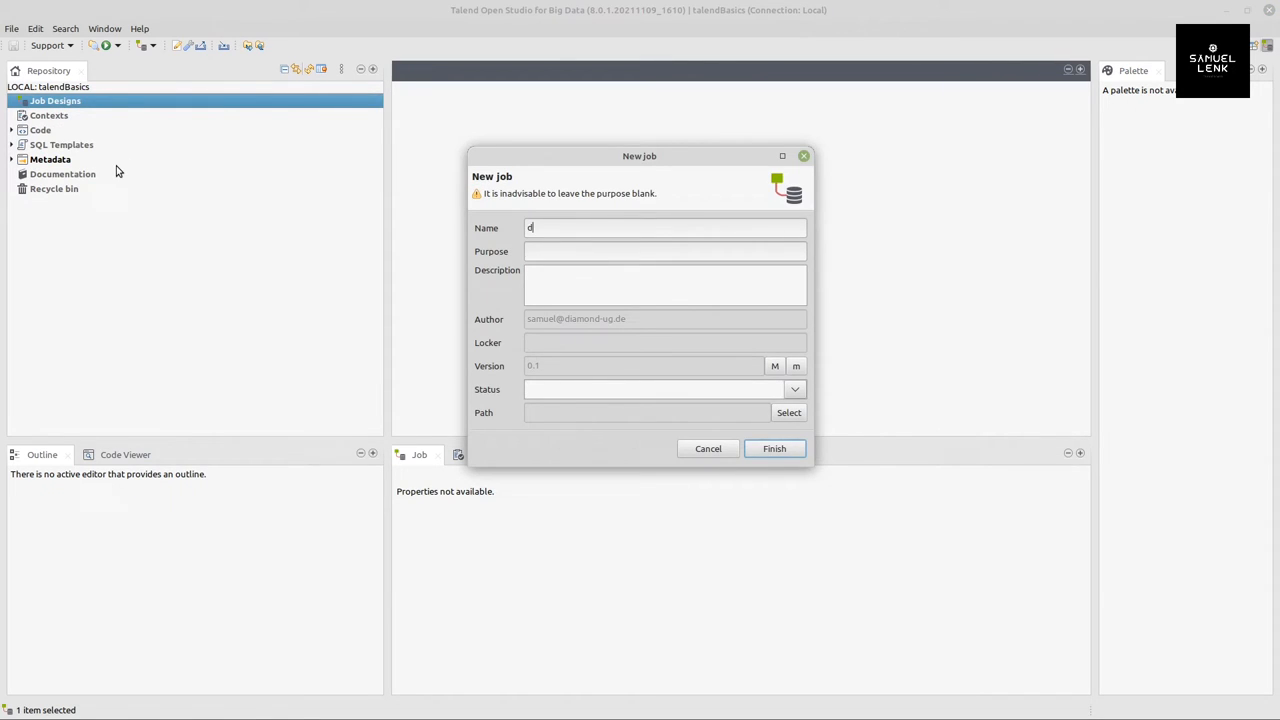
text(emo)
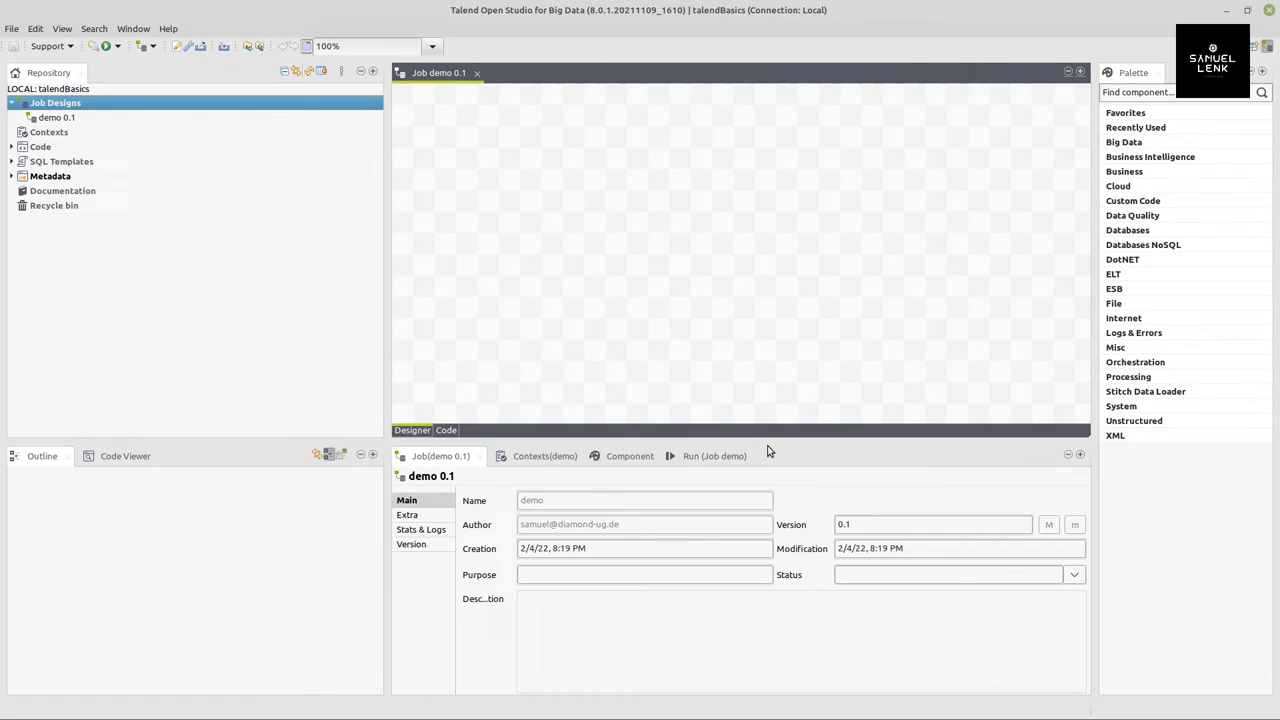
mouse_move(499, 164)
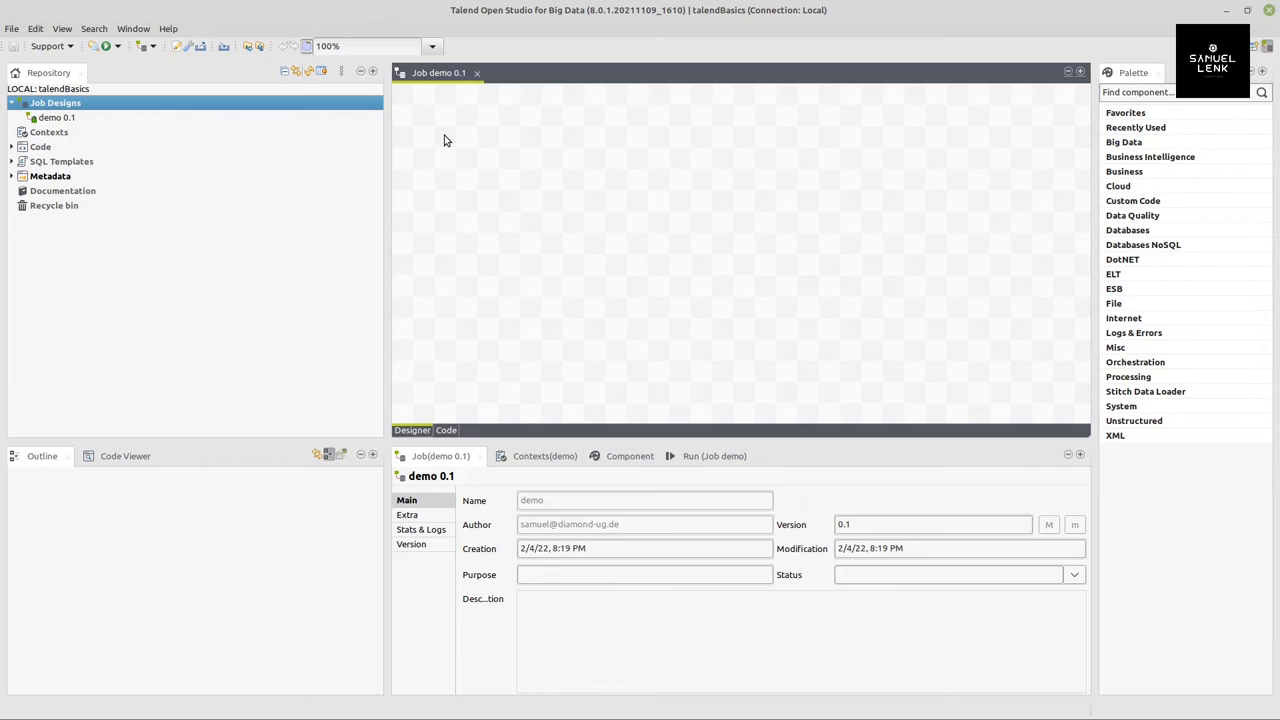
text(msg)
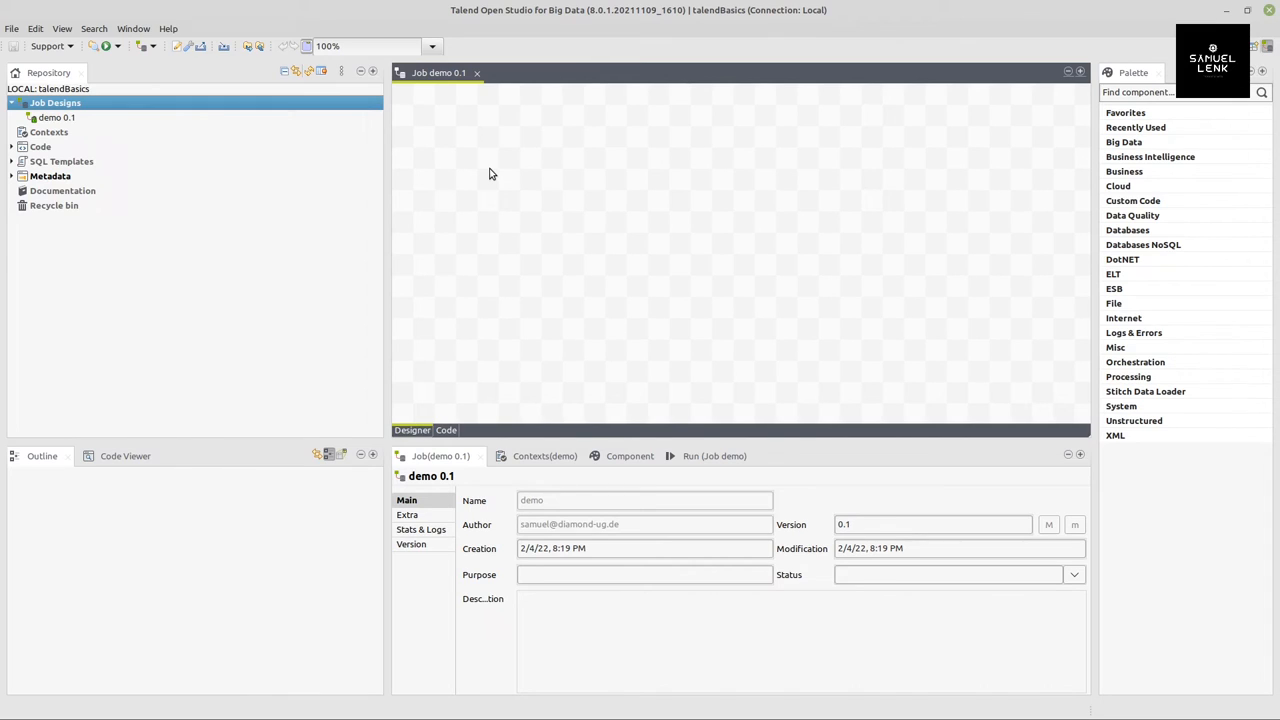
text(msg)
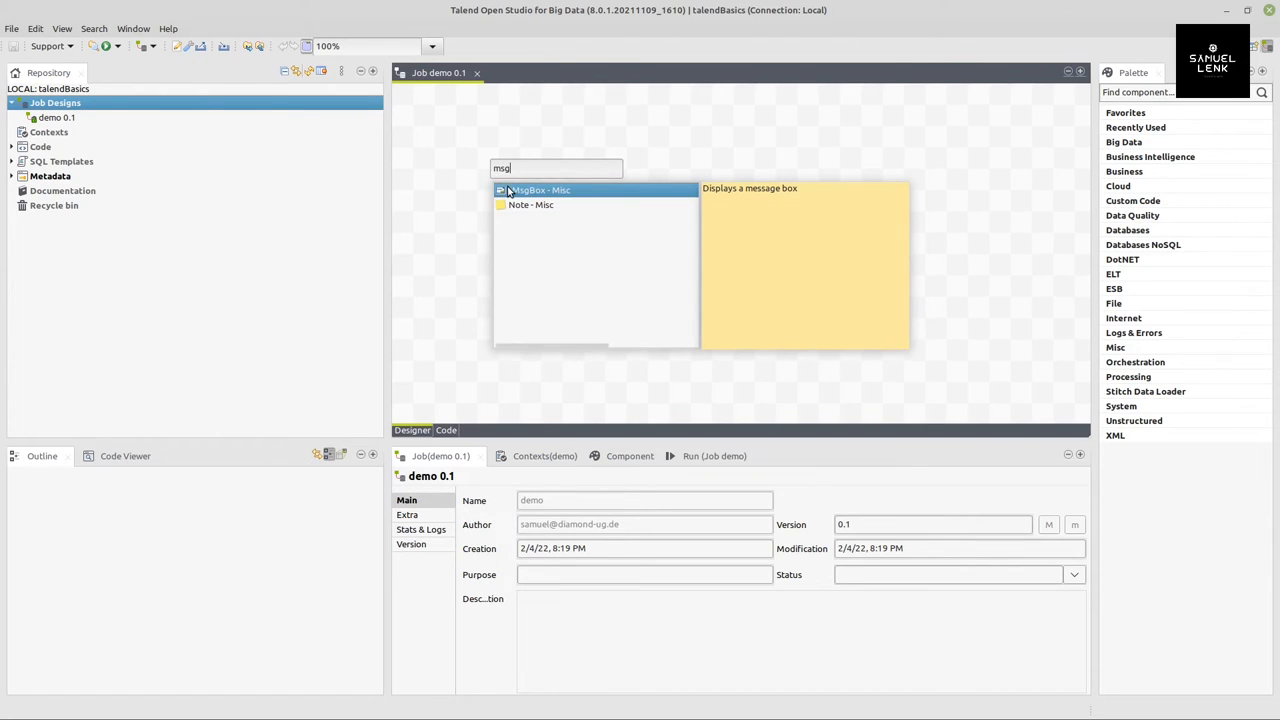
- Place tMsgBox_1, titled 'Talend Open Studio' with message 'Hello world!', on the demo job canvas
click(542, 190)
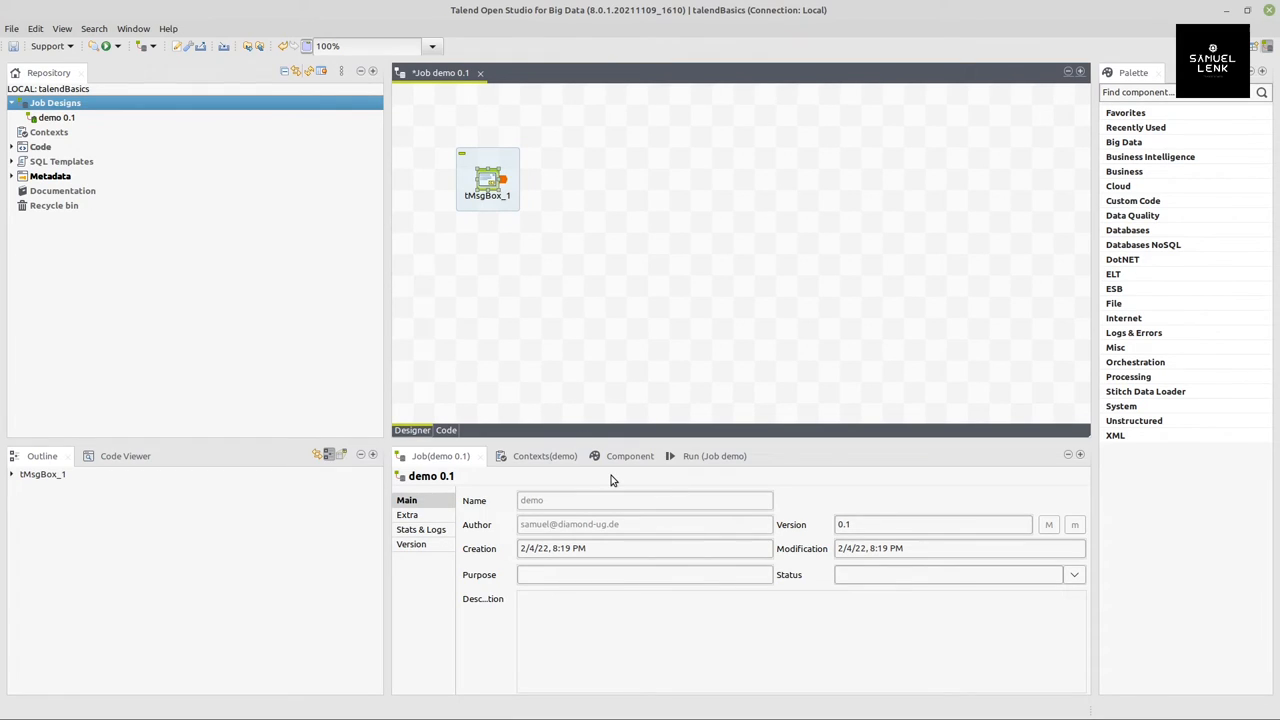
click(615, 456)
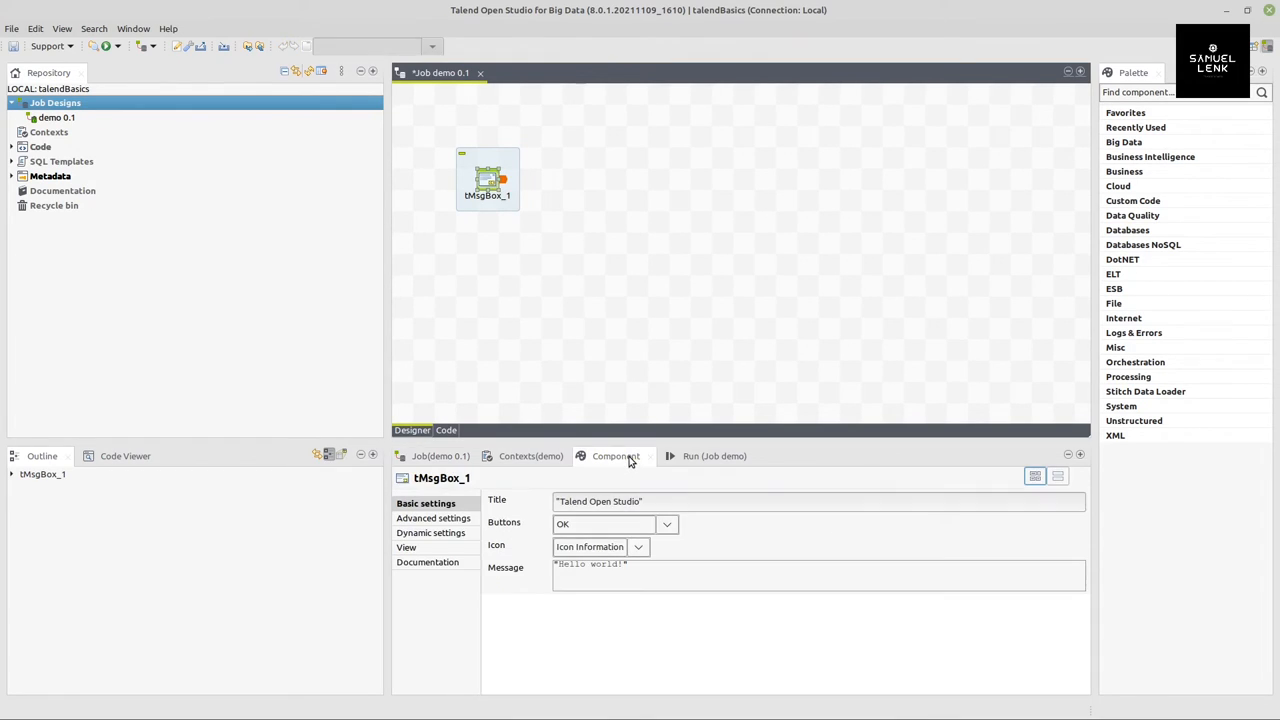
mouse_move(678, 511)
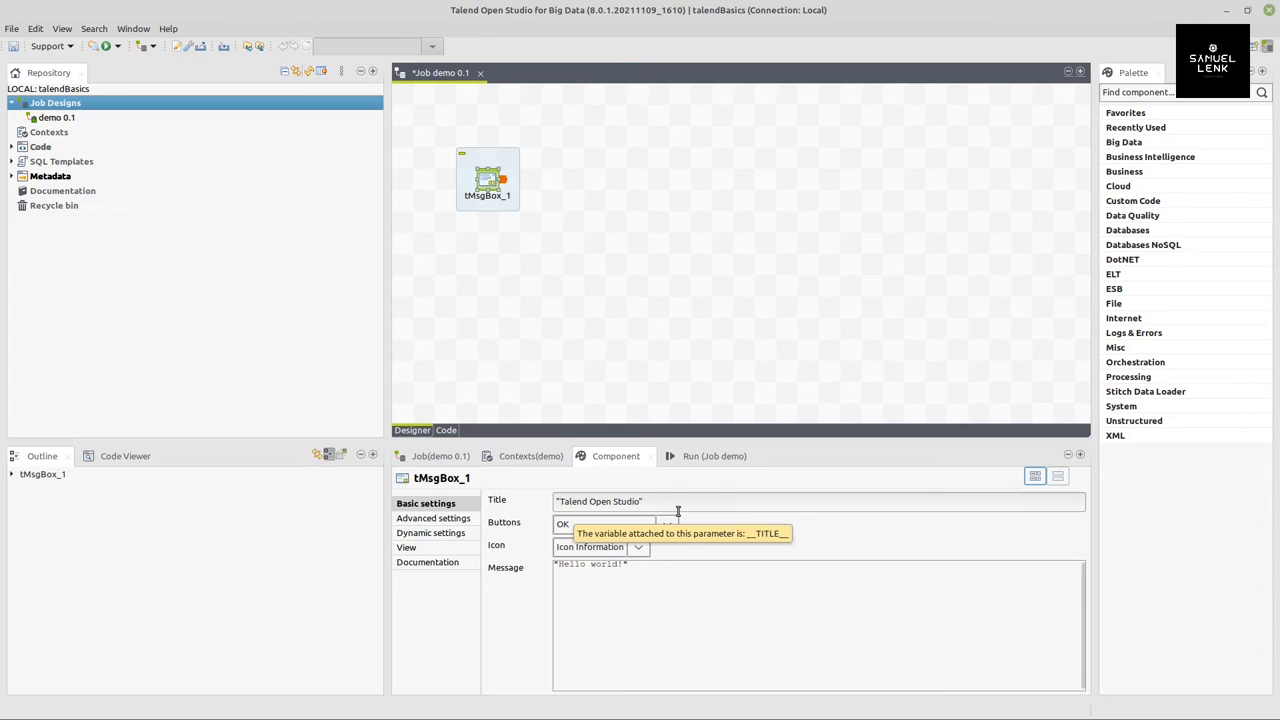
mouse_move(595, 565)
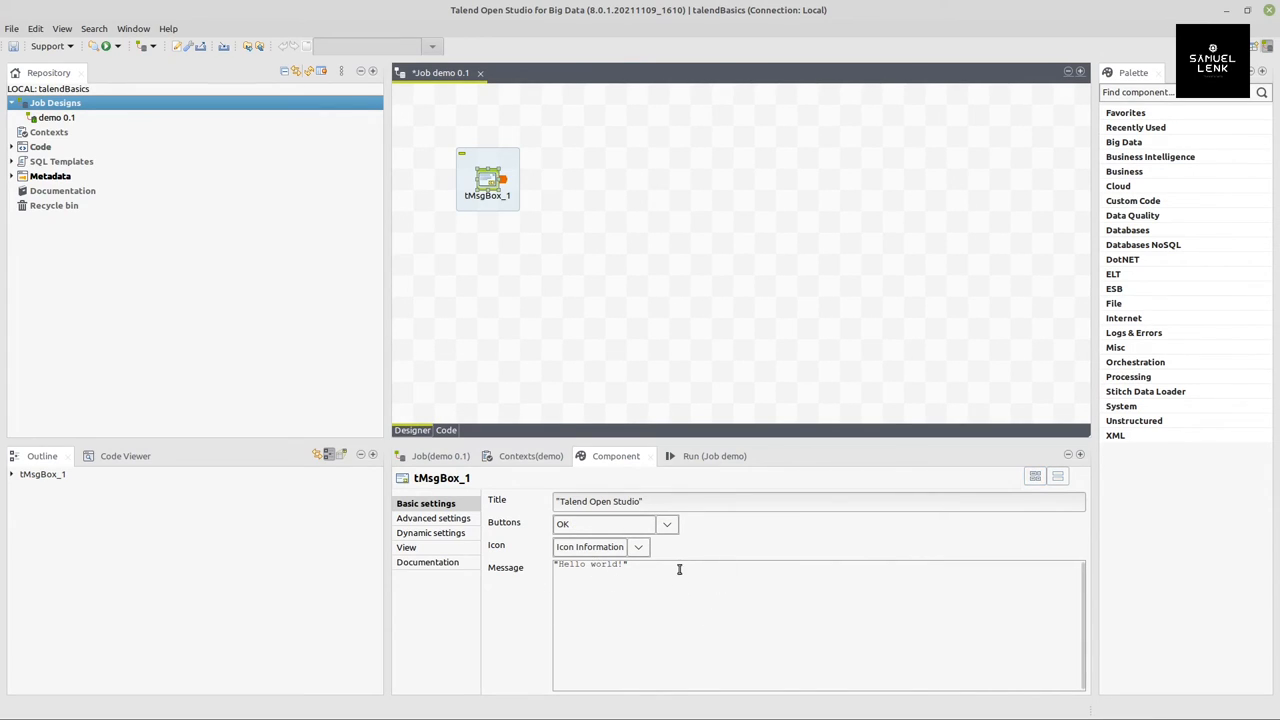
click(700, 456)
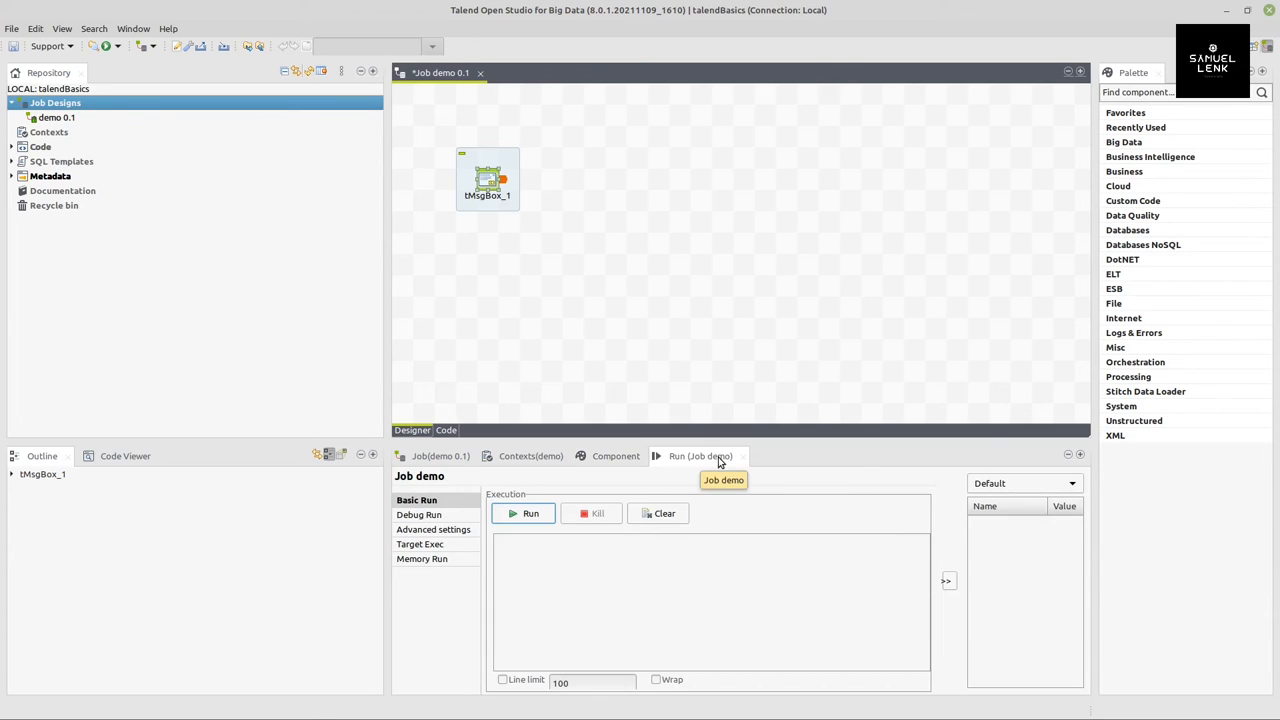
mouse_move(530, 513)
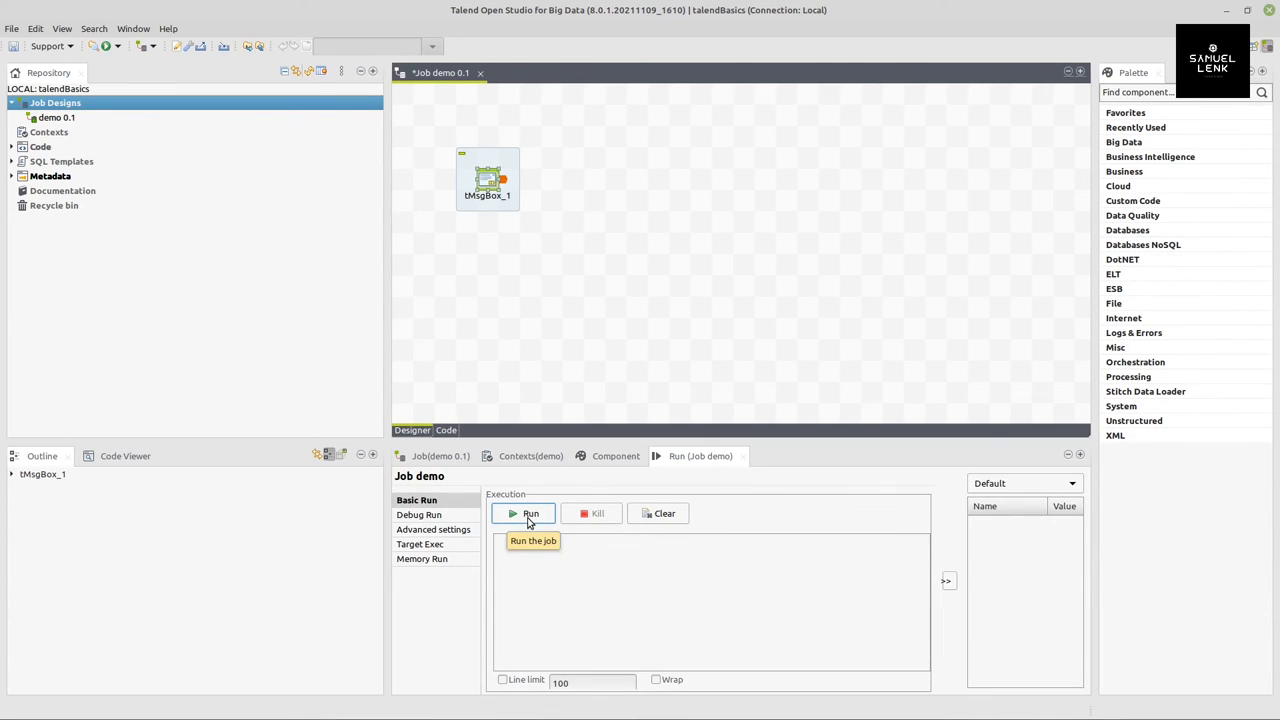
- Run the demo job and dismiss its 'Hello world!' message box, ending with exit code 0
click(524, 513)
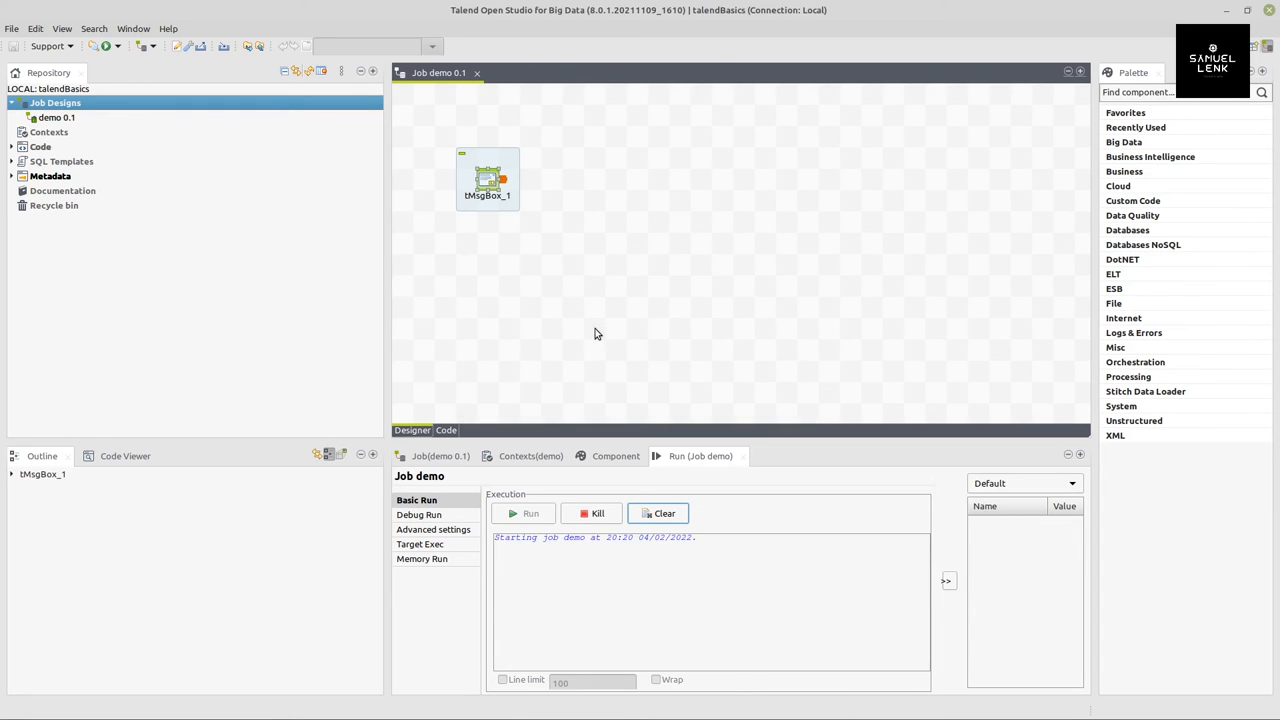
click(531, 513)
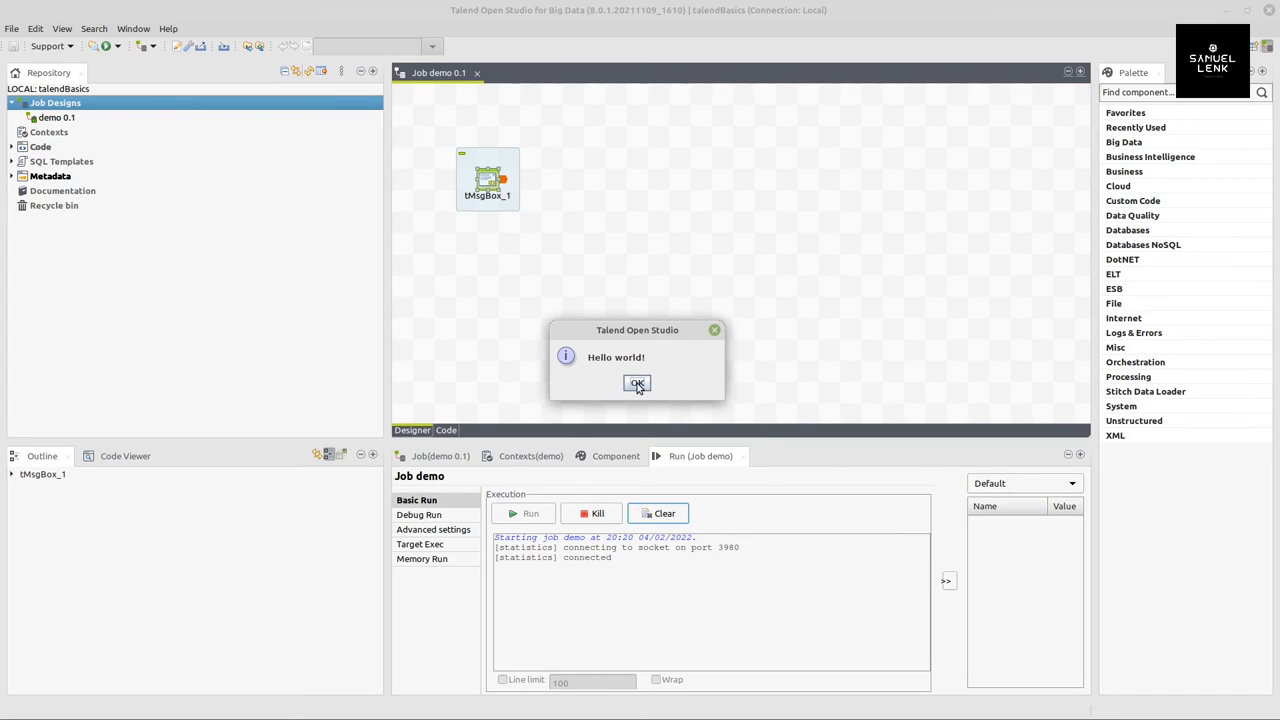
click(637, 384)
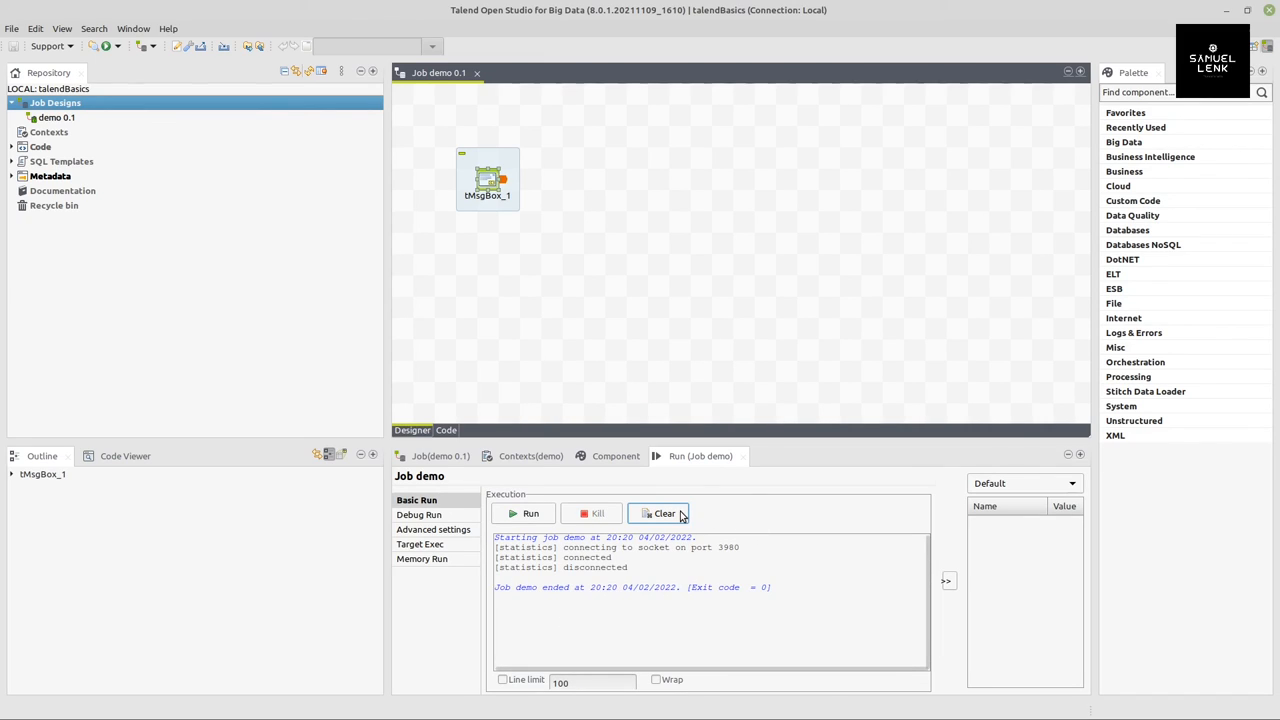
mouse_move(680, 516)
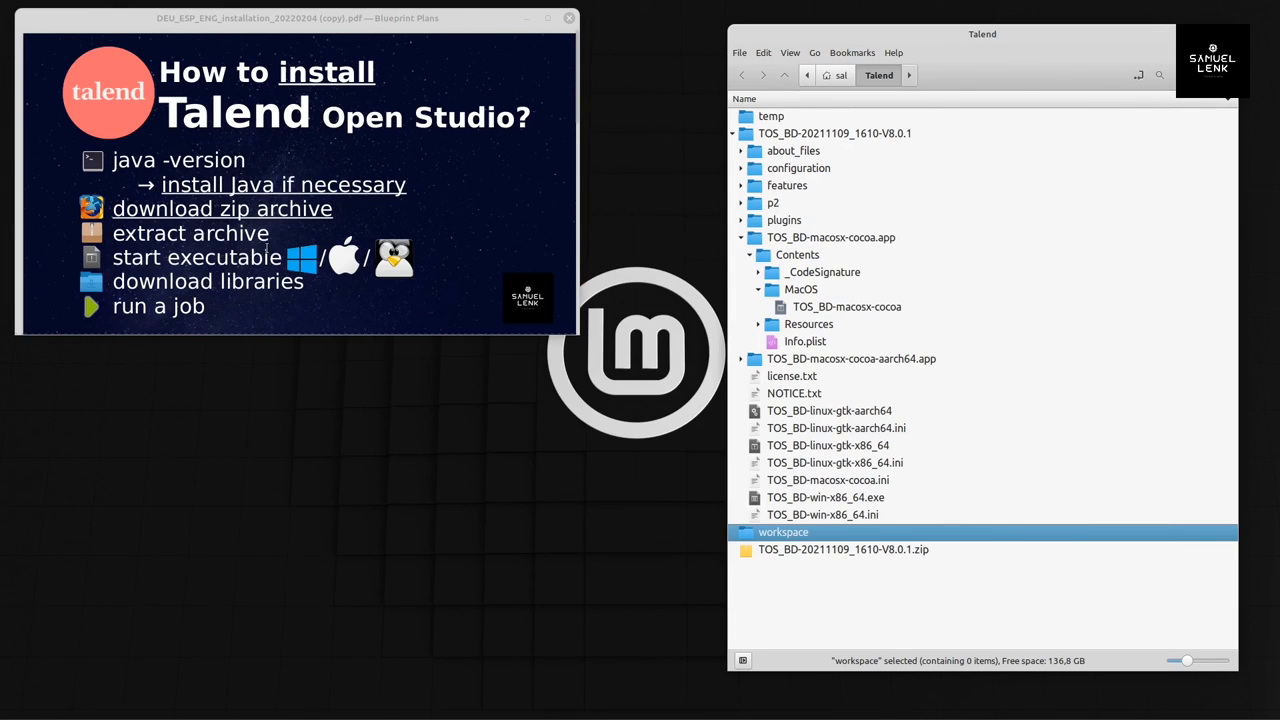
mouse_move(230, 349)
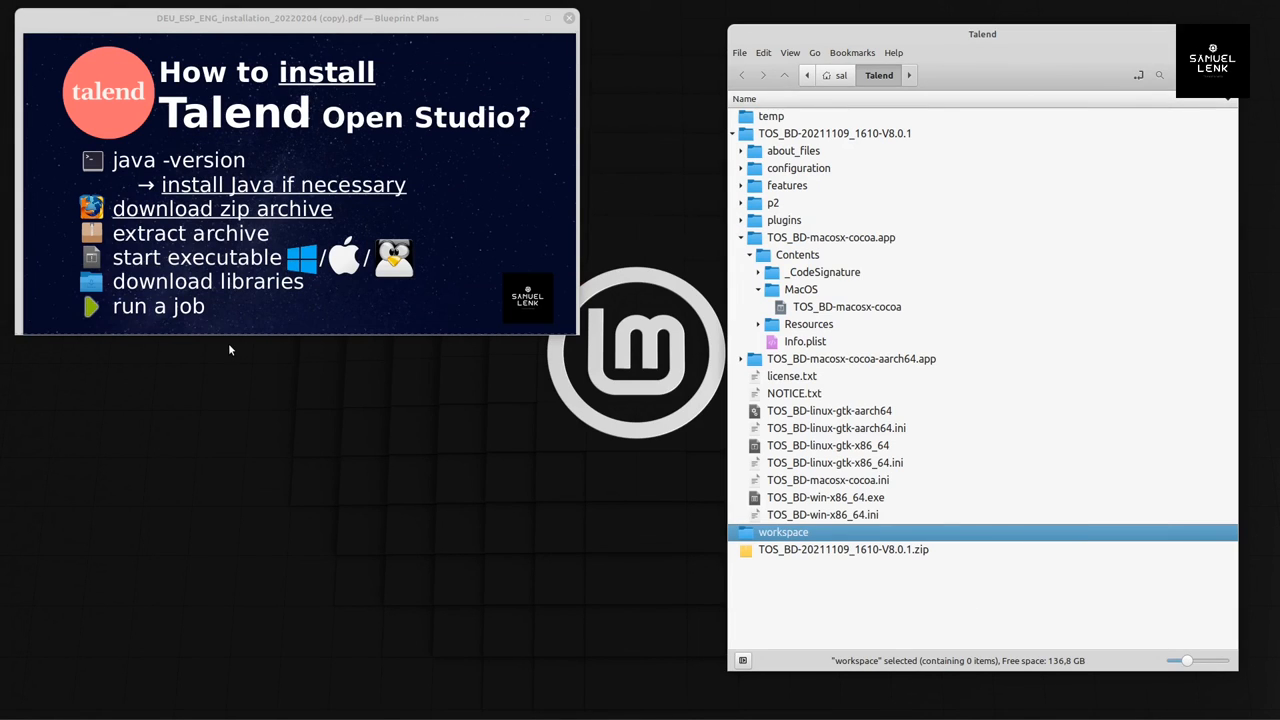